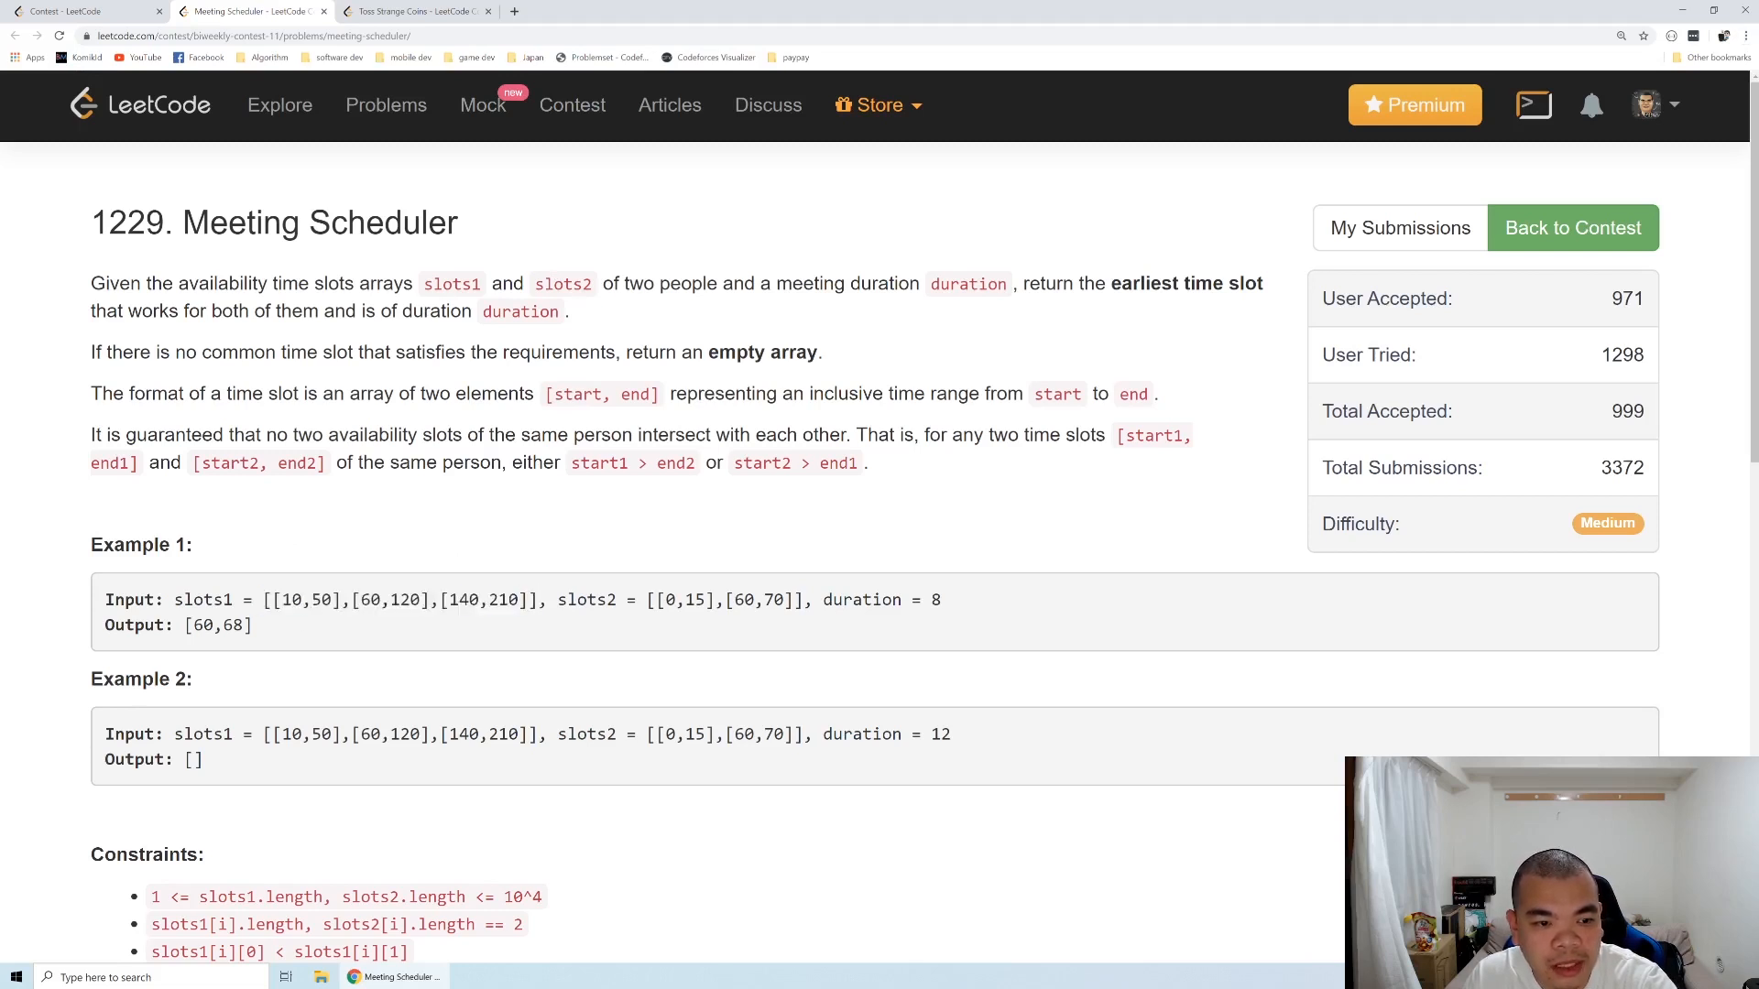
# Highlight the first slots1 interval [10,50], the duration 8 and the words 'empty array'
pyautogui.doubleClick(306, 599)
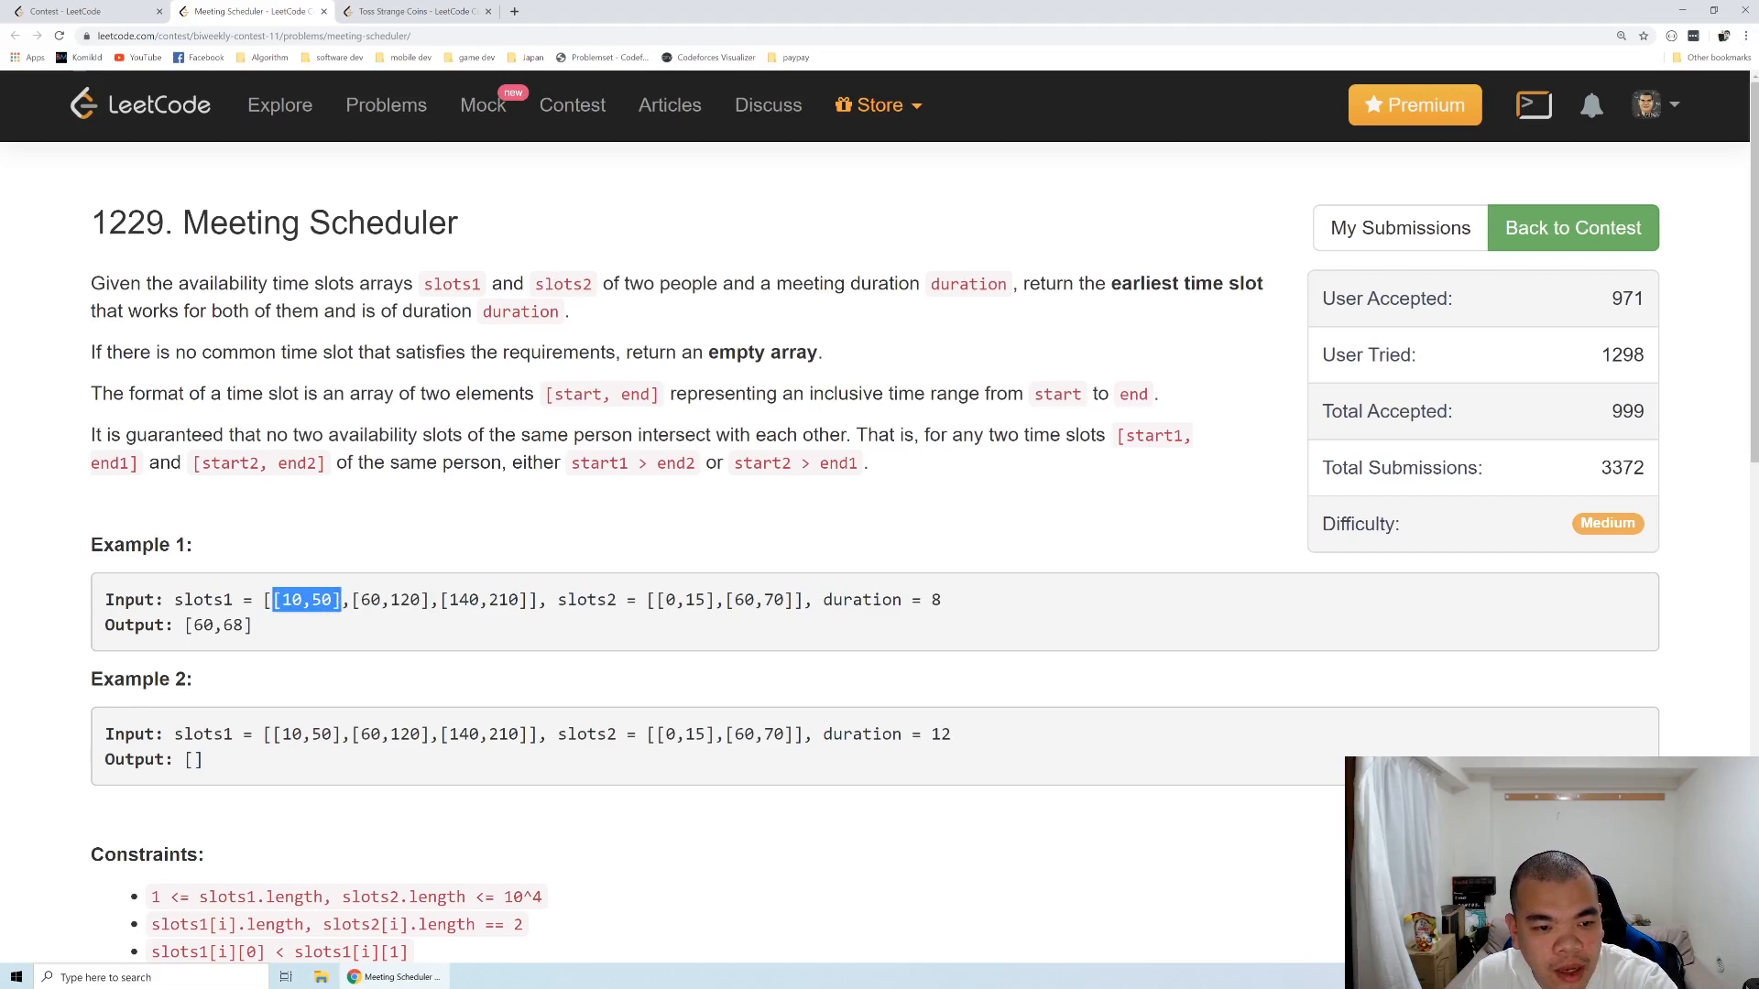
pyautogui.doubleClick(383, 599)
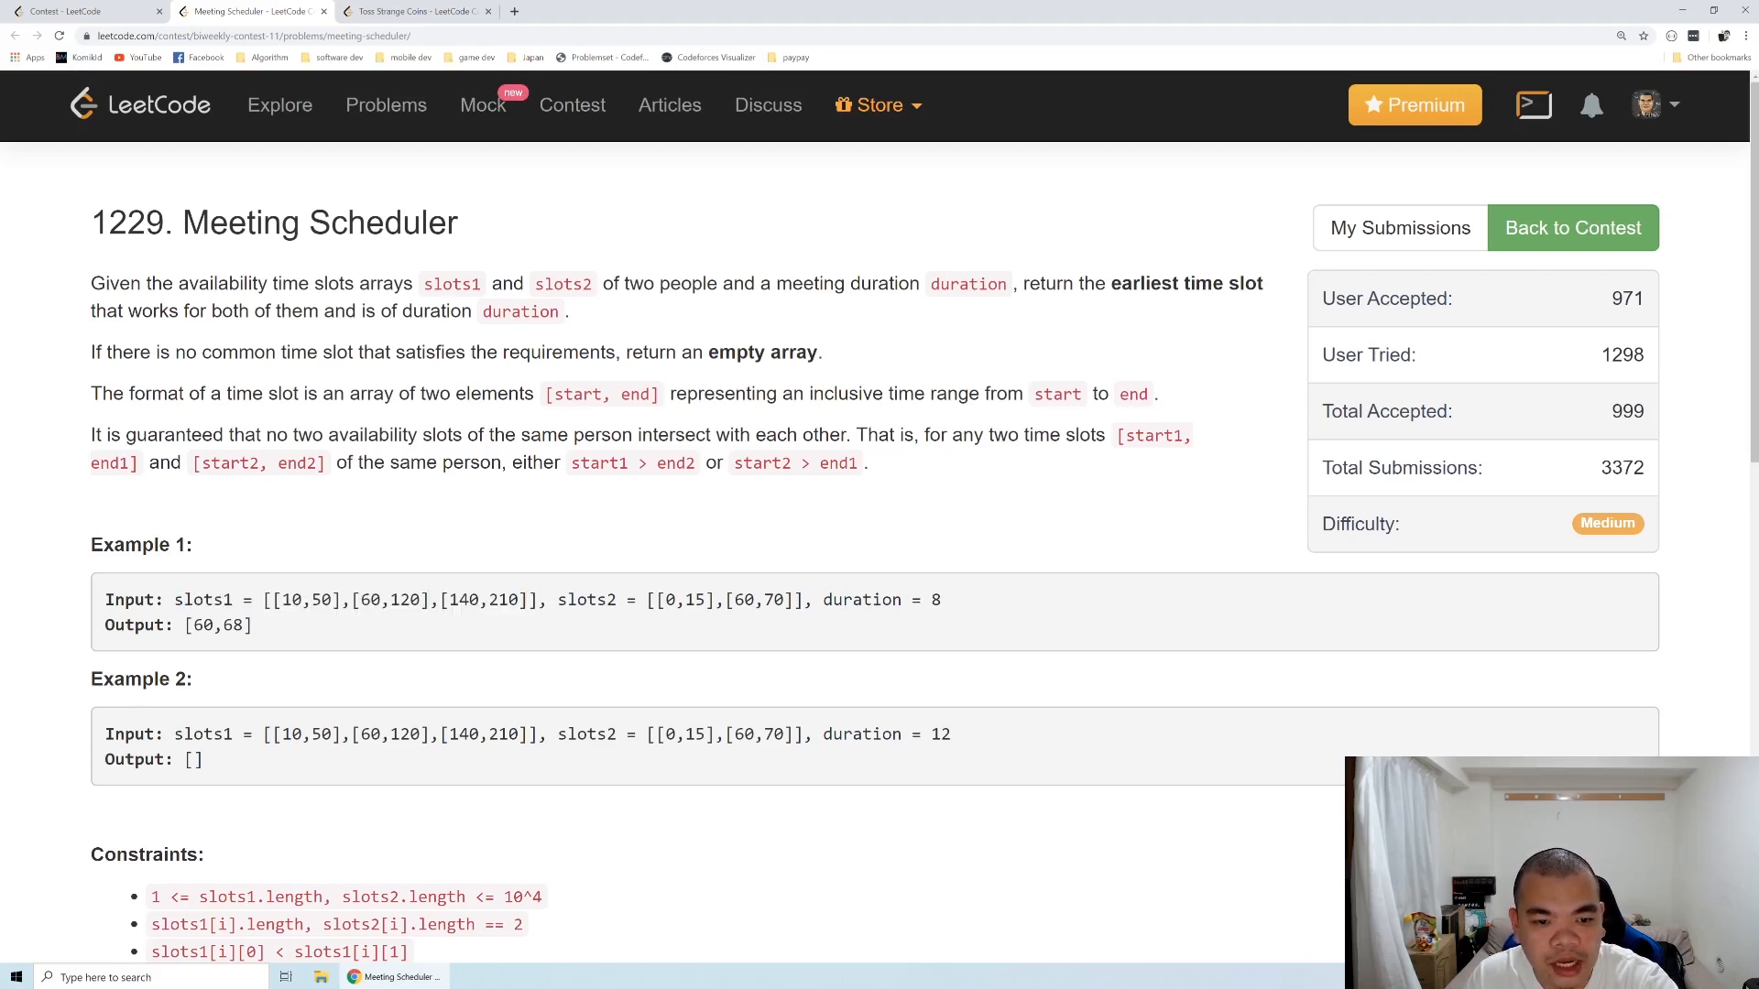
pyautogui.doubleClick(934, 599)
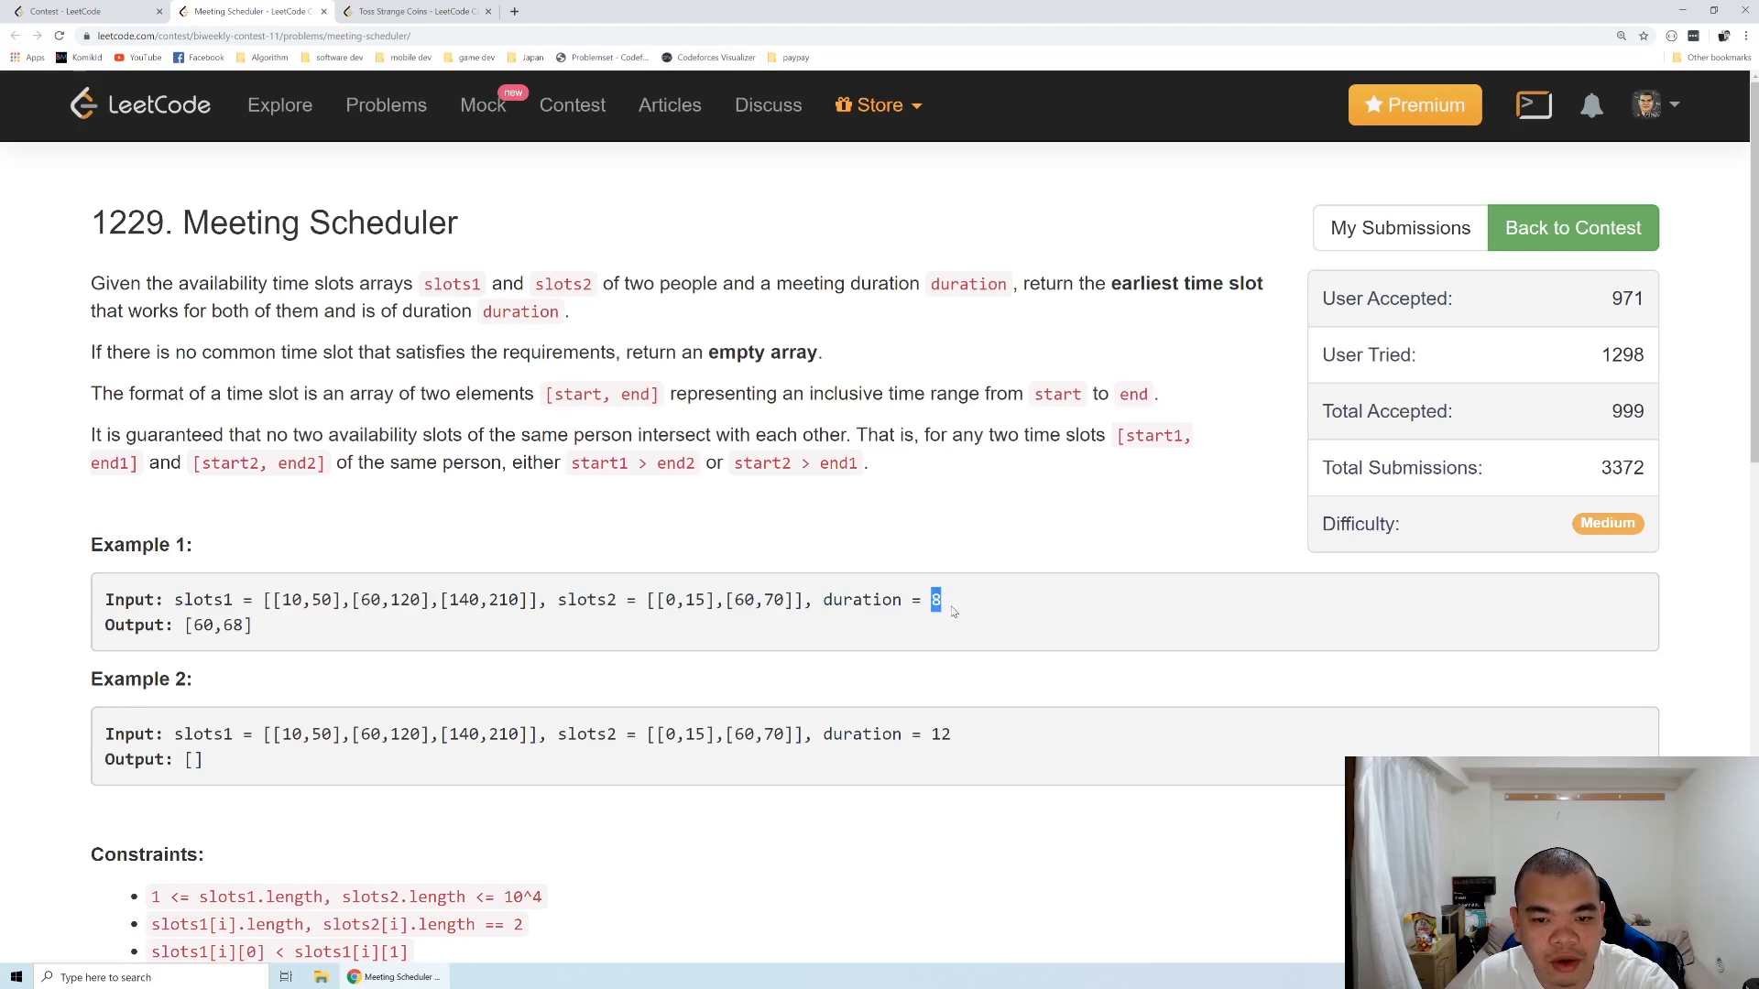
pyautogui.moveTo(824, 581)
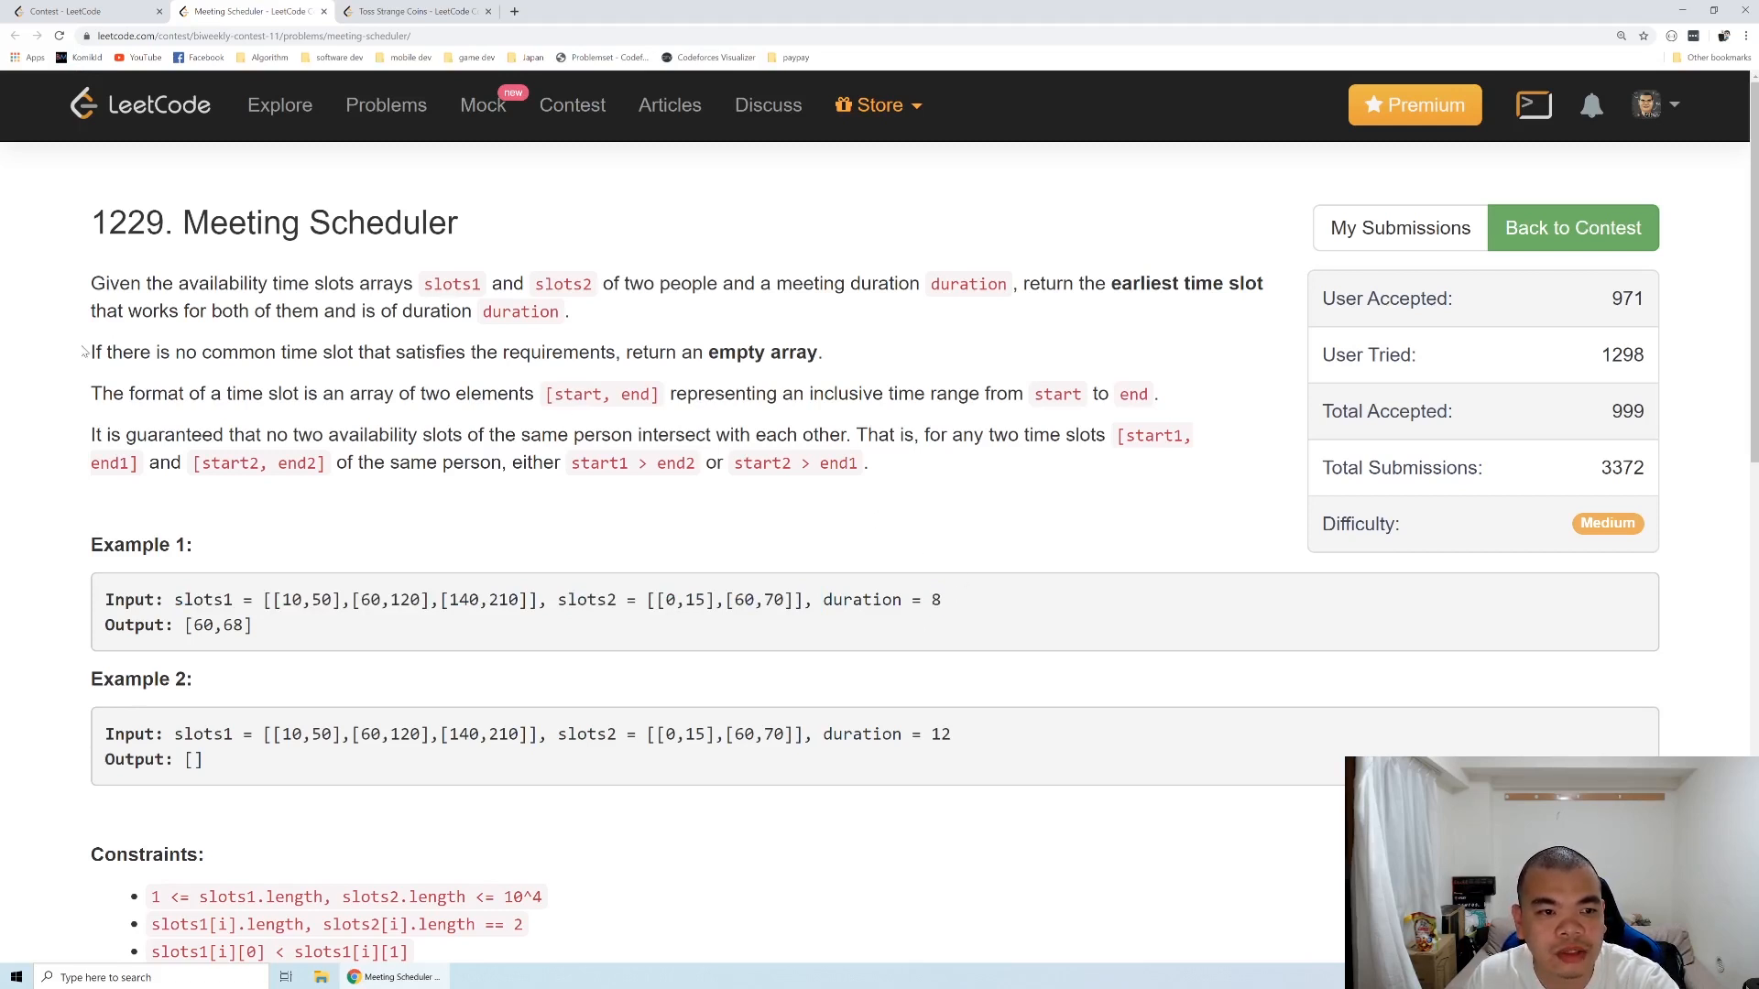
pyautogui.moveTo(174, 352); pyautogui.dragTo(335, 351)
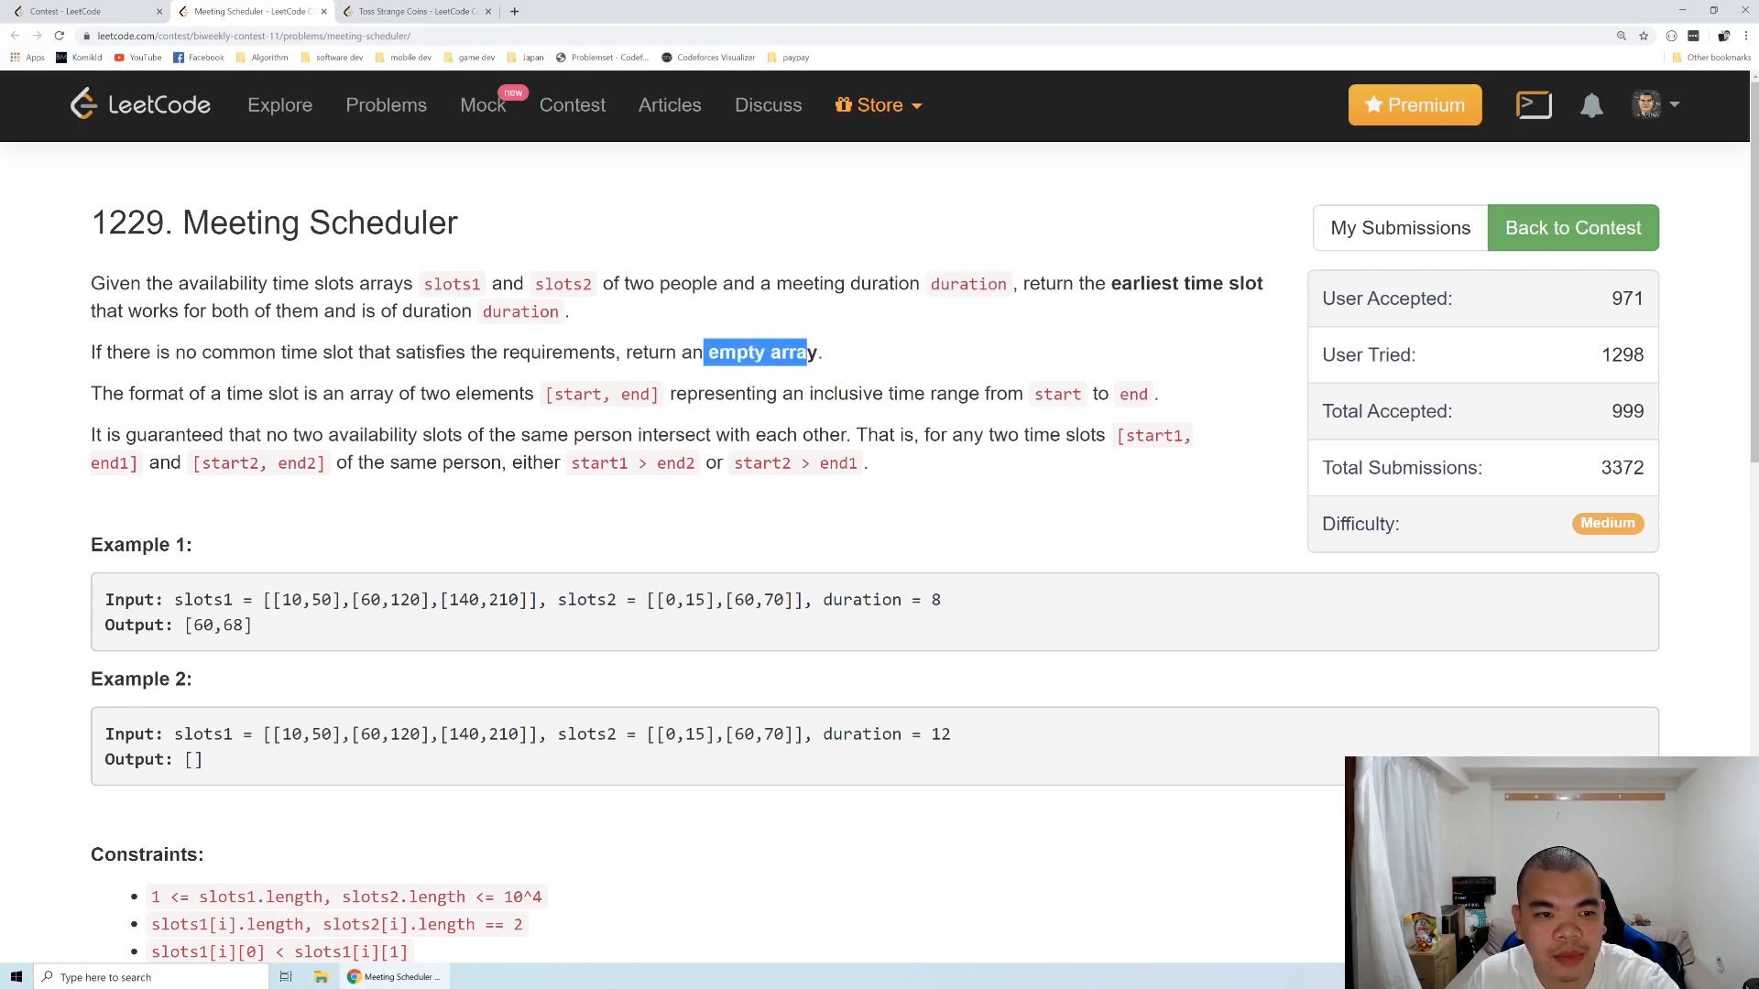
# Highlight Example 1's output [60,68], the slots2 interval [60,70] and Example 2's empty output
pyautogui.scroll(-3)
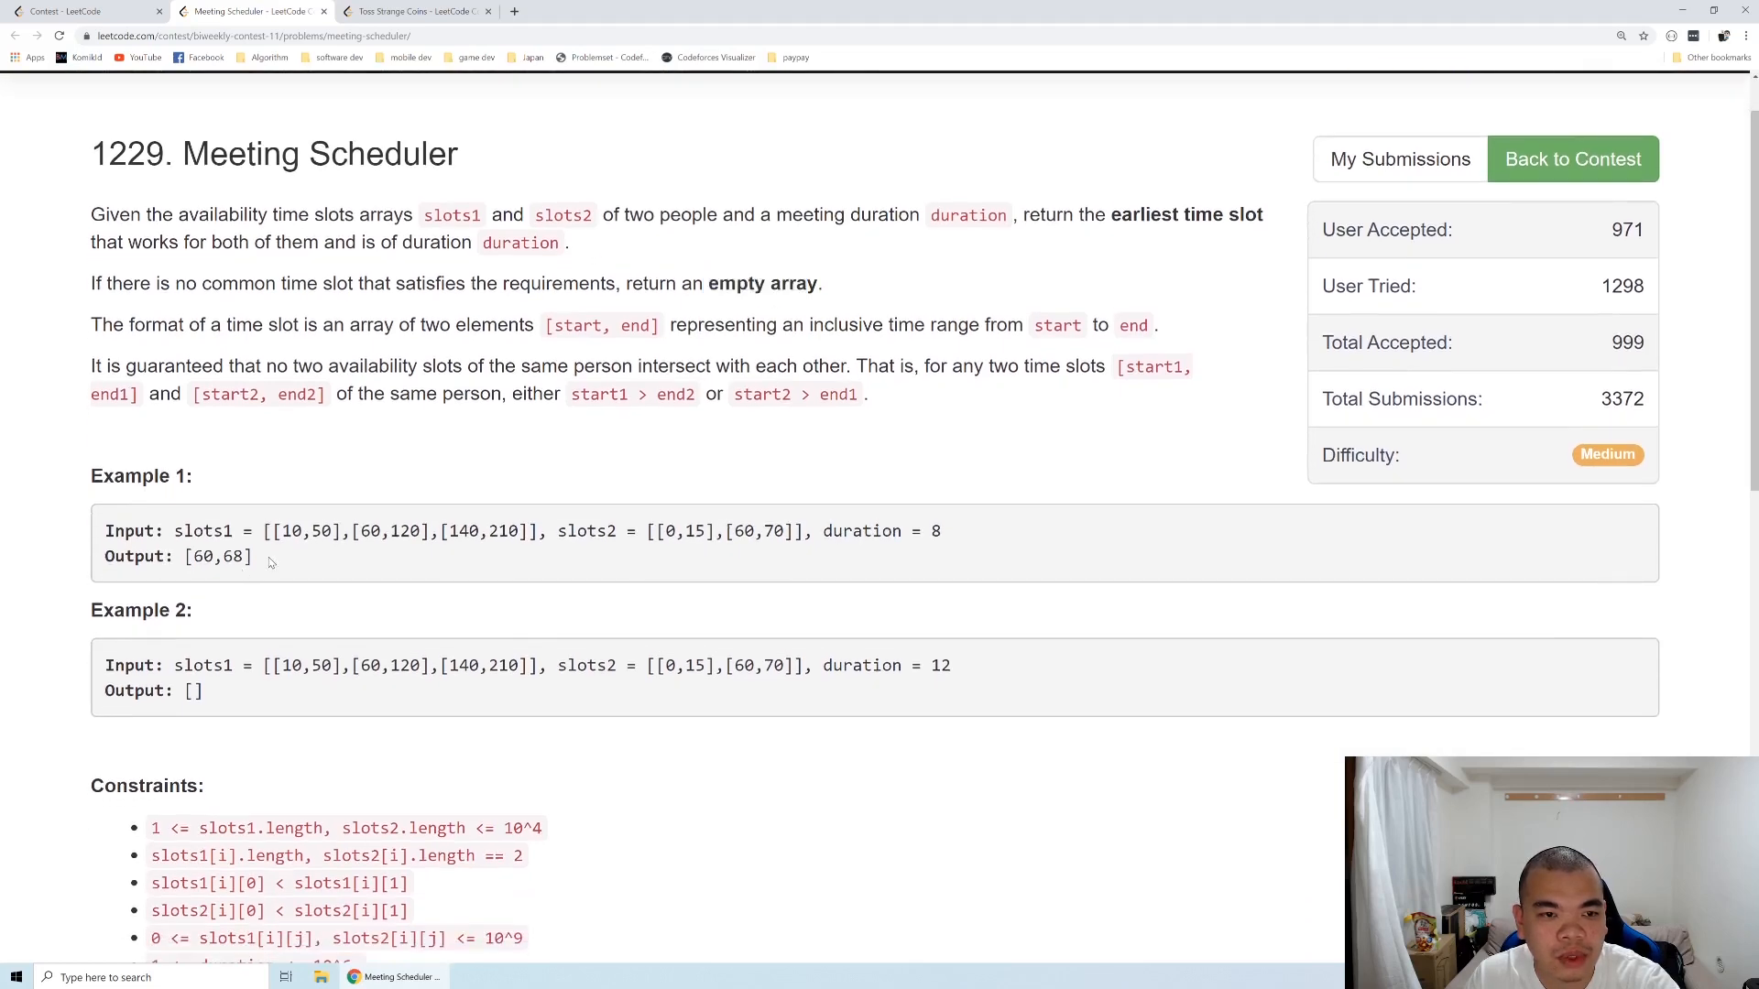
pyautogui.doubleClick(218, 557)
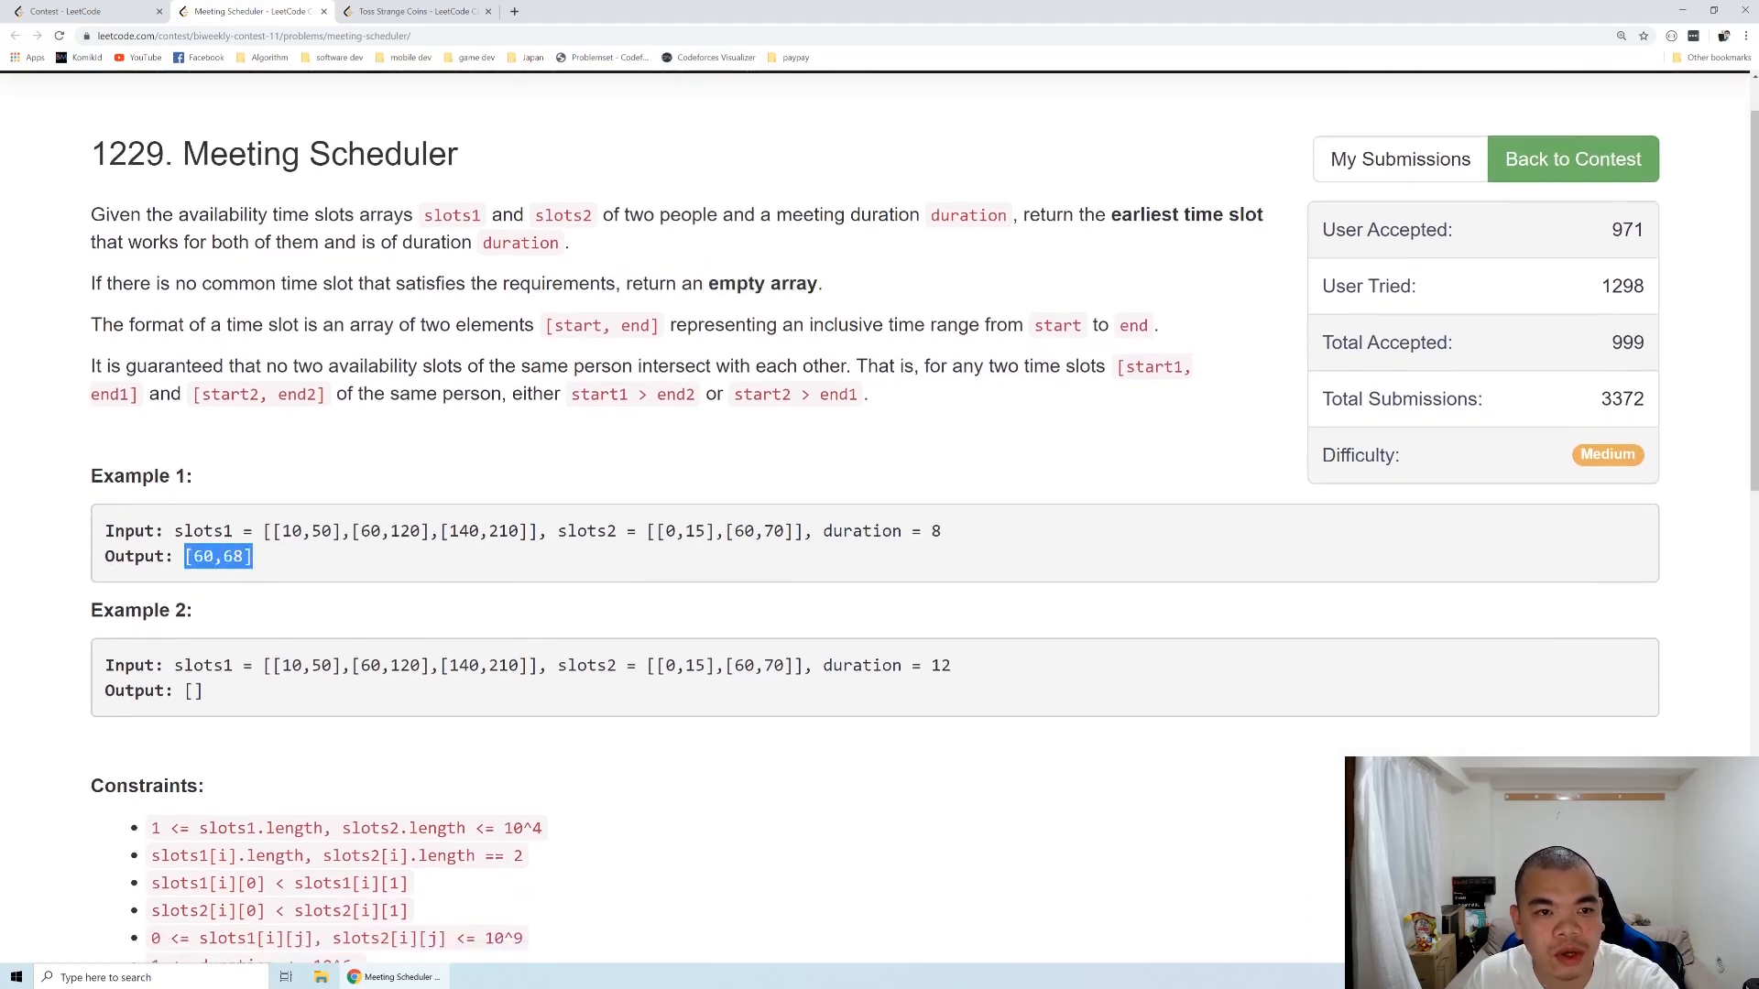
pyautogui.doubleClick(1137, 214)
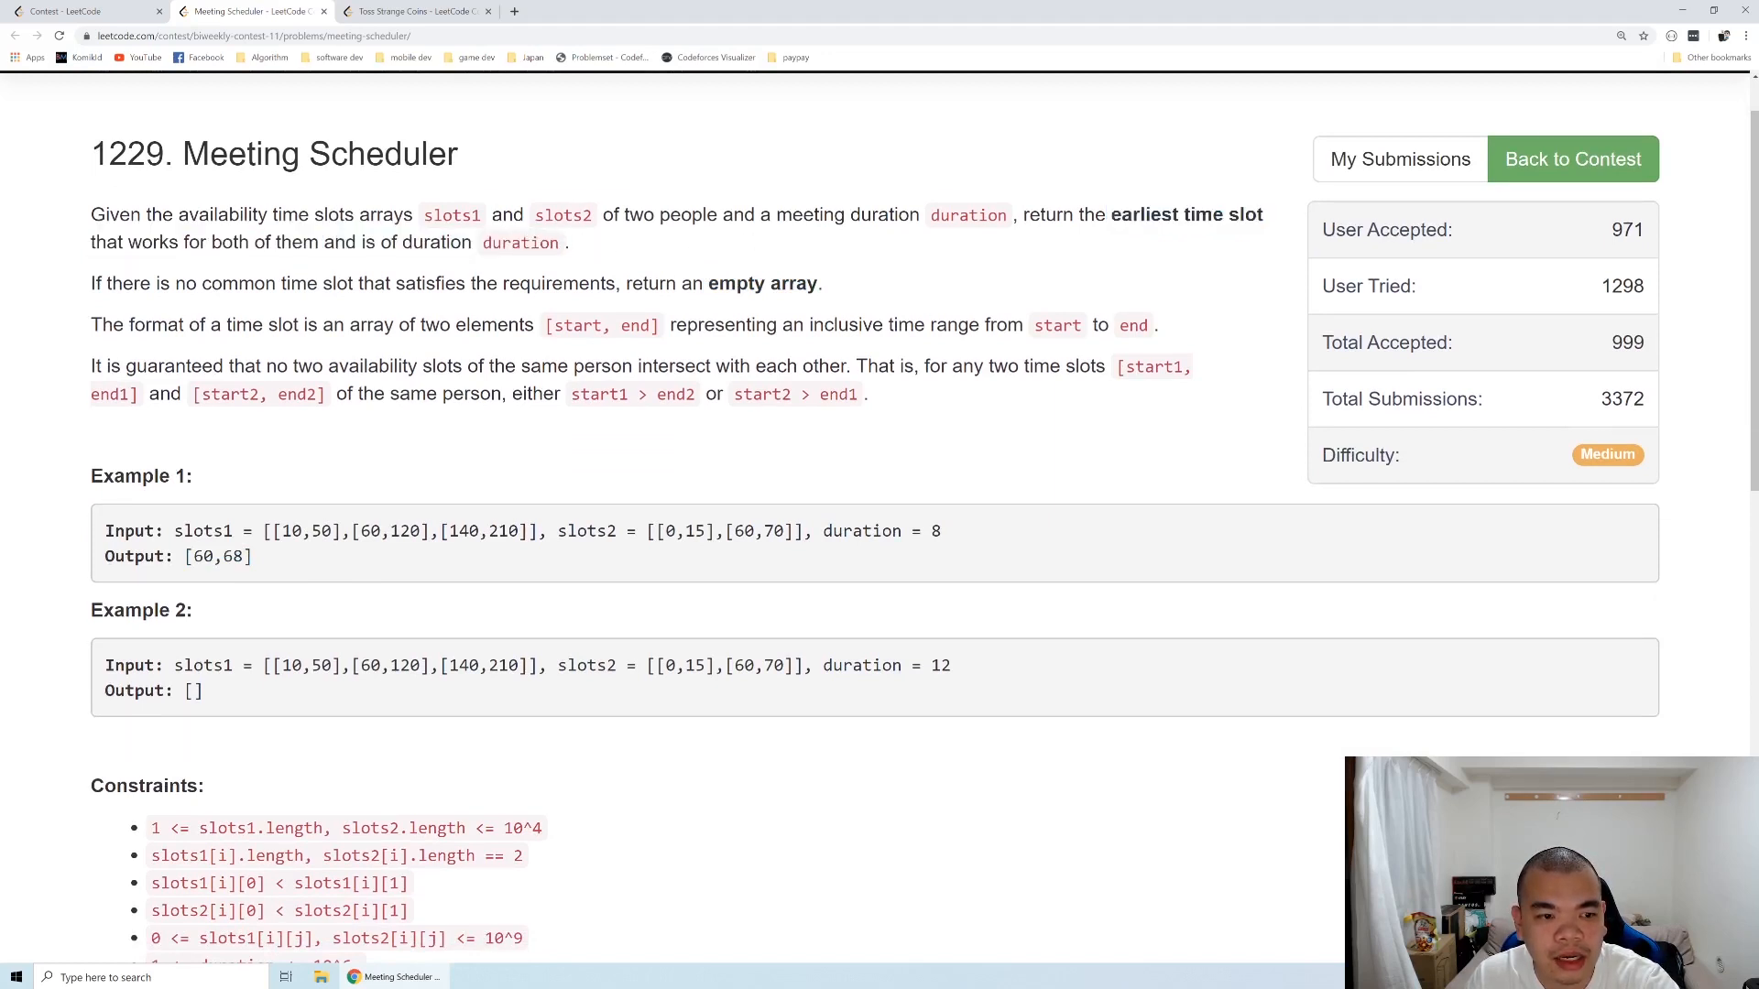
pyautogui.doubleClick(730, 531)
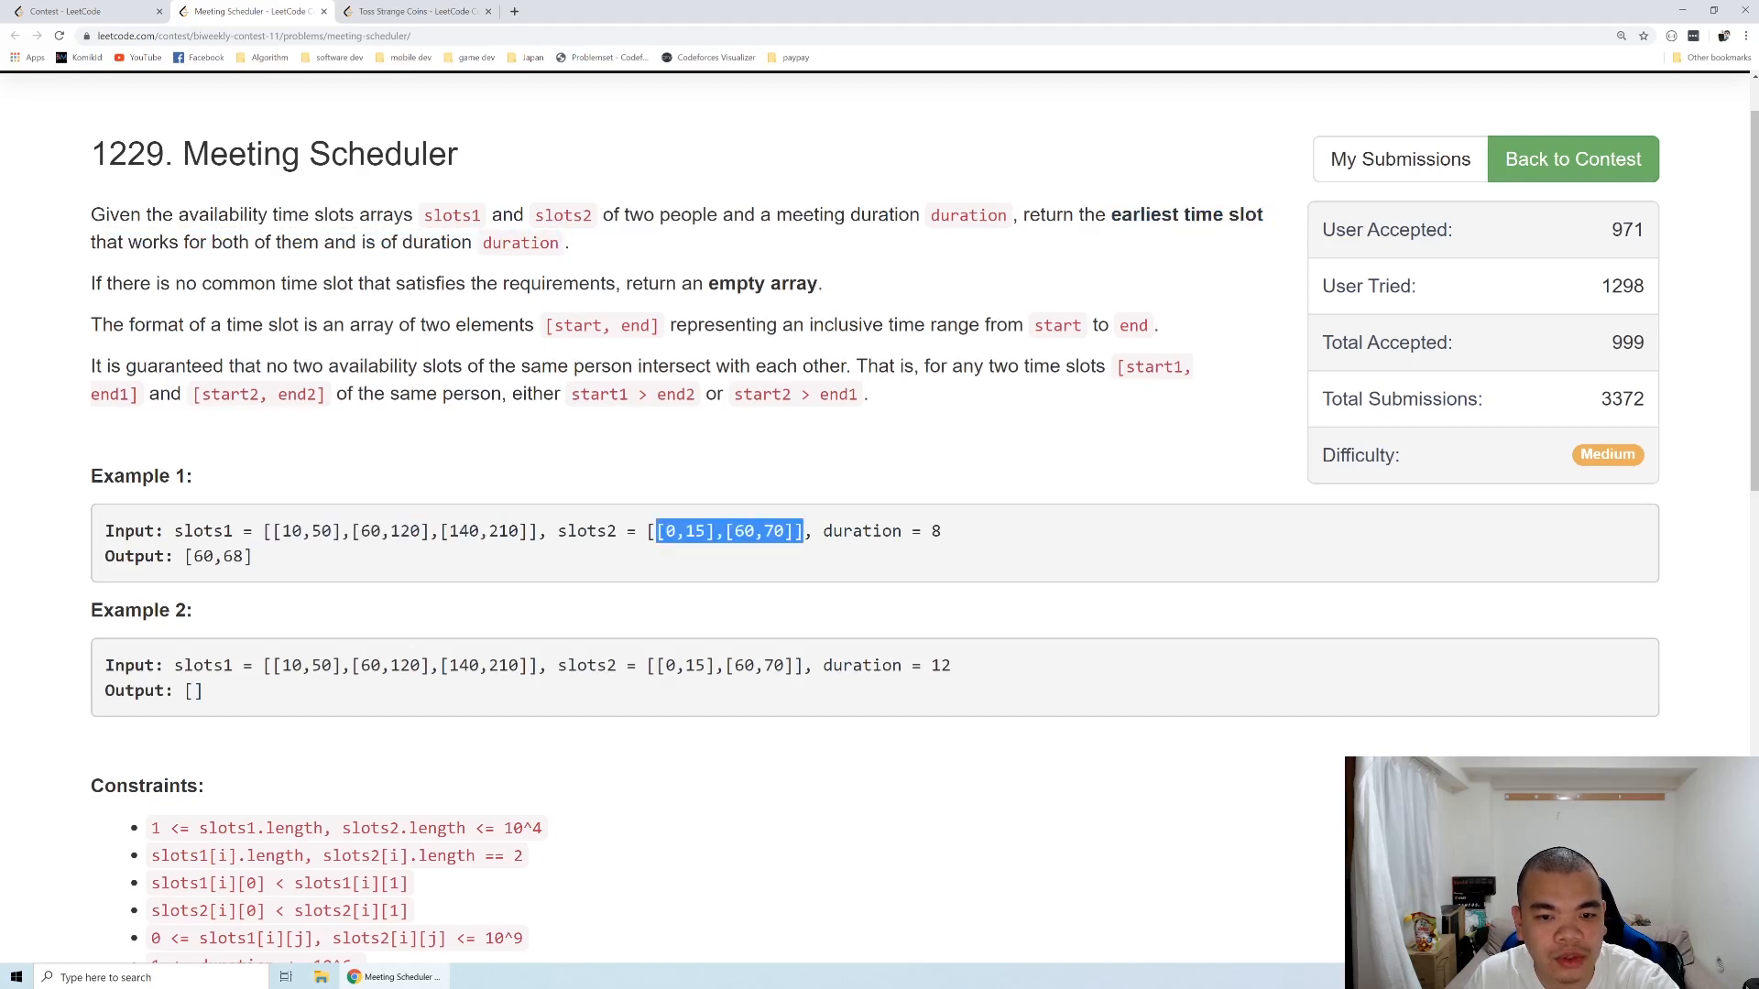
pyautogui.click(302, 519)
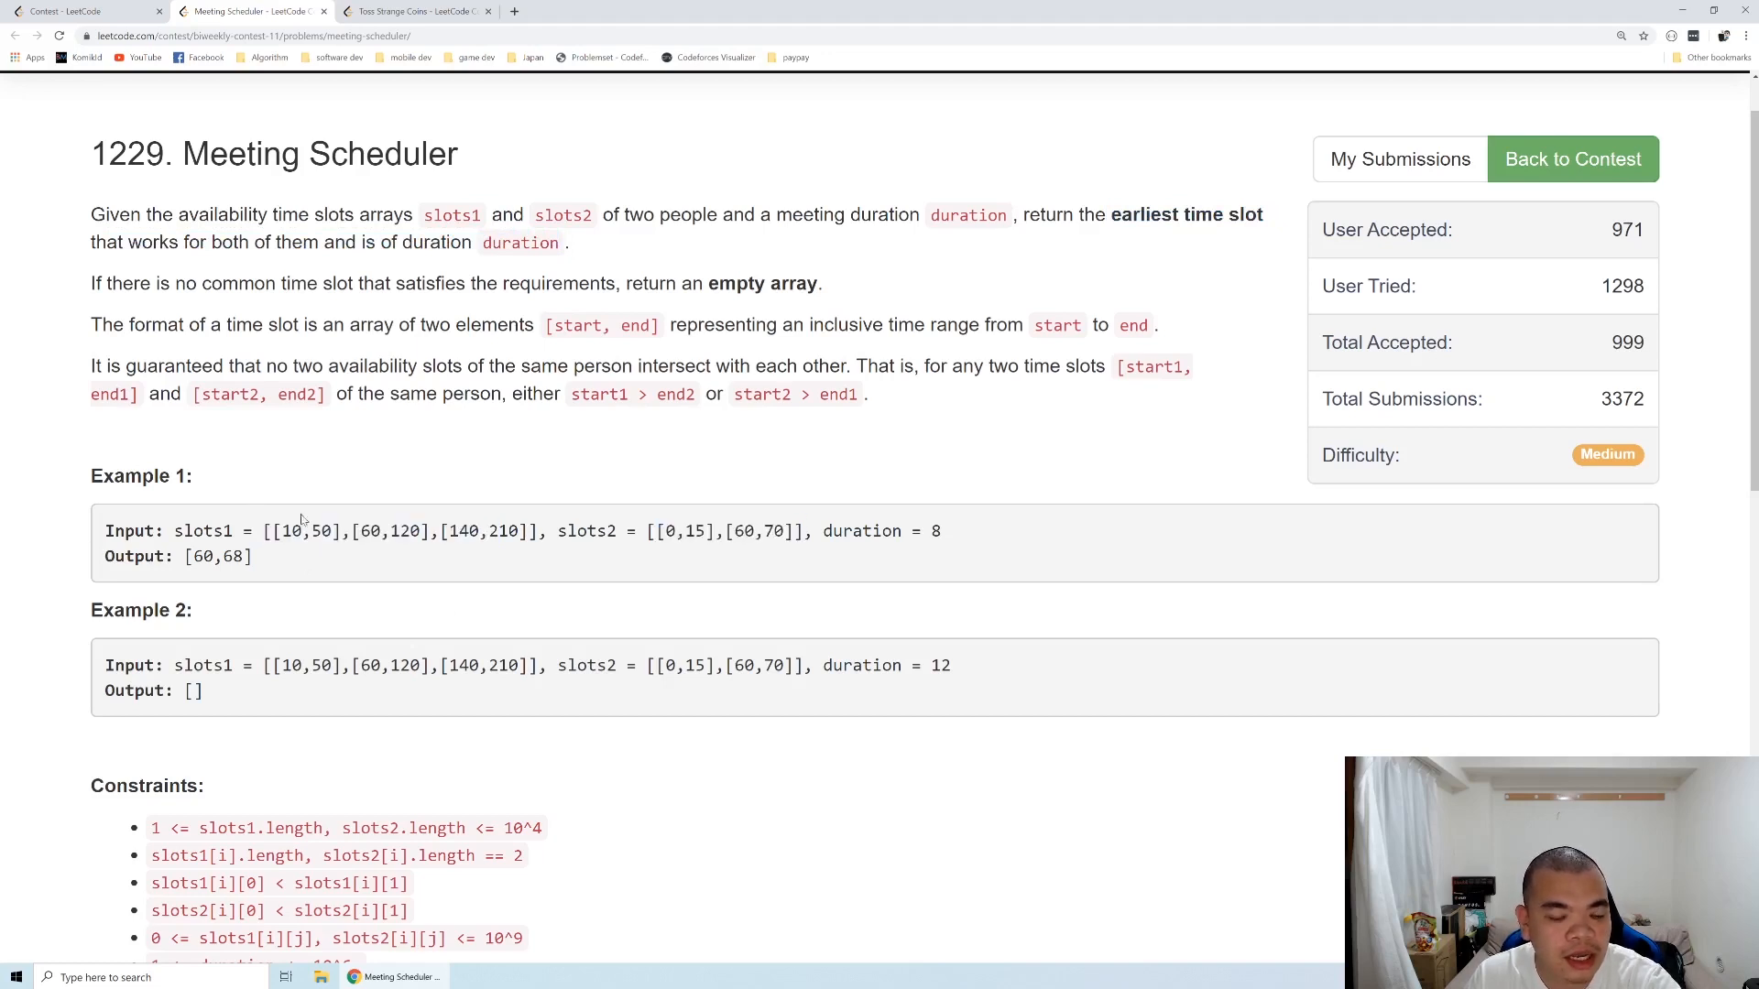
pyautogui.moveTo(257, 566)
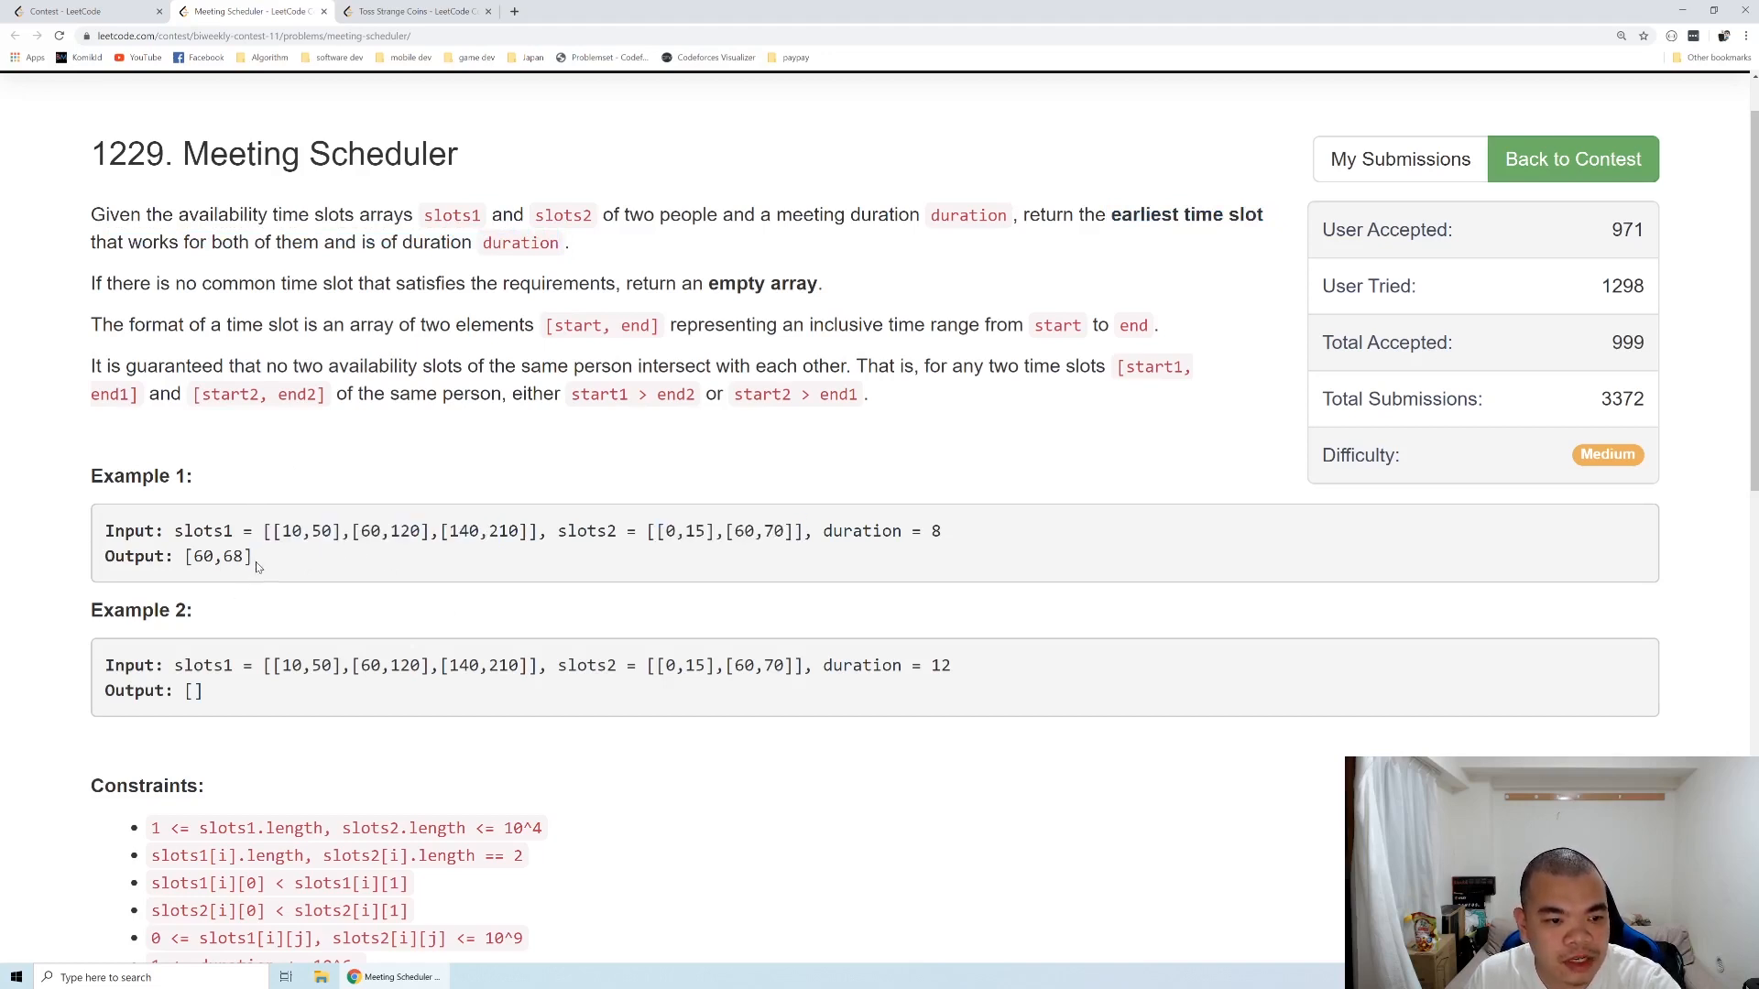
pyautogui.doubleClick(216, 557)
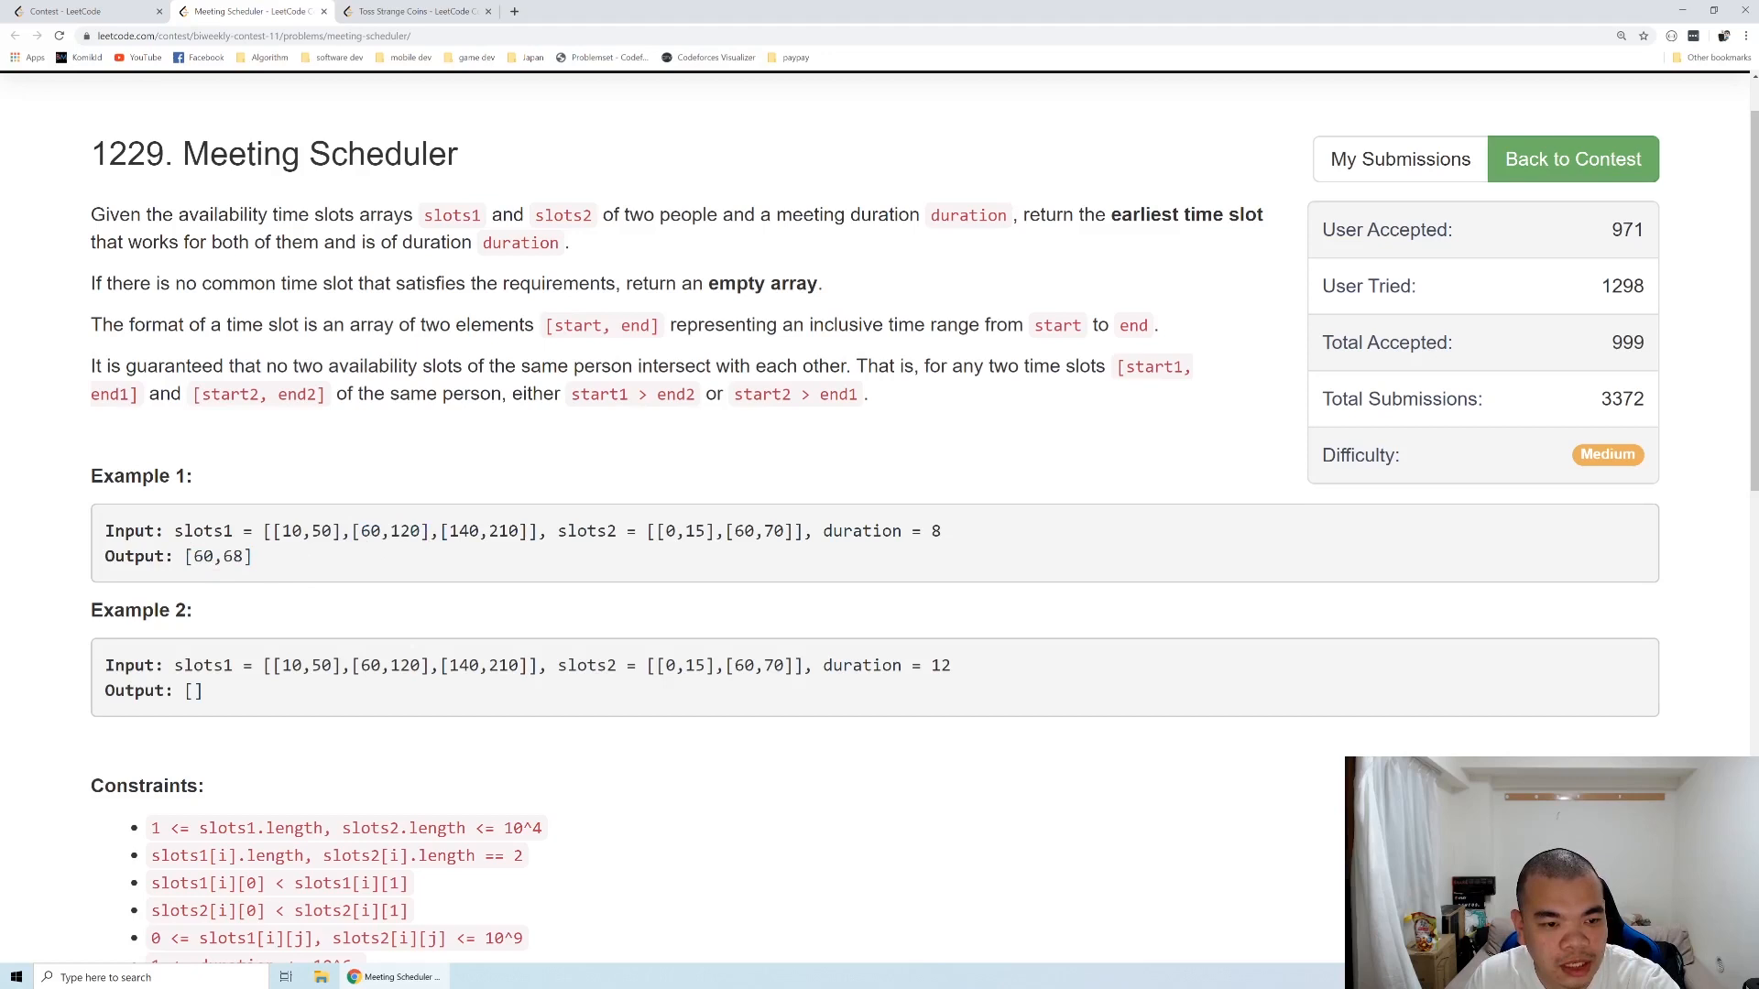
pyautogui.doubleClick(392, 532)
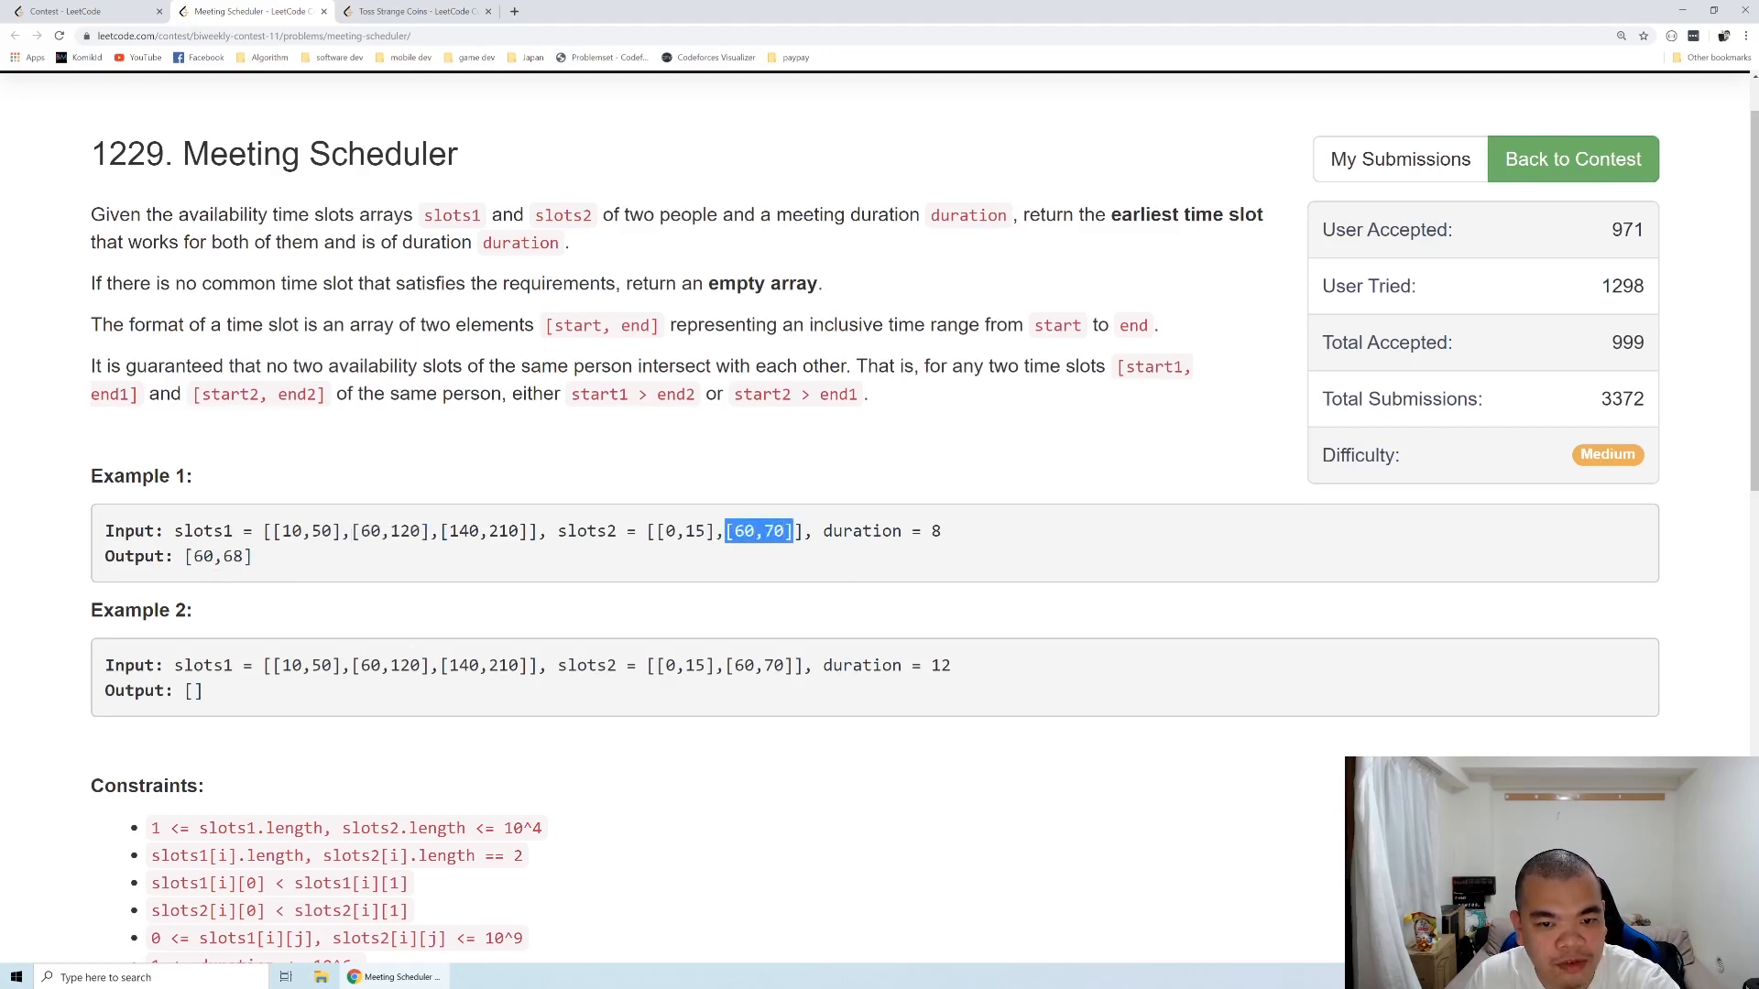
pyautogui.click(280, 566)
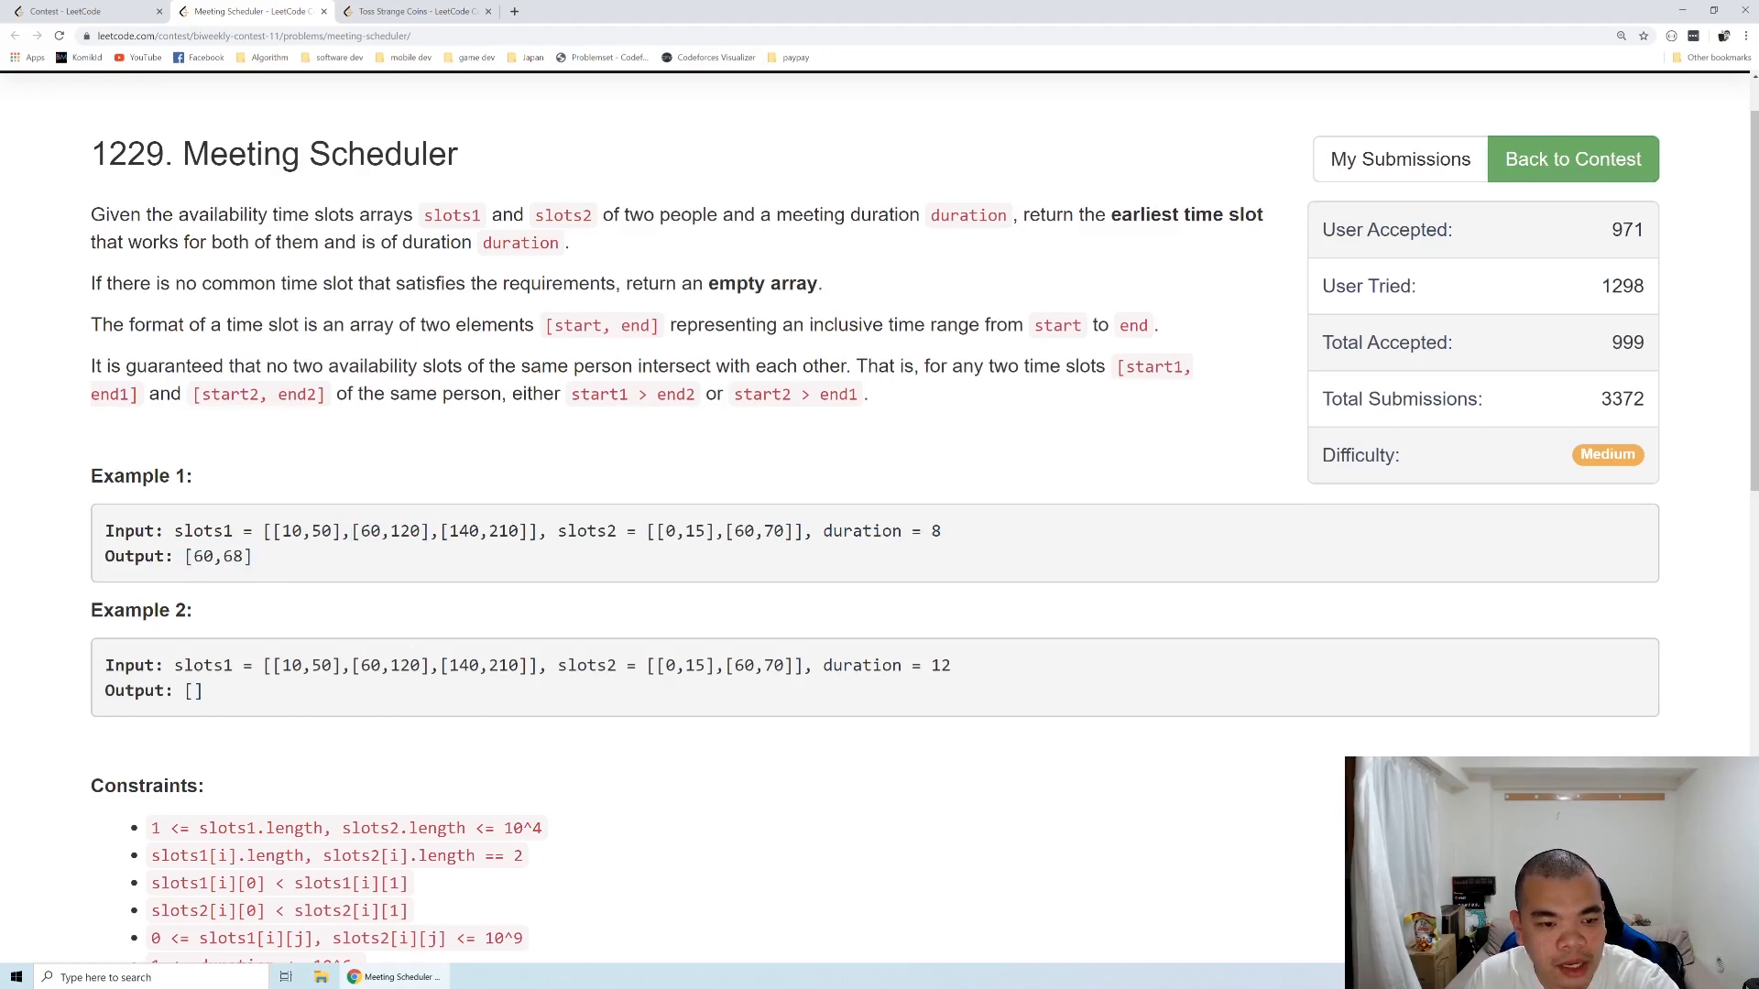
pyautogui.moveTo(516, 687)
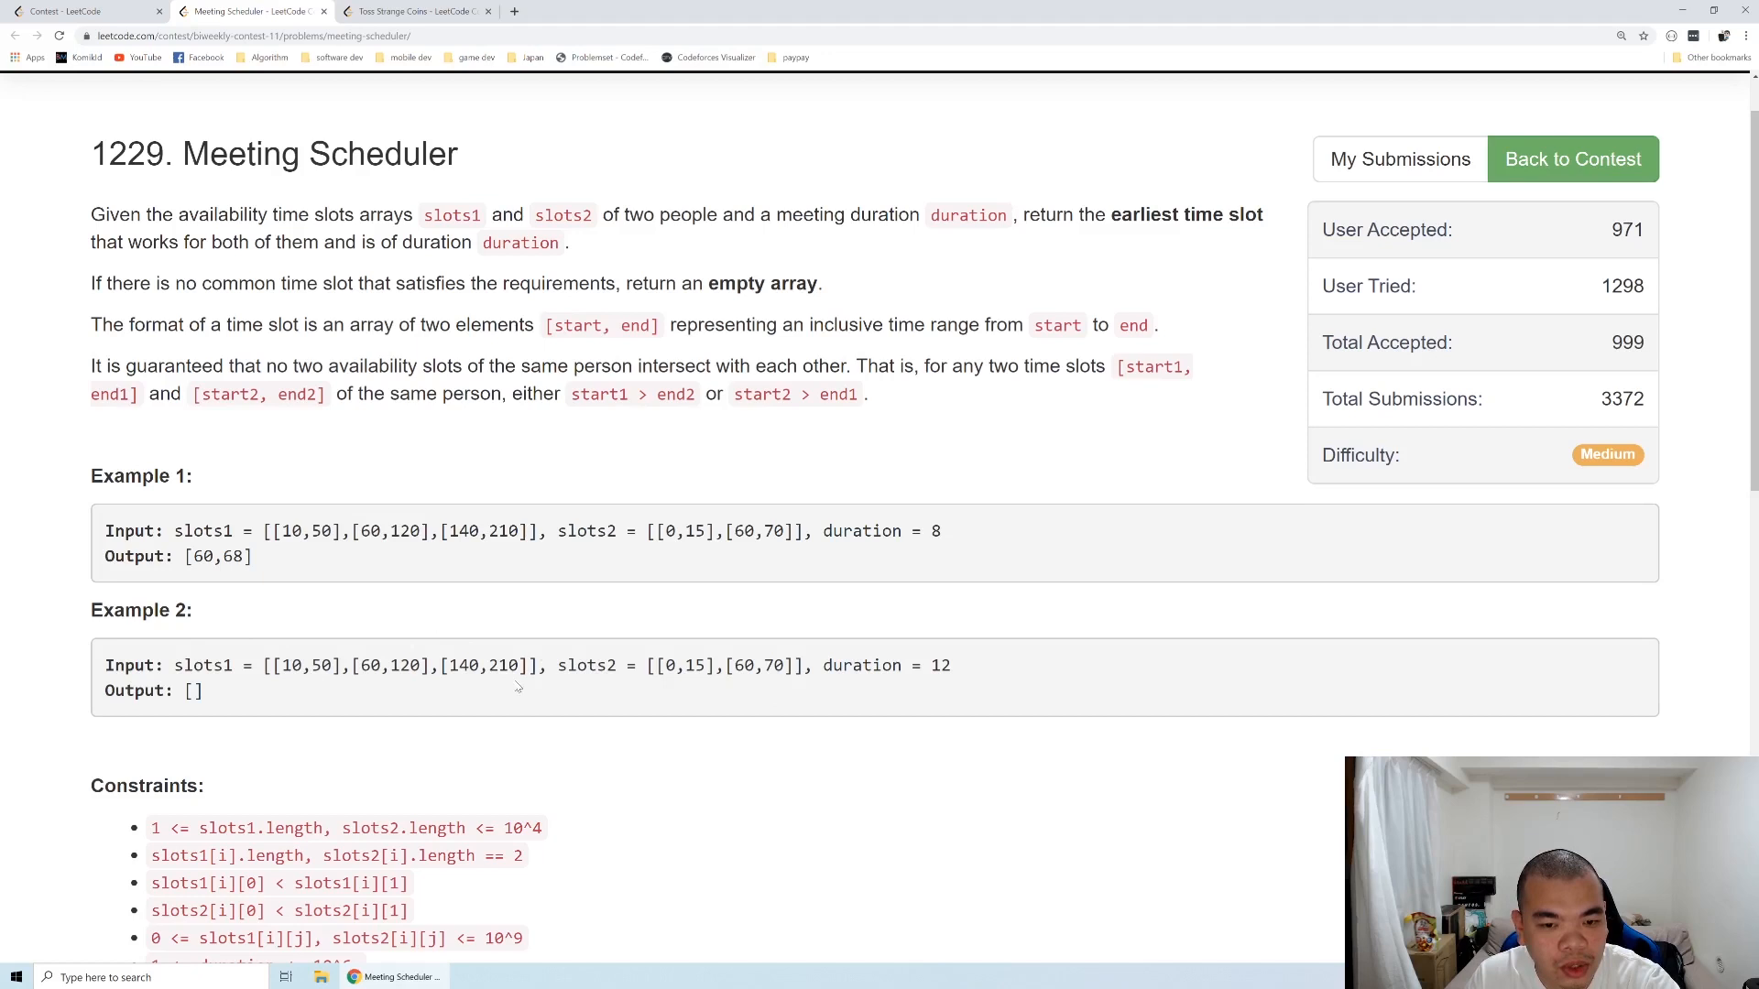
pyautogui.moveTo(424, 696)
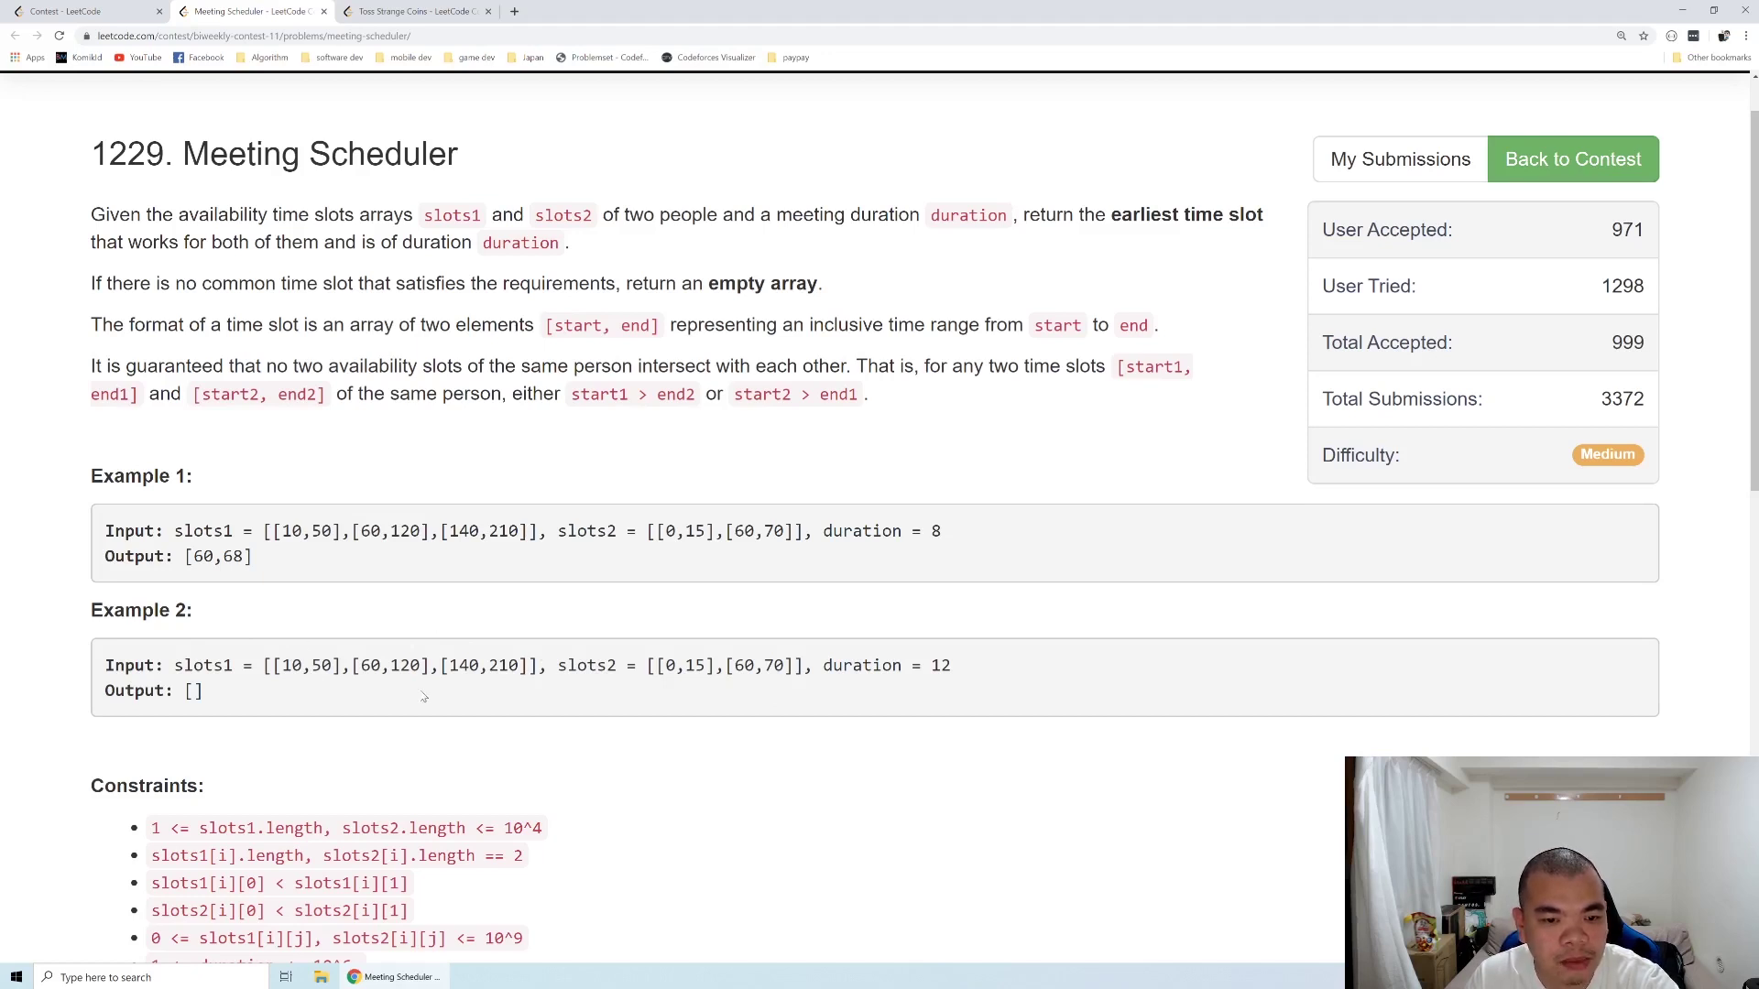
pyautogui.doubleClick(938, 665)
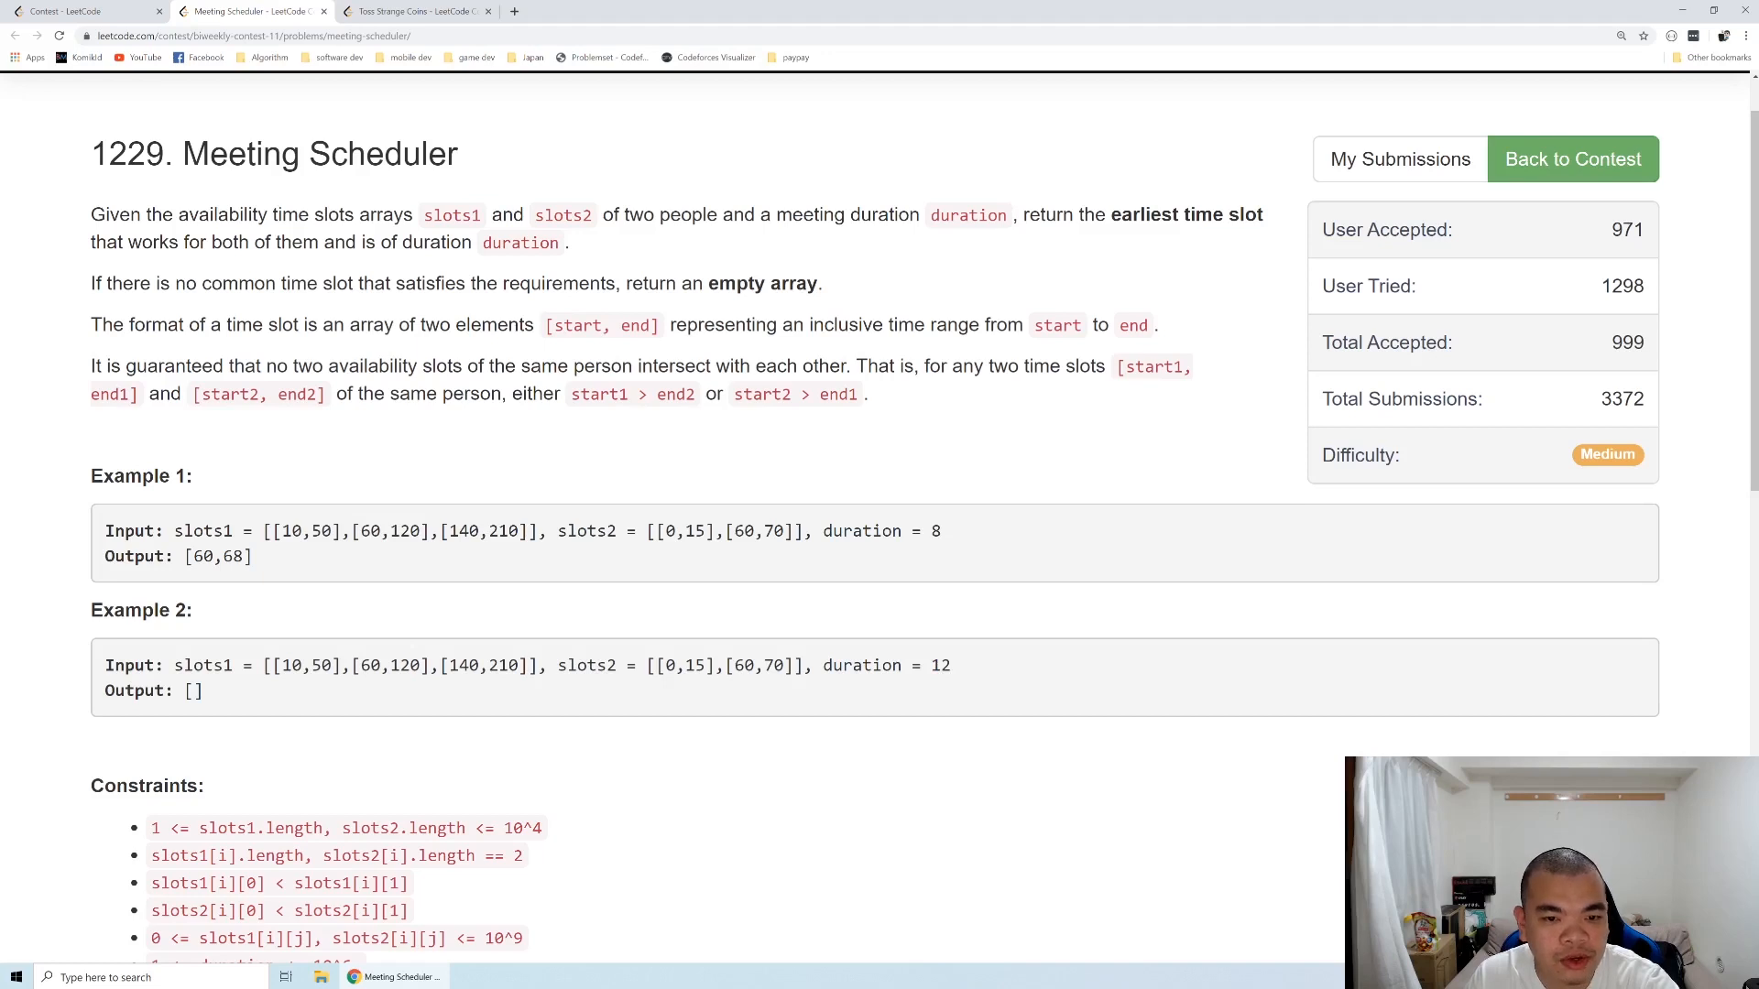
pyautogui.moveTo(312, 506)
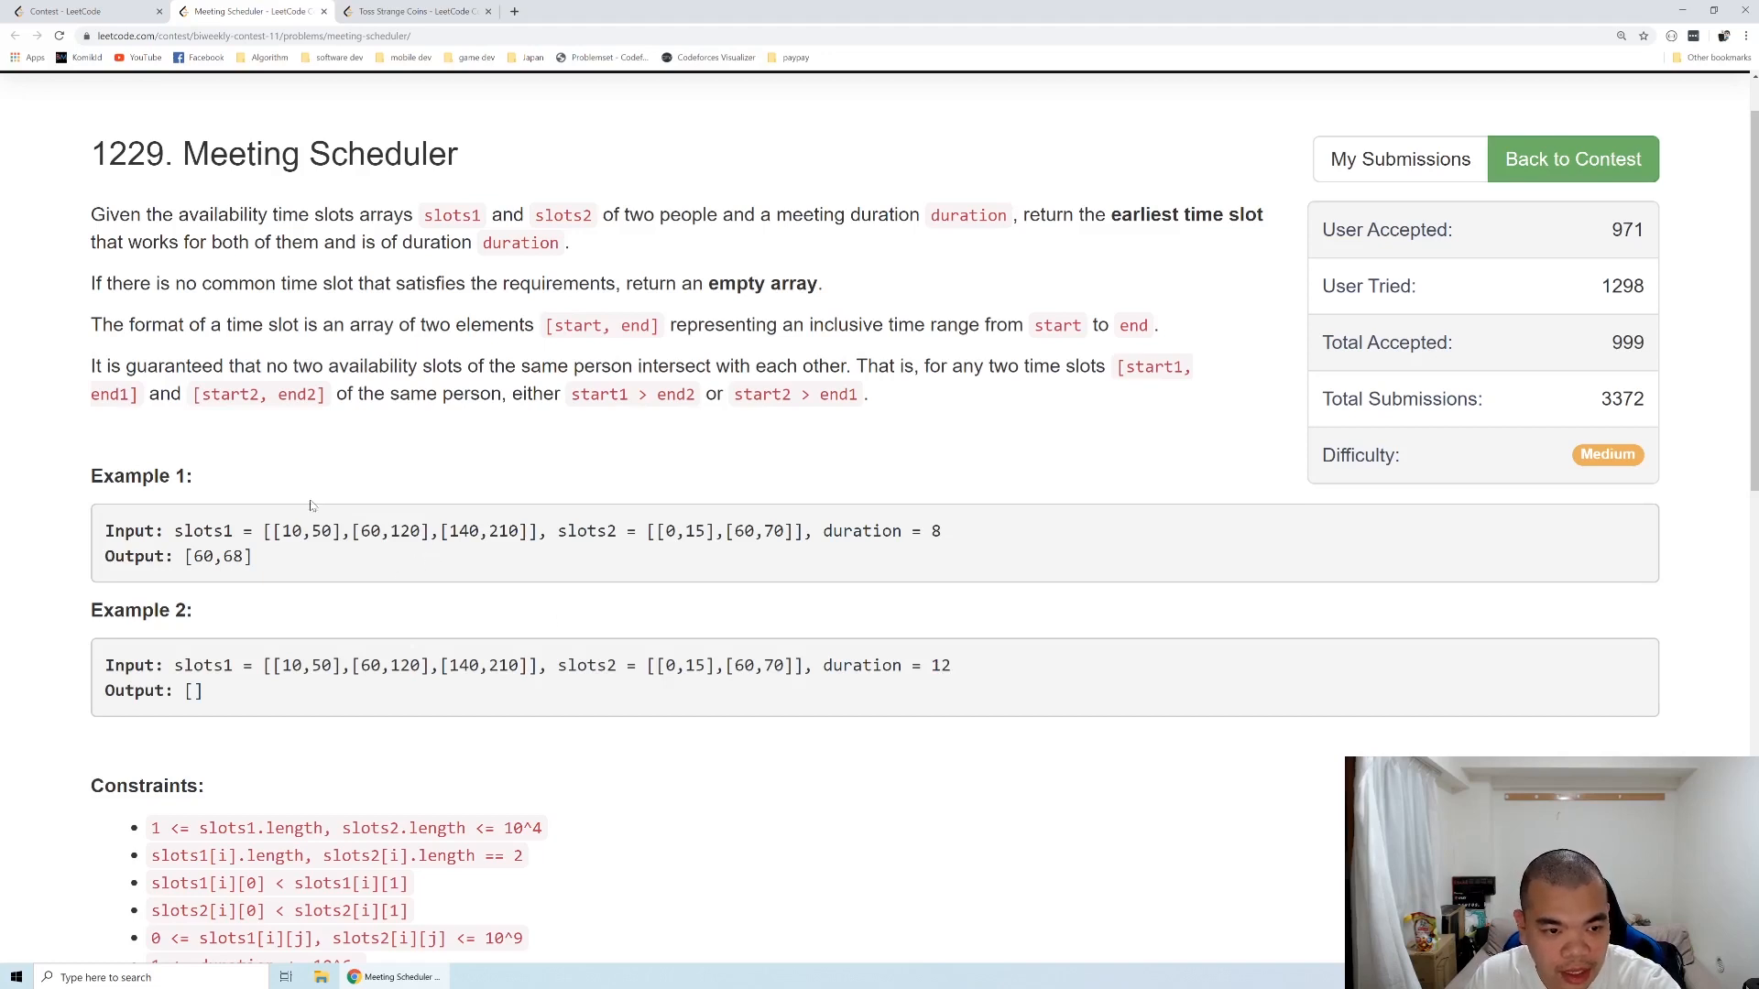
# Scroll past Constraints and Discuss to the Java Solution class in the code editor
pyautogui.scroll(3)
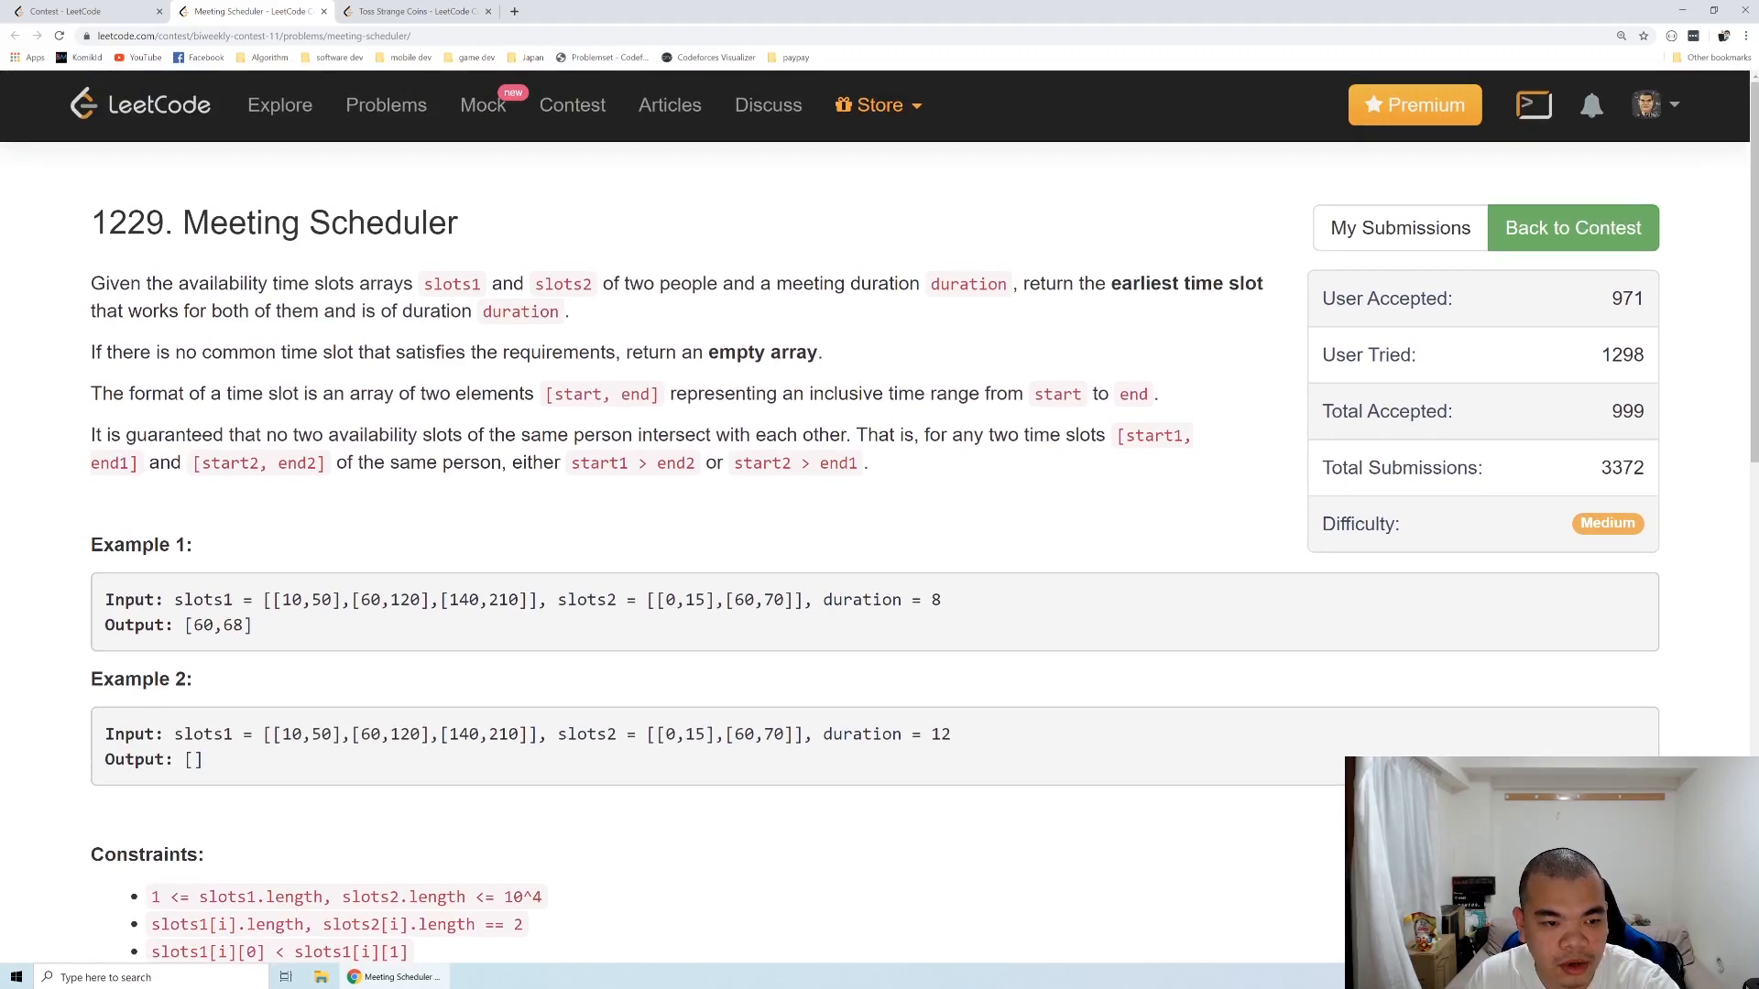
pyautogui.scroll(-3)
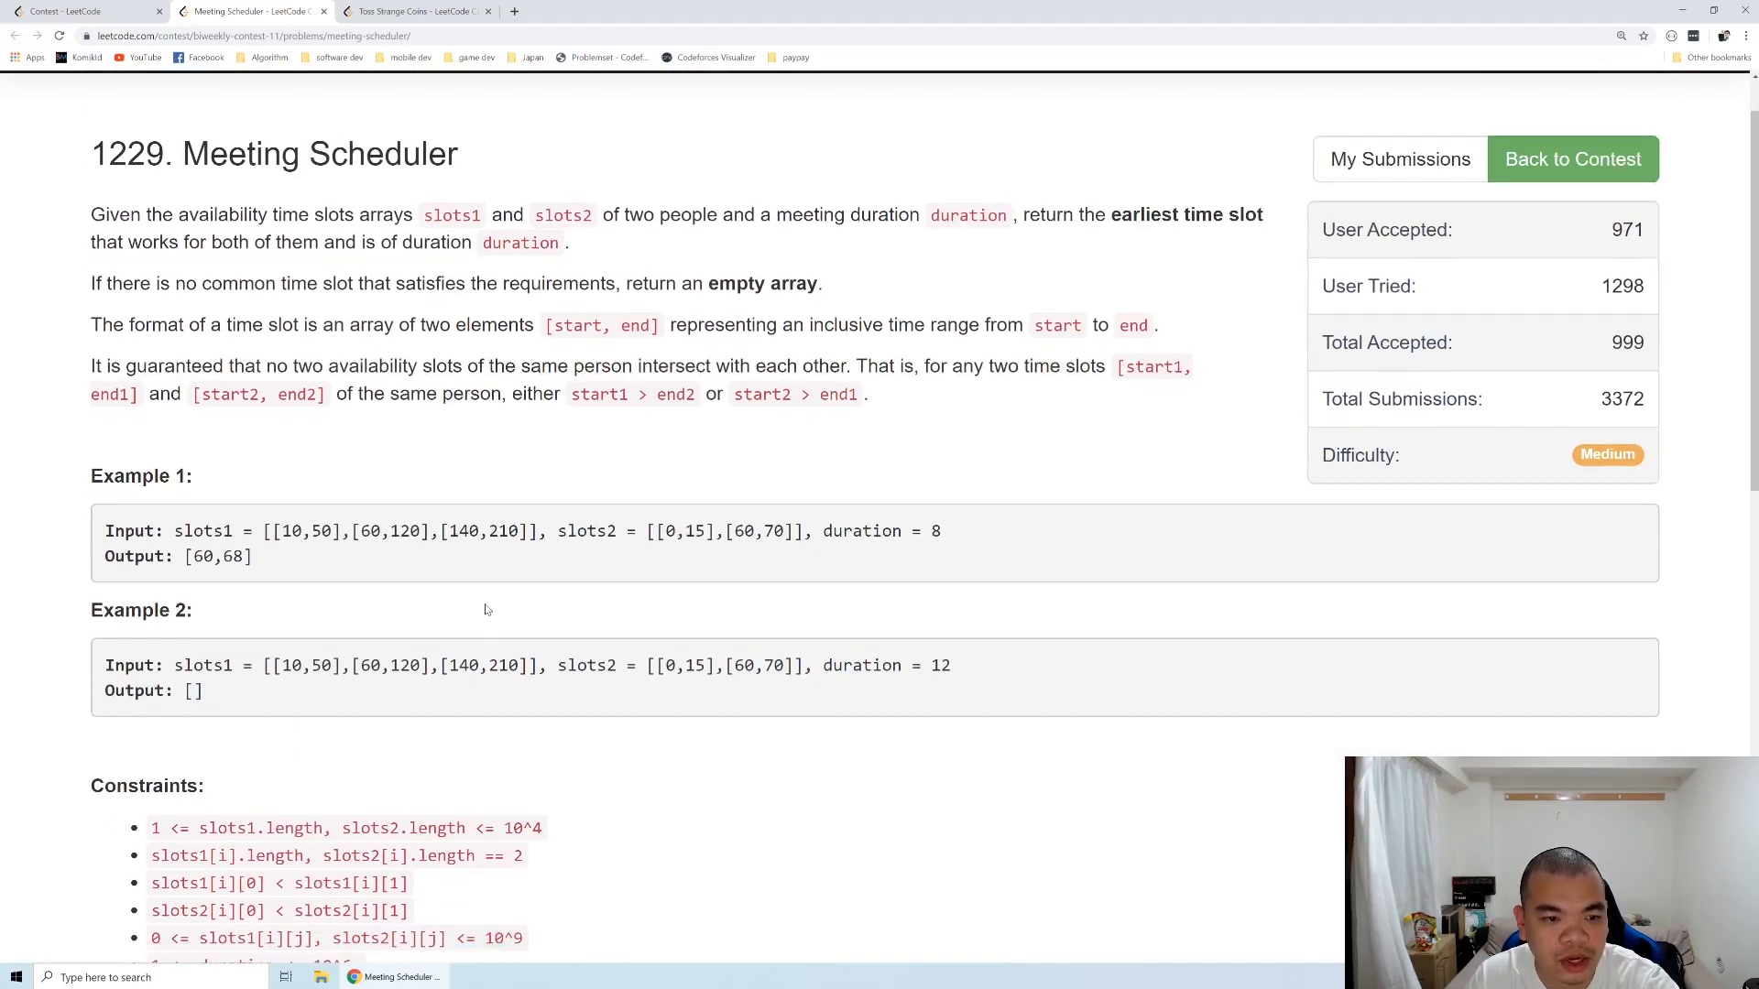
pyautogui.scroll(-3)
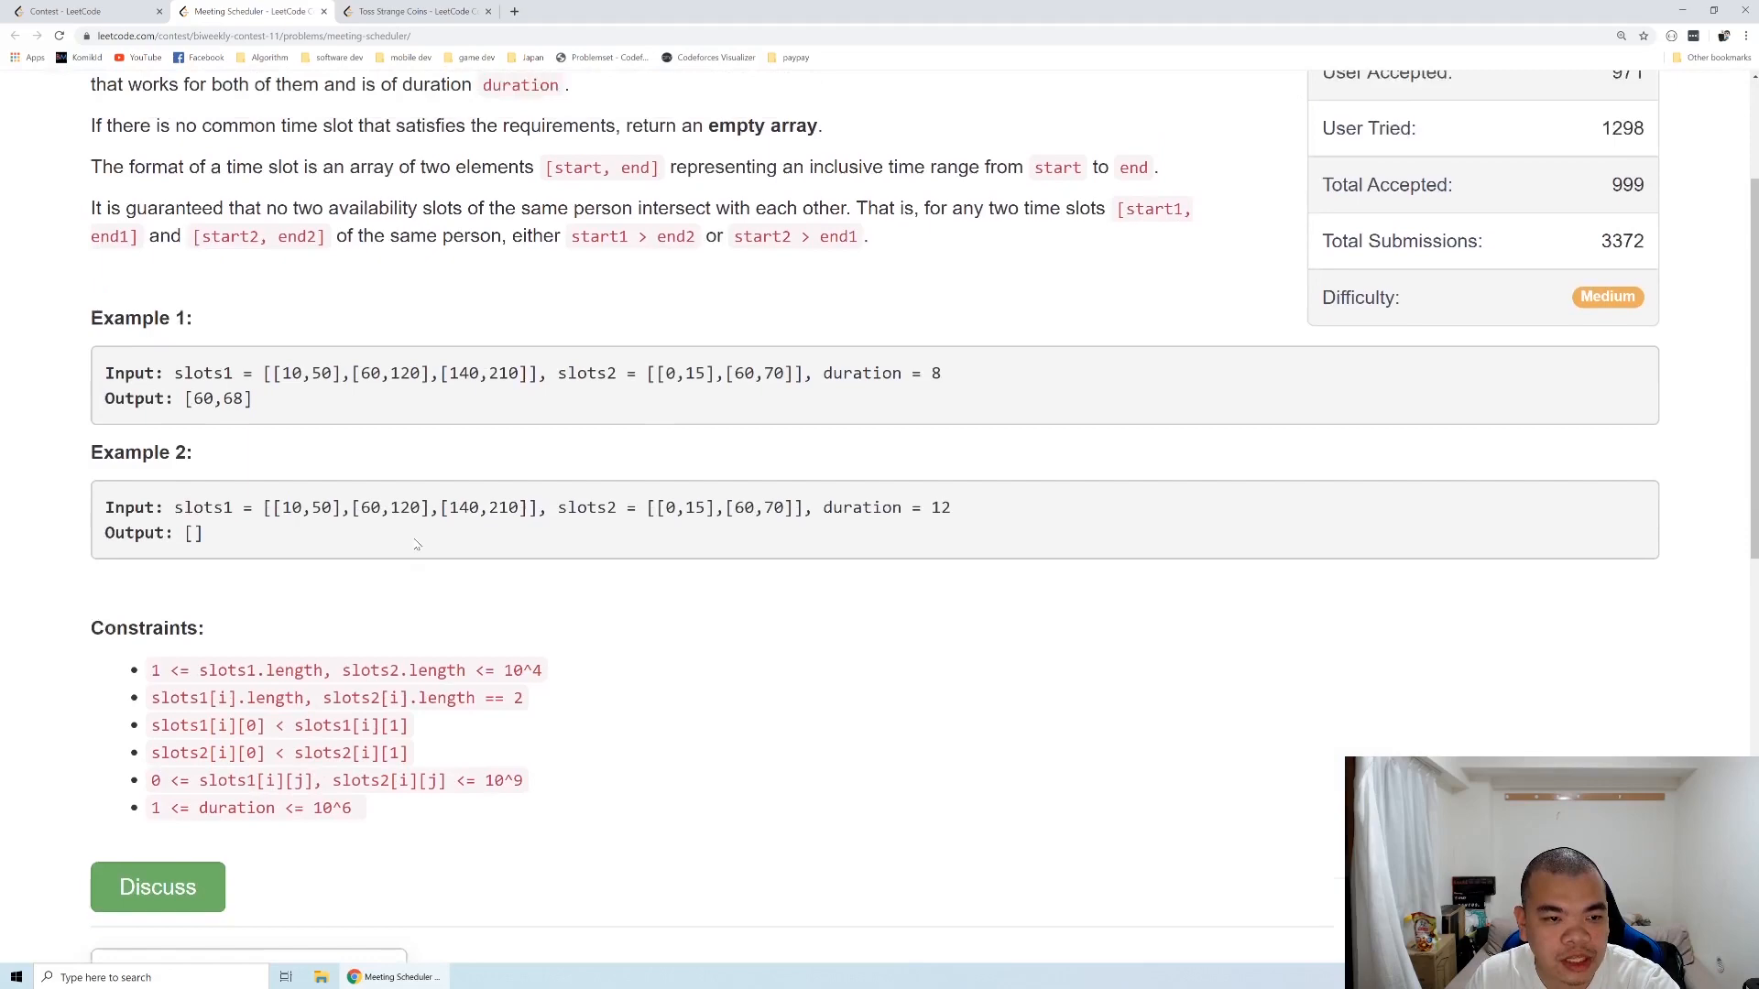
pyautogui.scroll(-3)
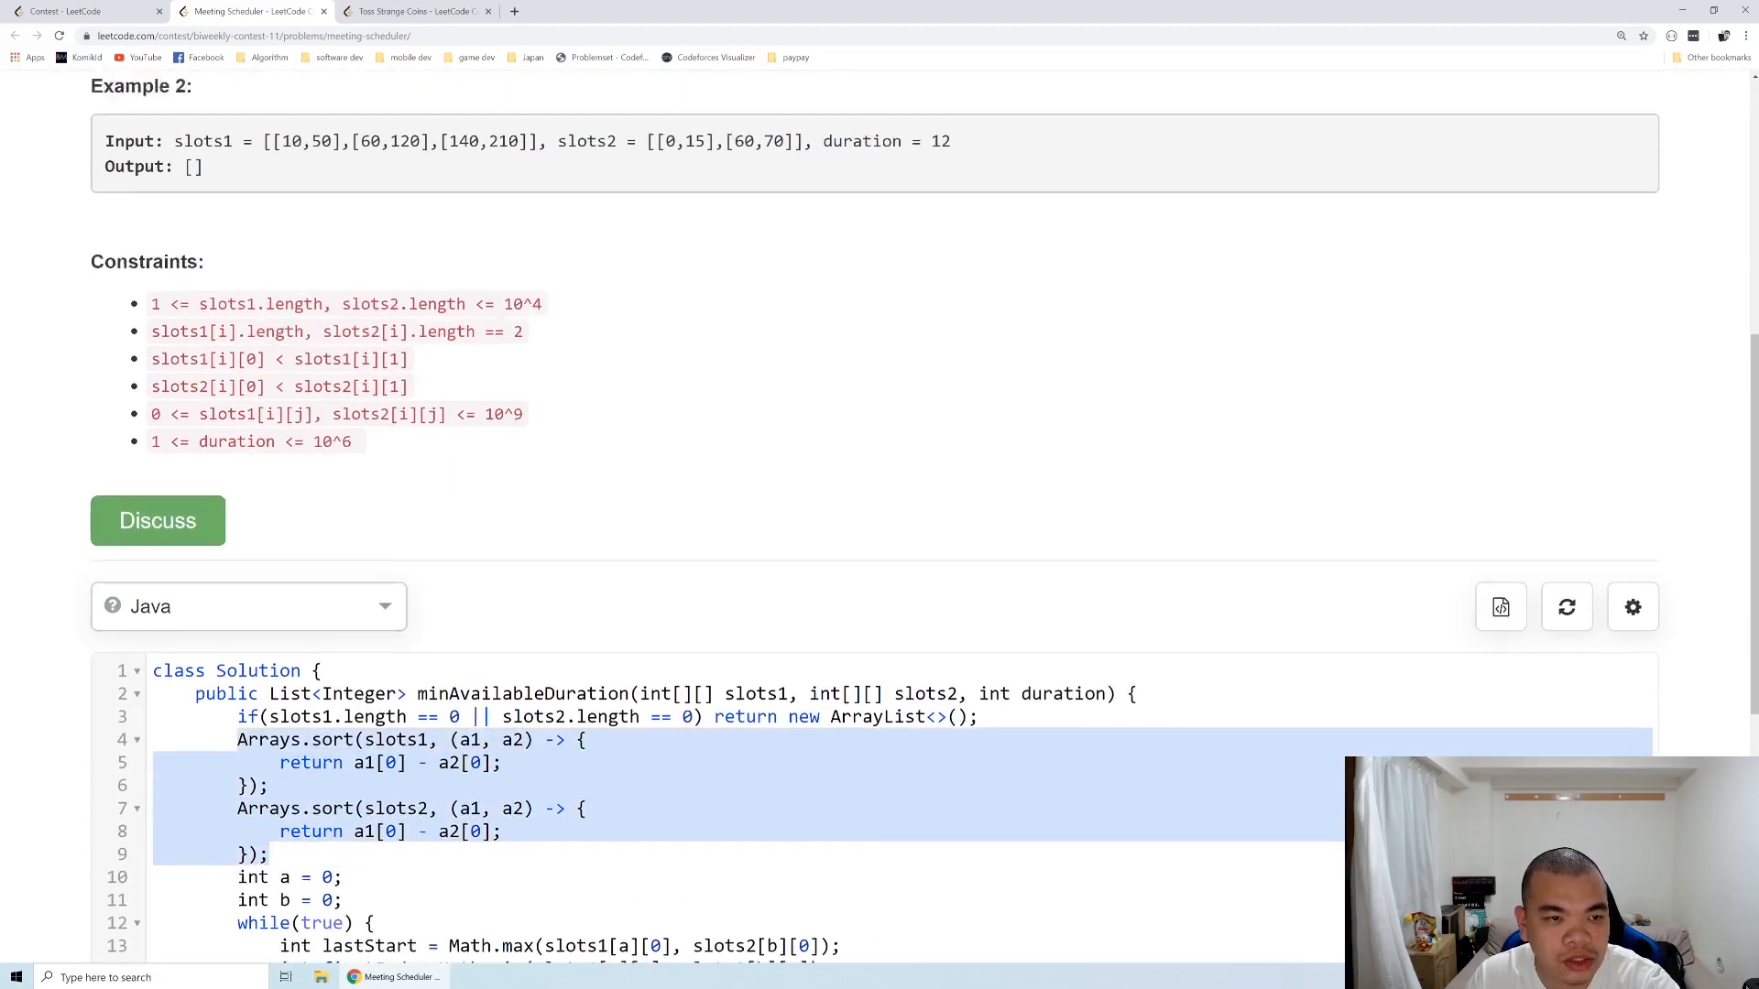
pyautogui.scroll(3)
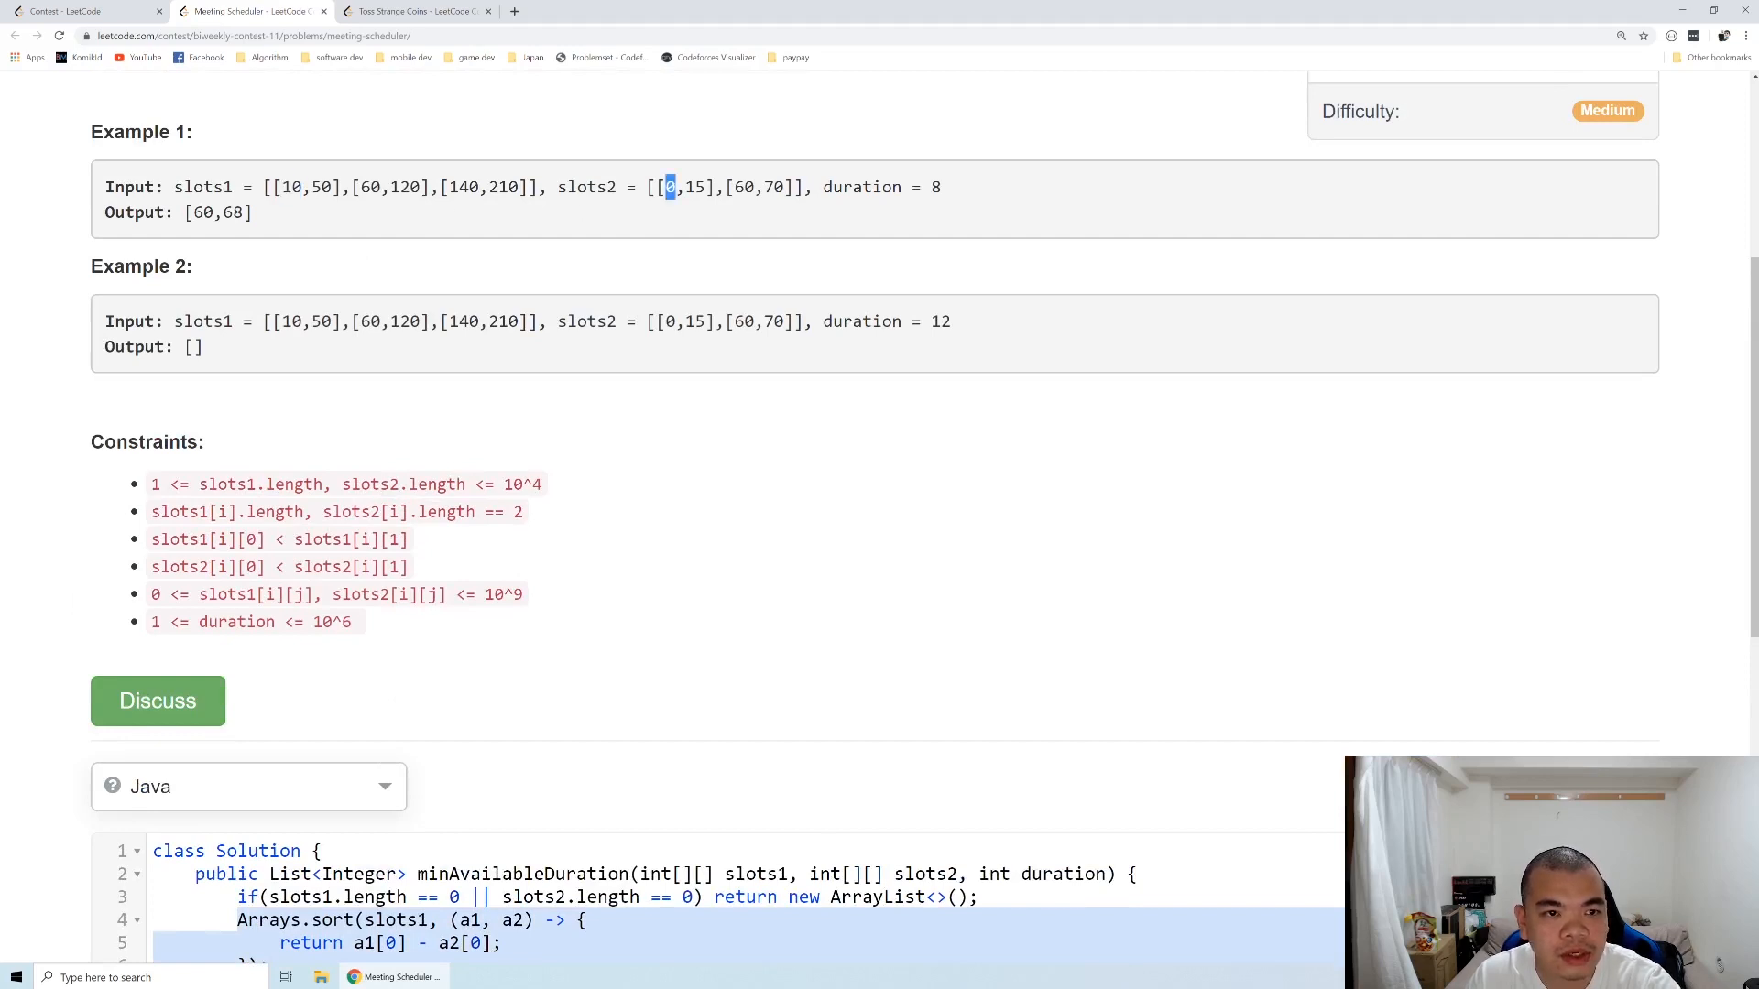
pyautogui.scroll(-3)
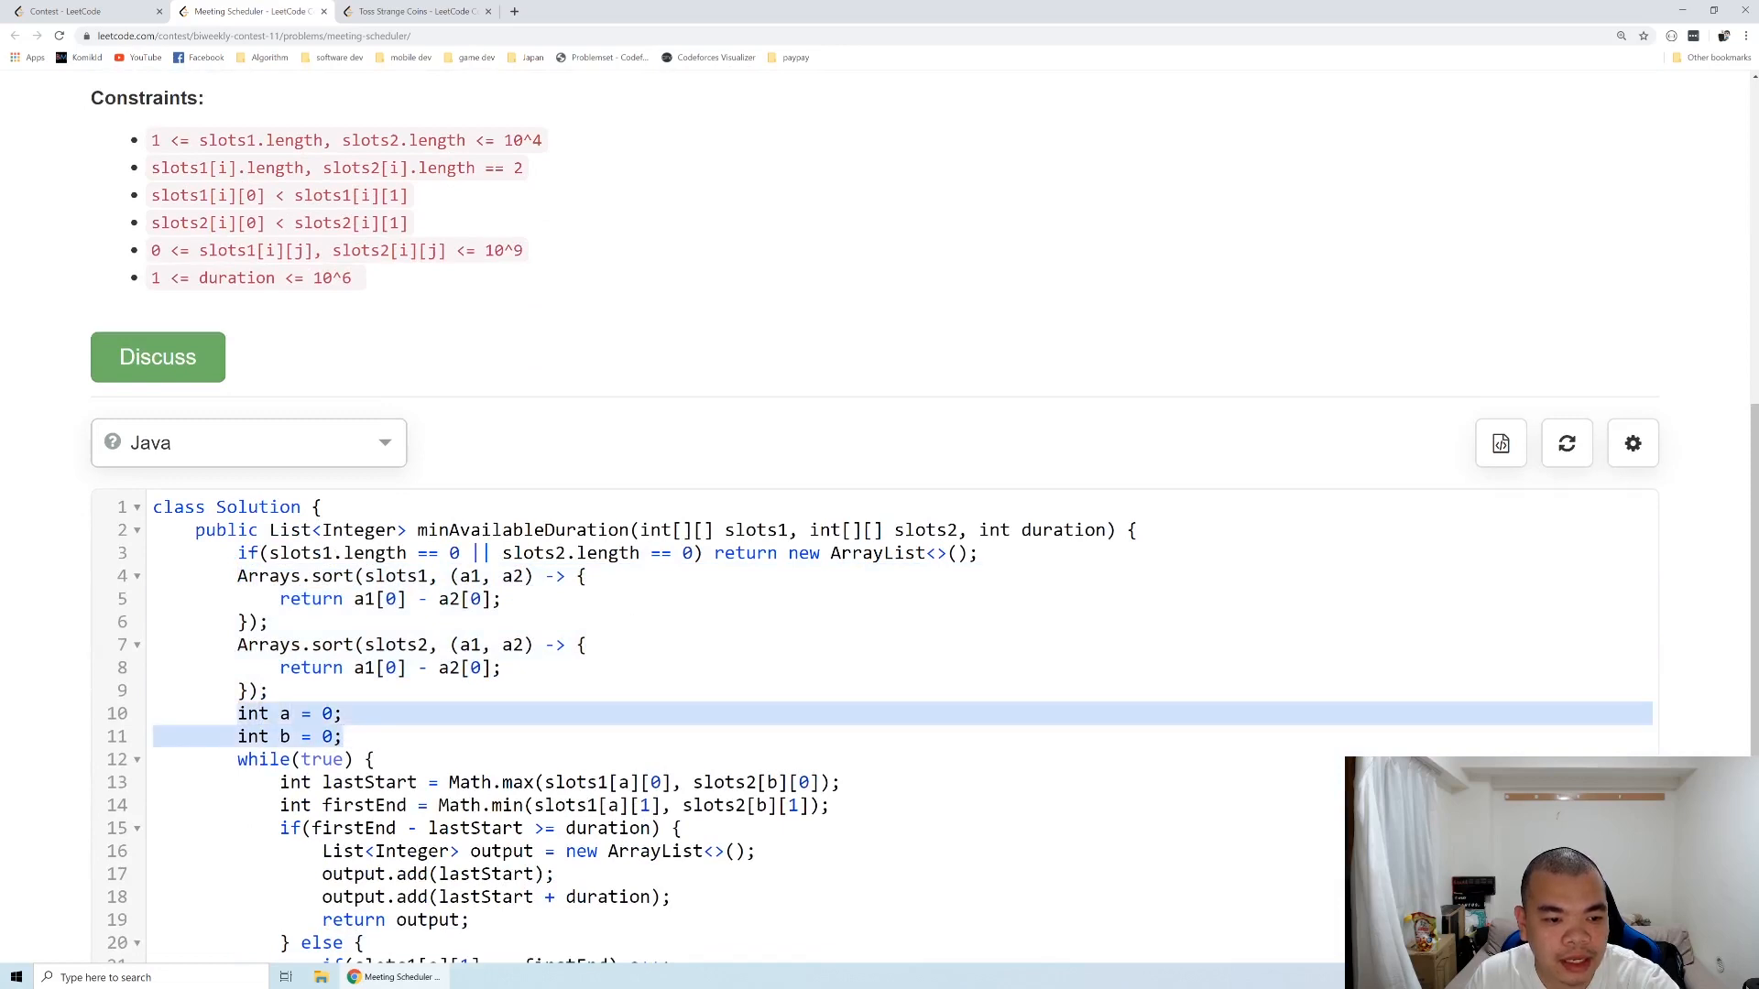
pyautogui.click(289, 713)
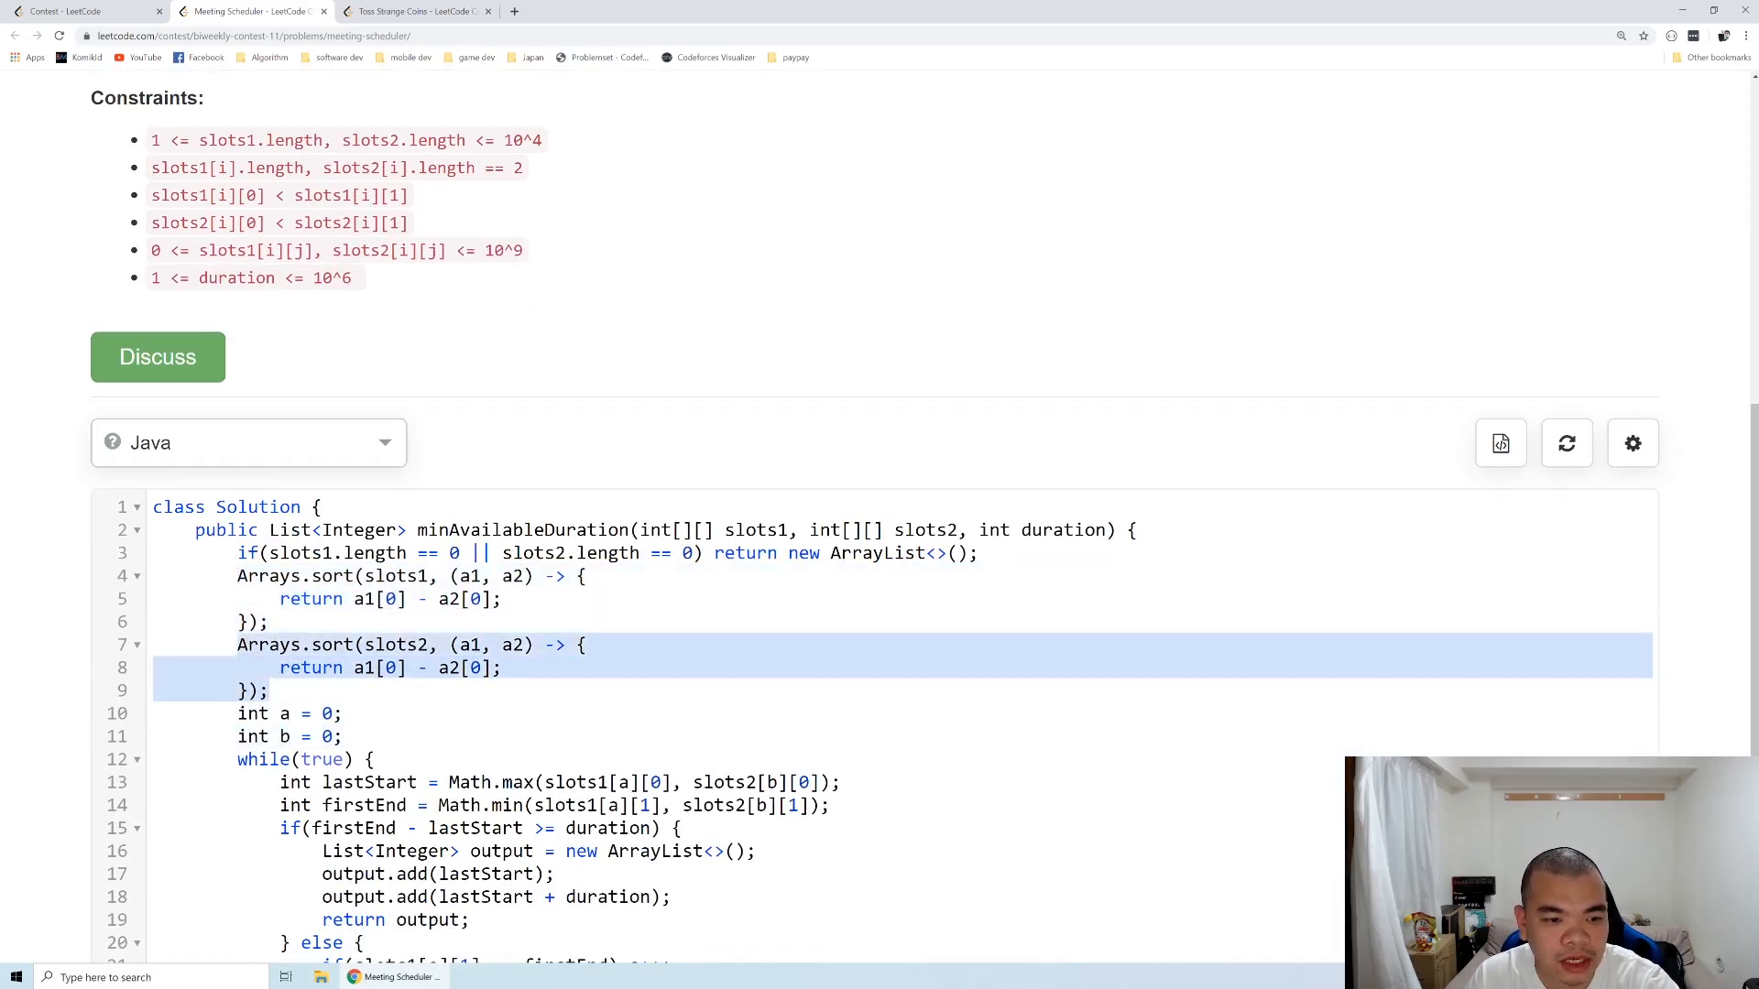
pyautogui.scroll(-3)
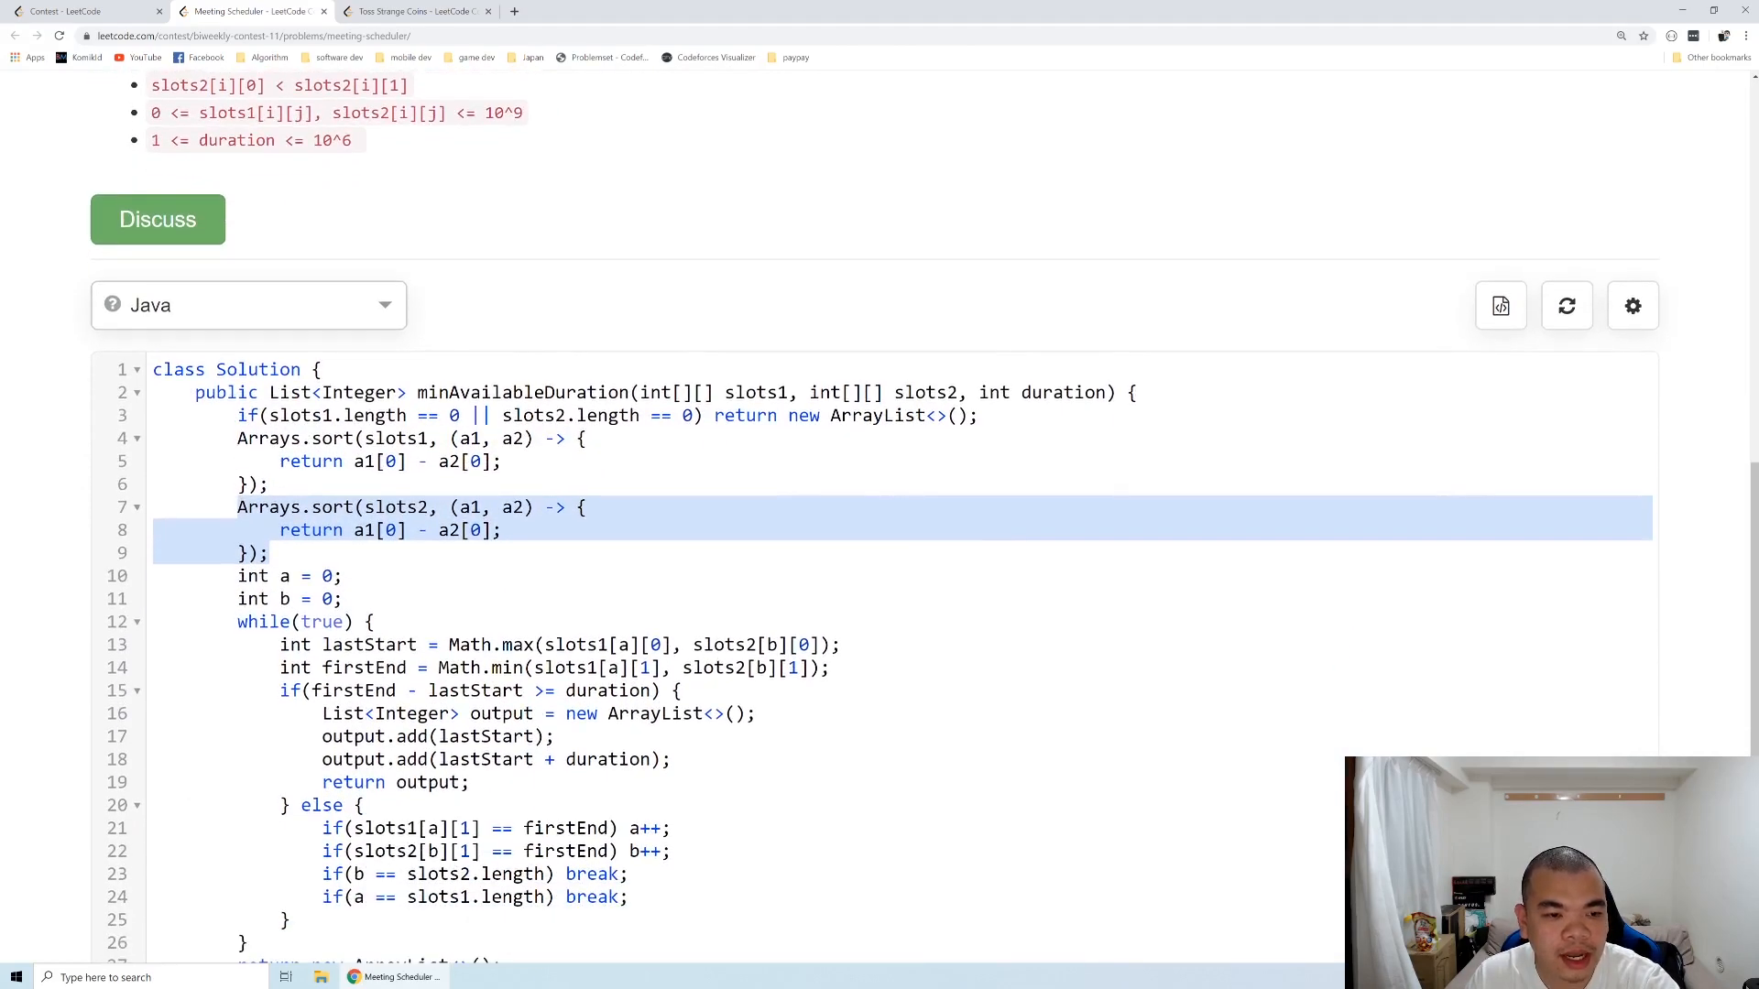
pyautogui.scroll(3)
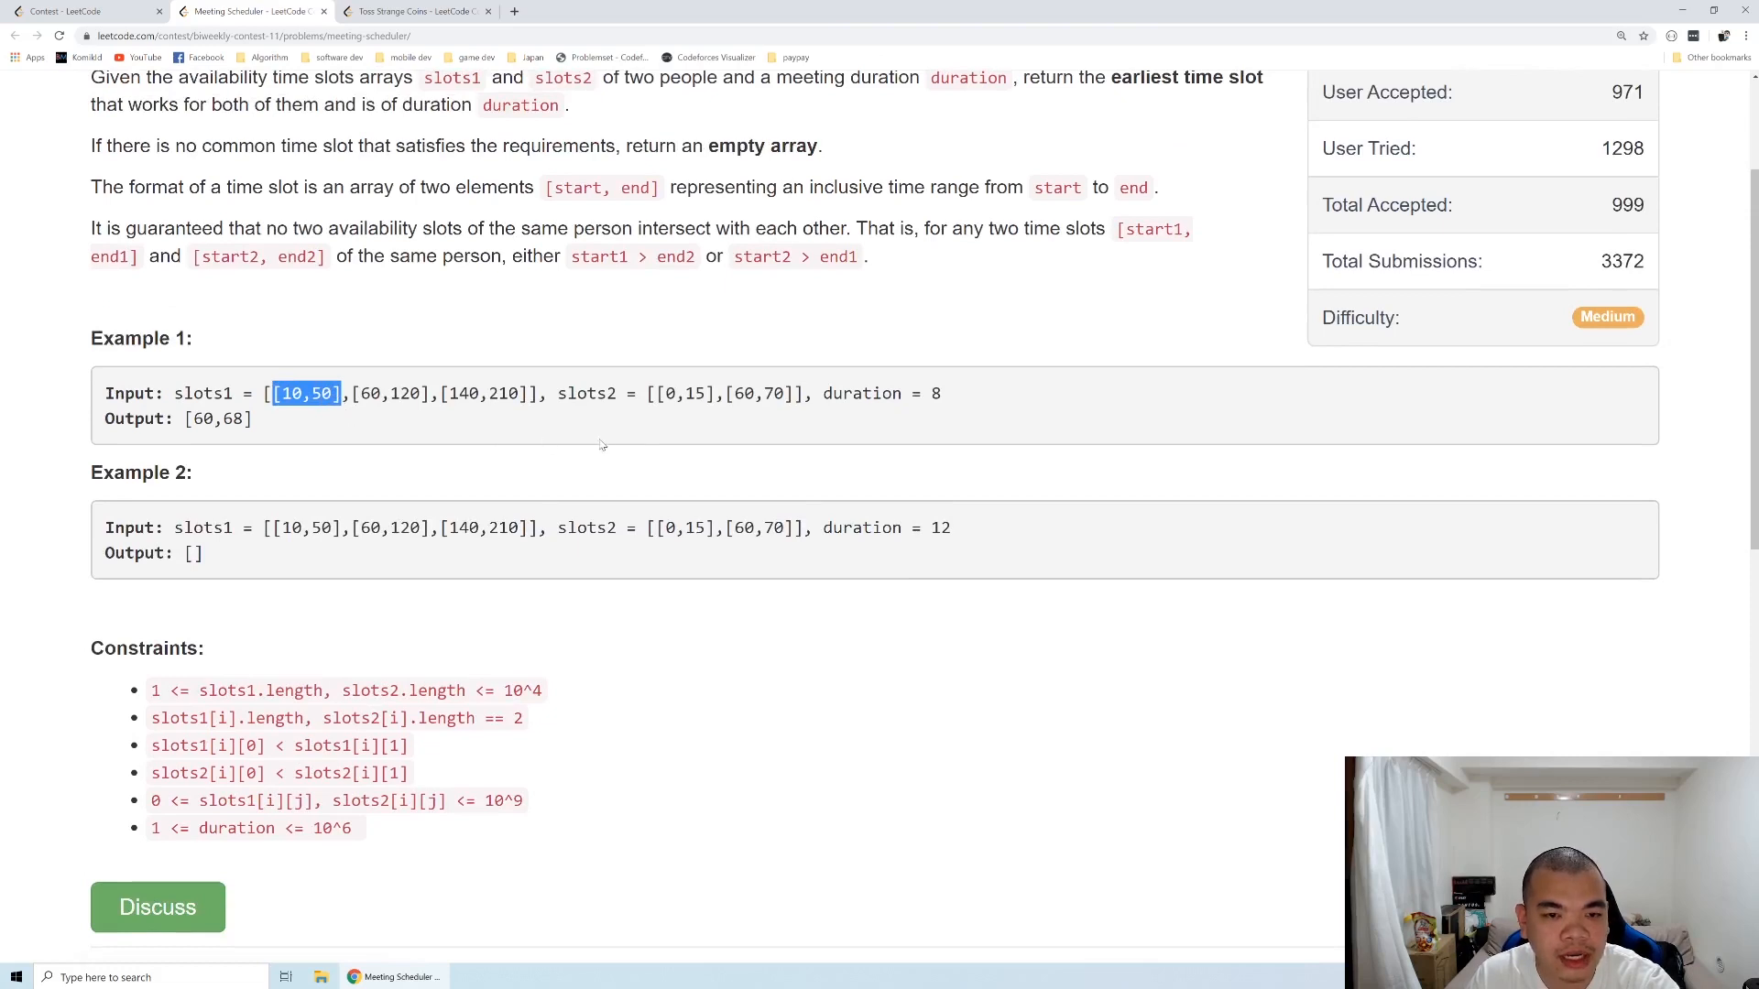
pyautogui.doubleClick(686, 394)
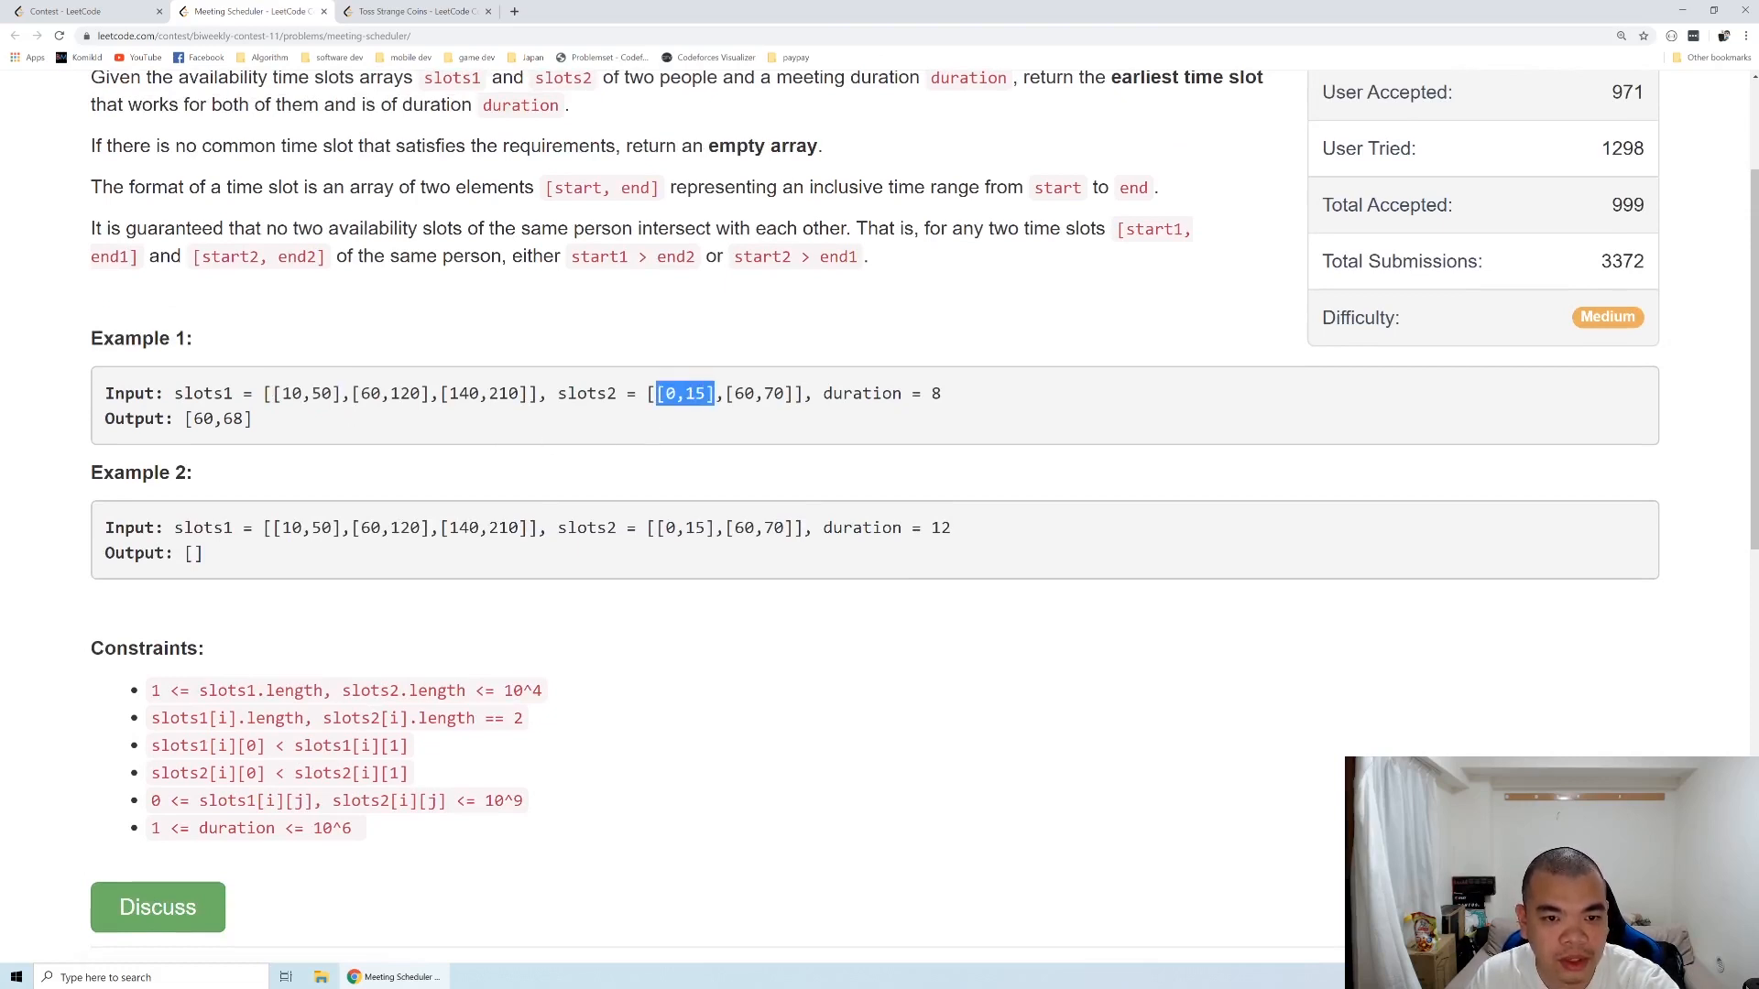
pyautogui.click(685, 394)
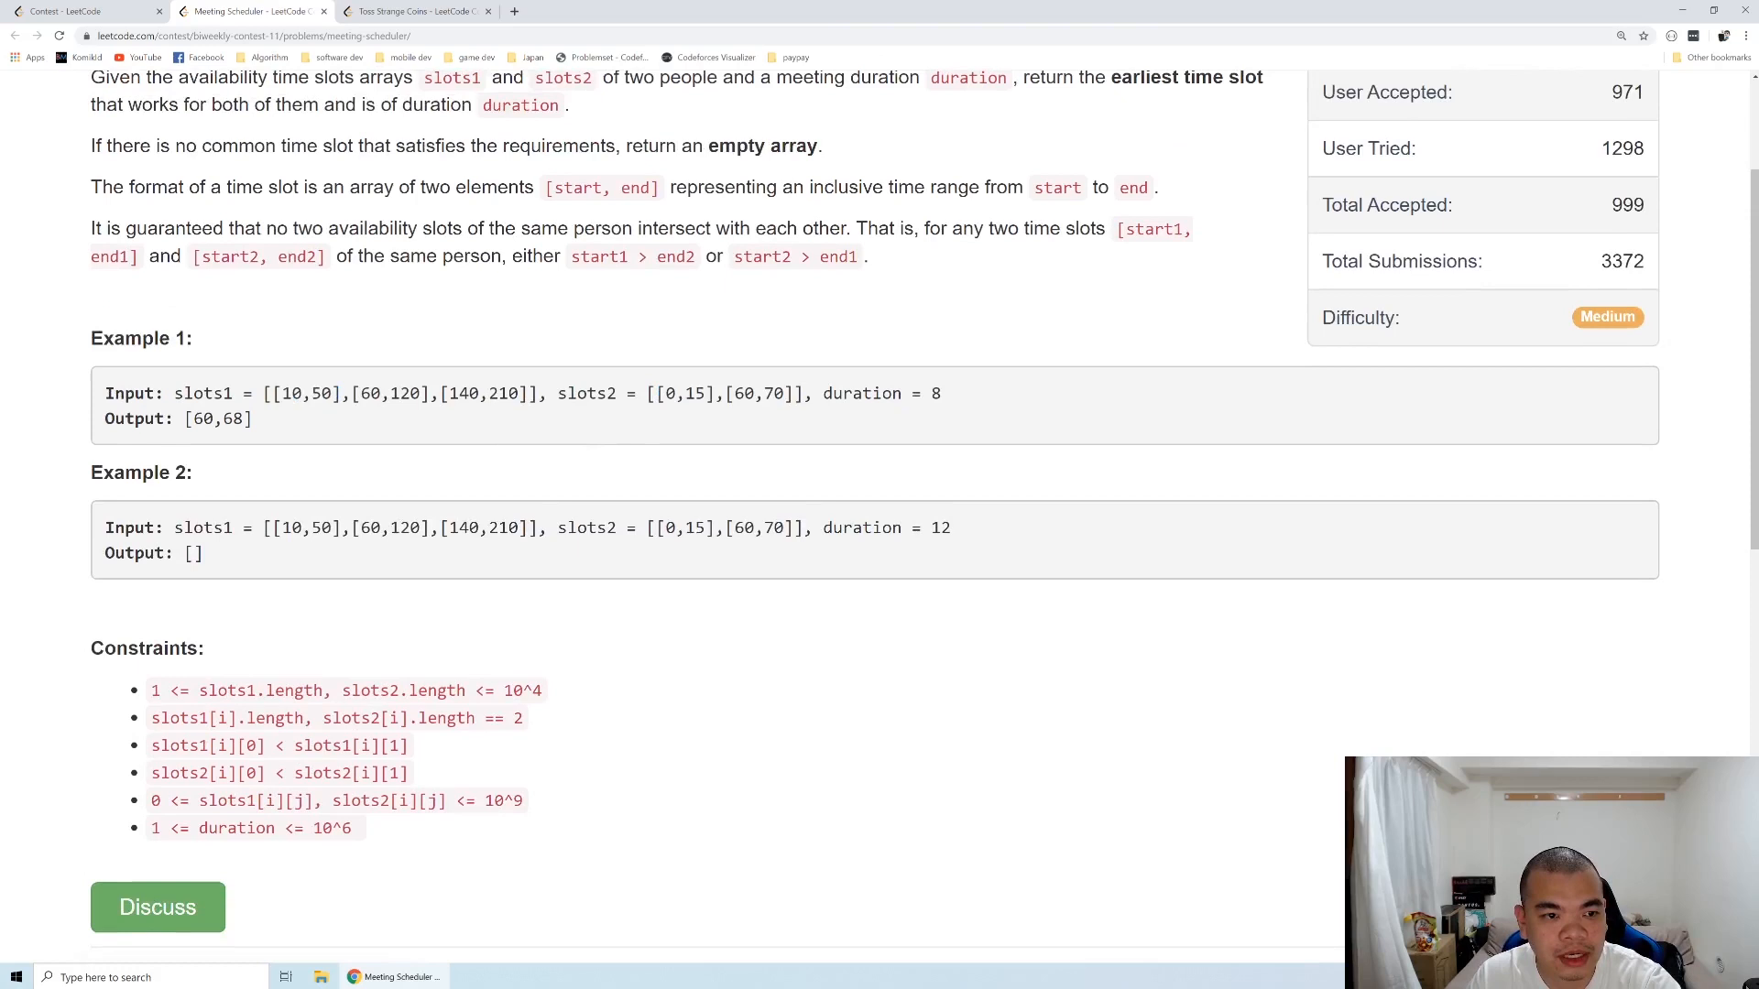
pyautogui.doubleClick(291, 394)
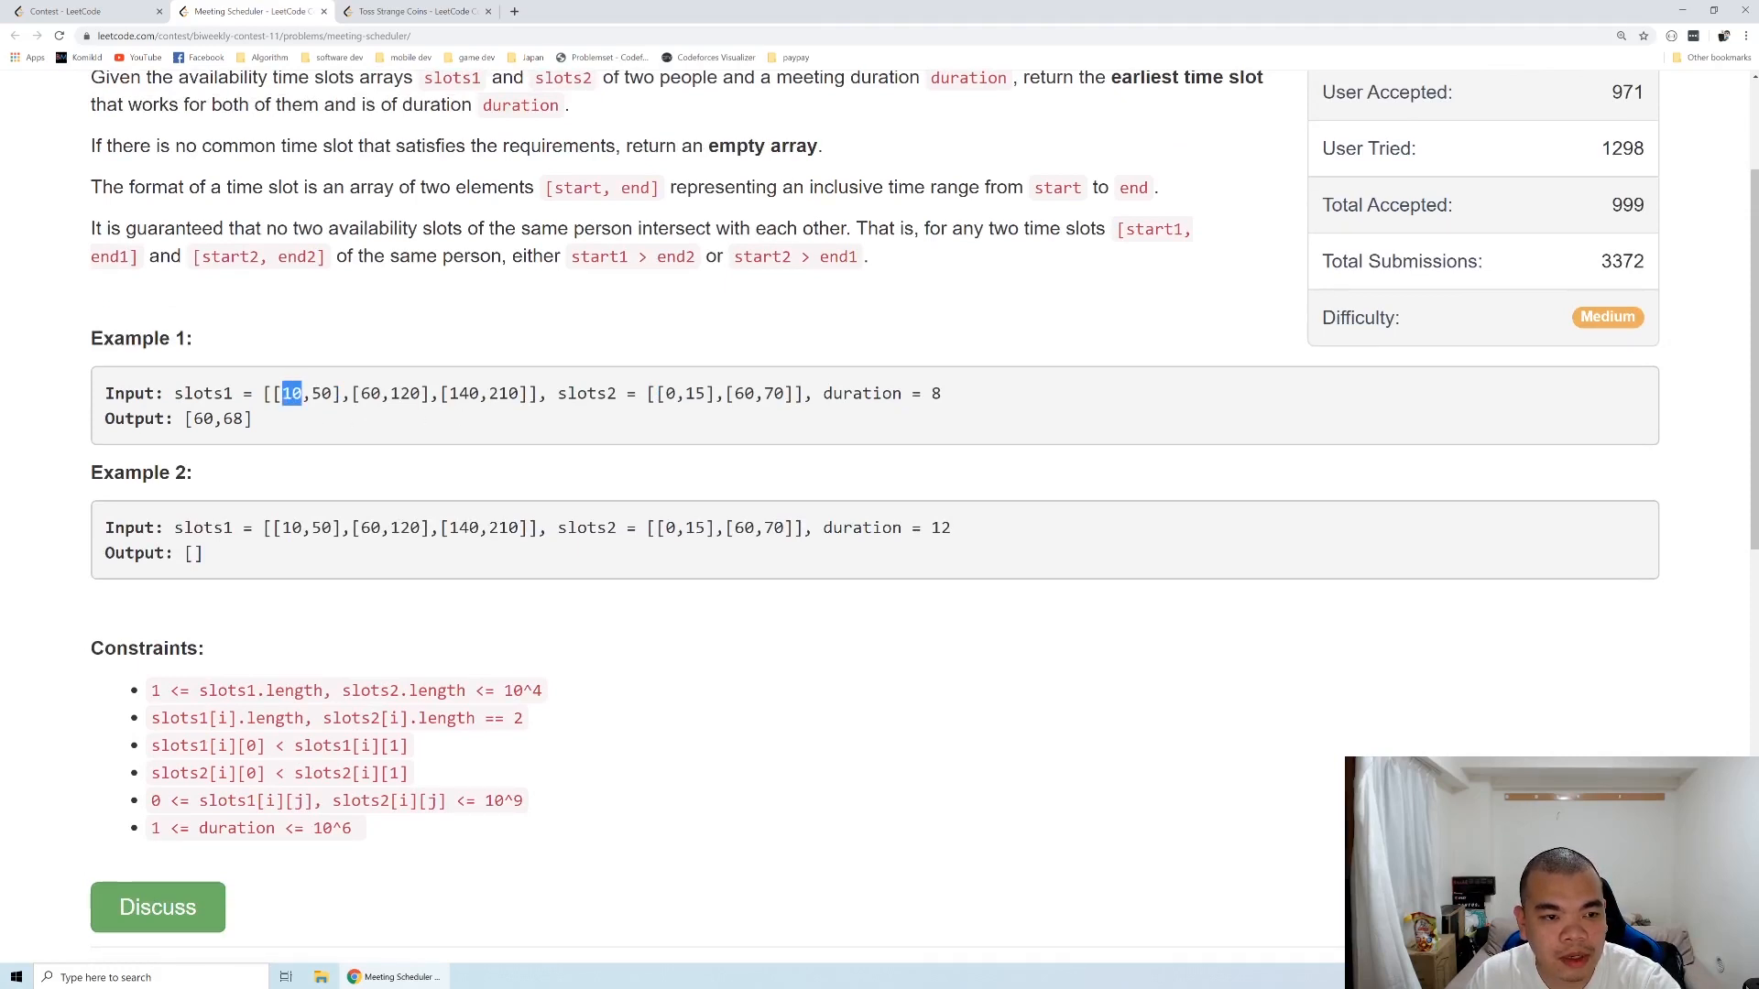
pyautogui.click(671, 392)
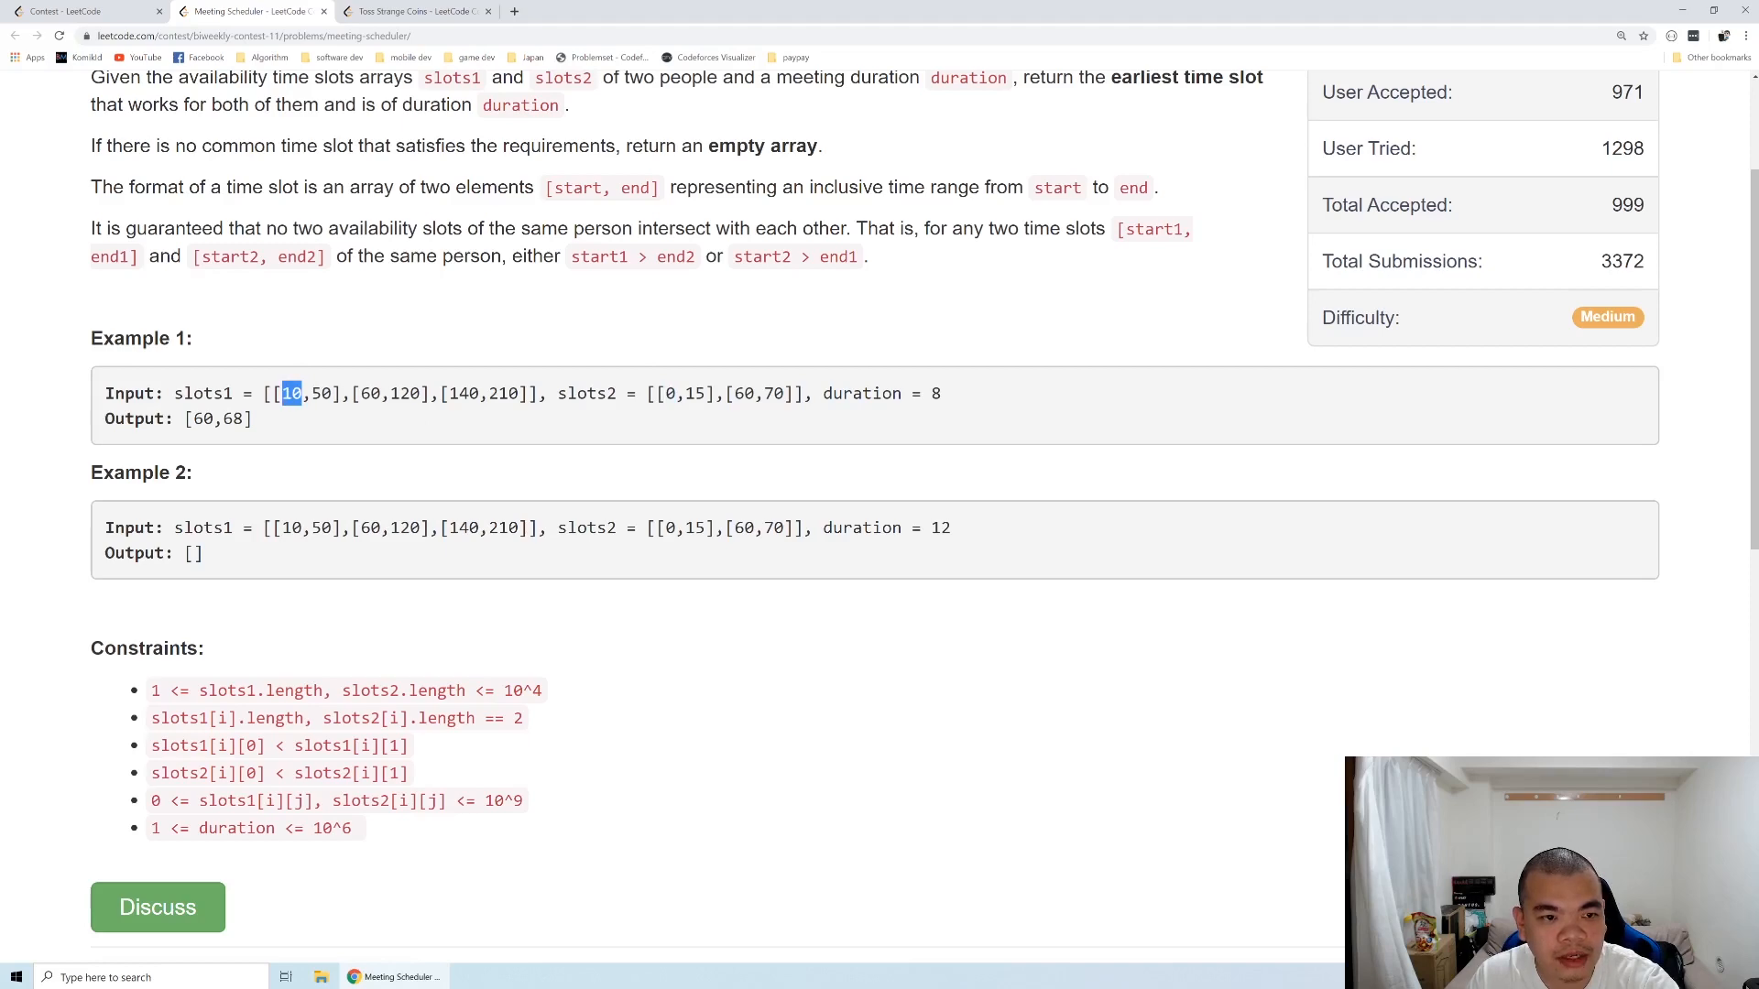
pyautogui.scroll(-3)
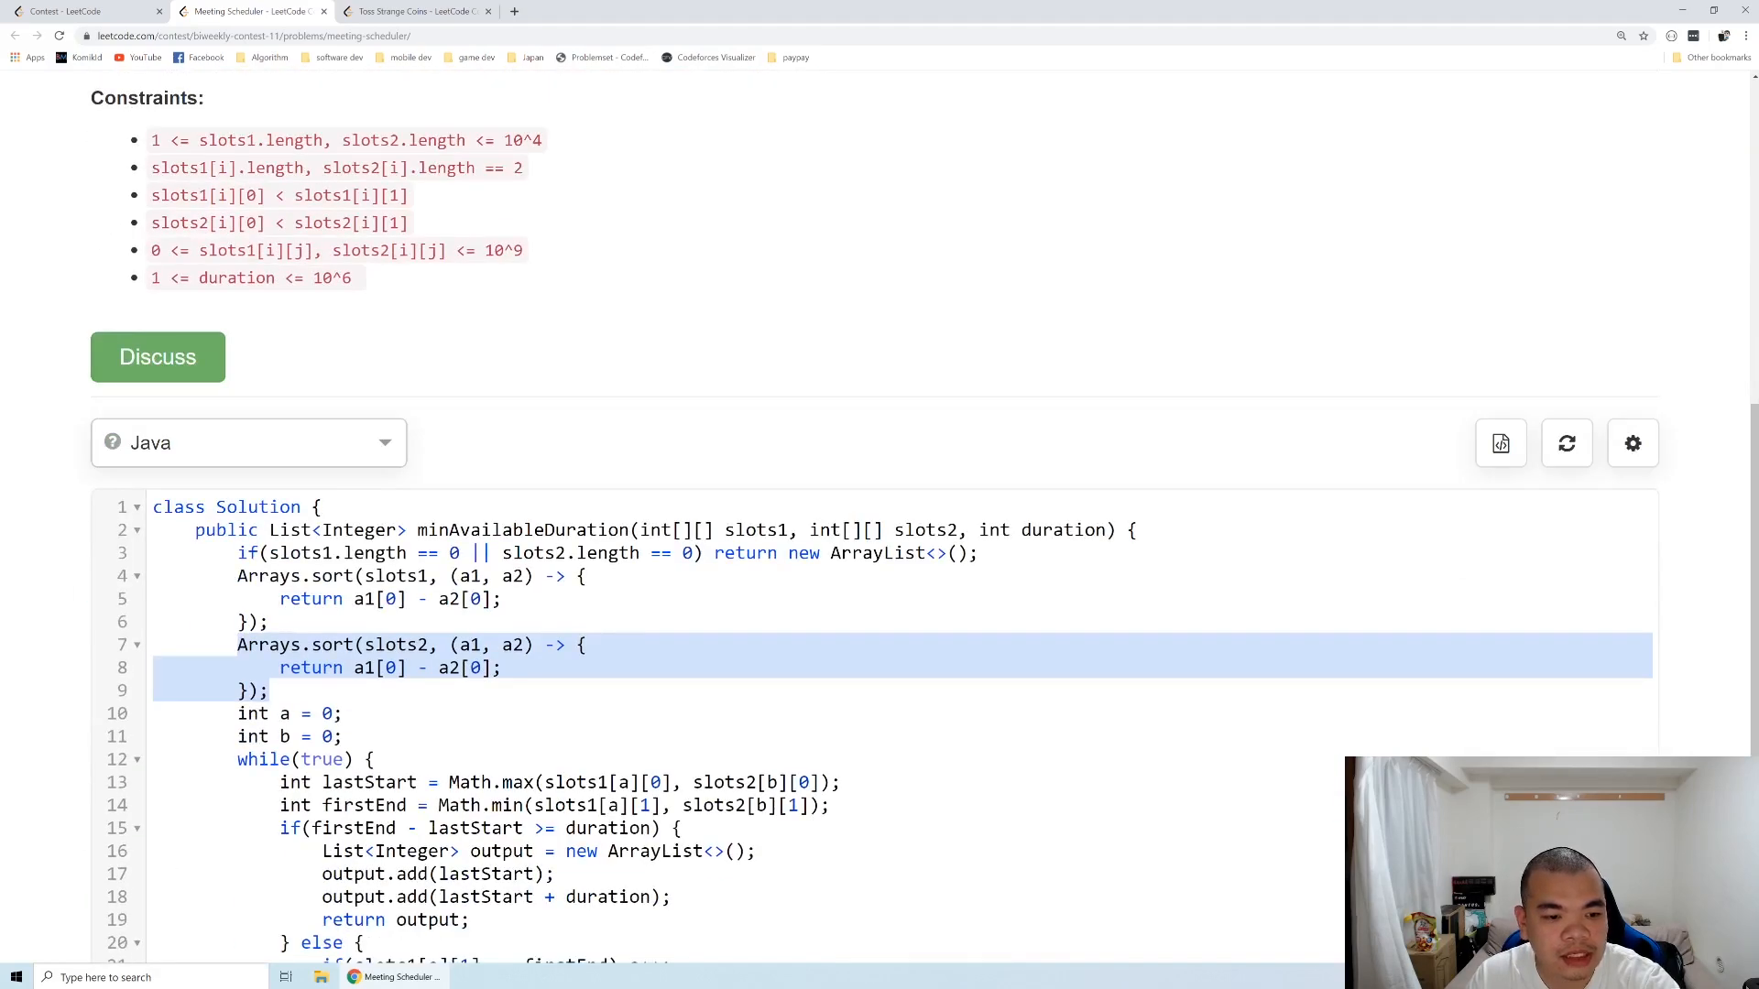
pyautogui.scroll(3)
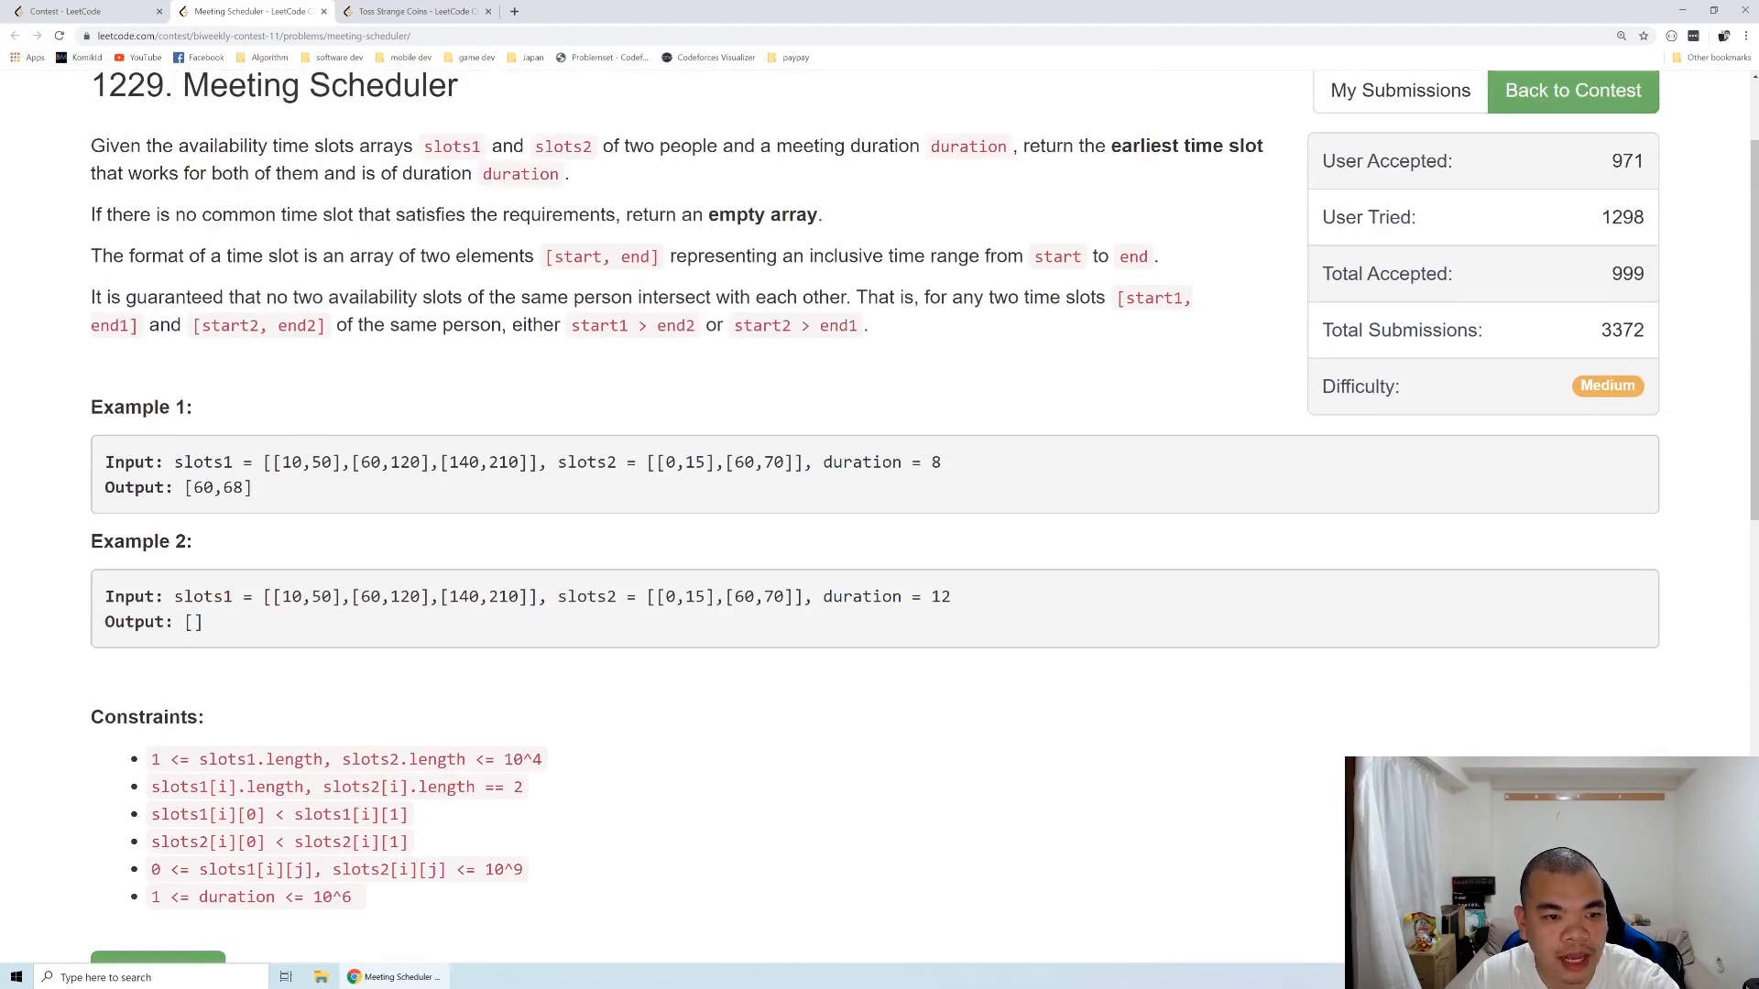
pyautogui.doubleClick(291, 461)
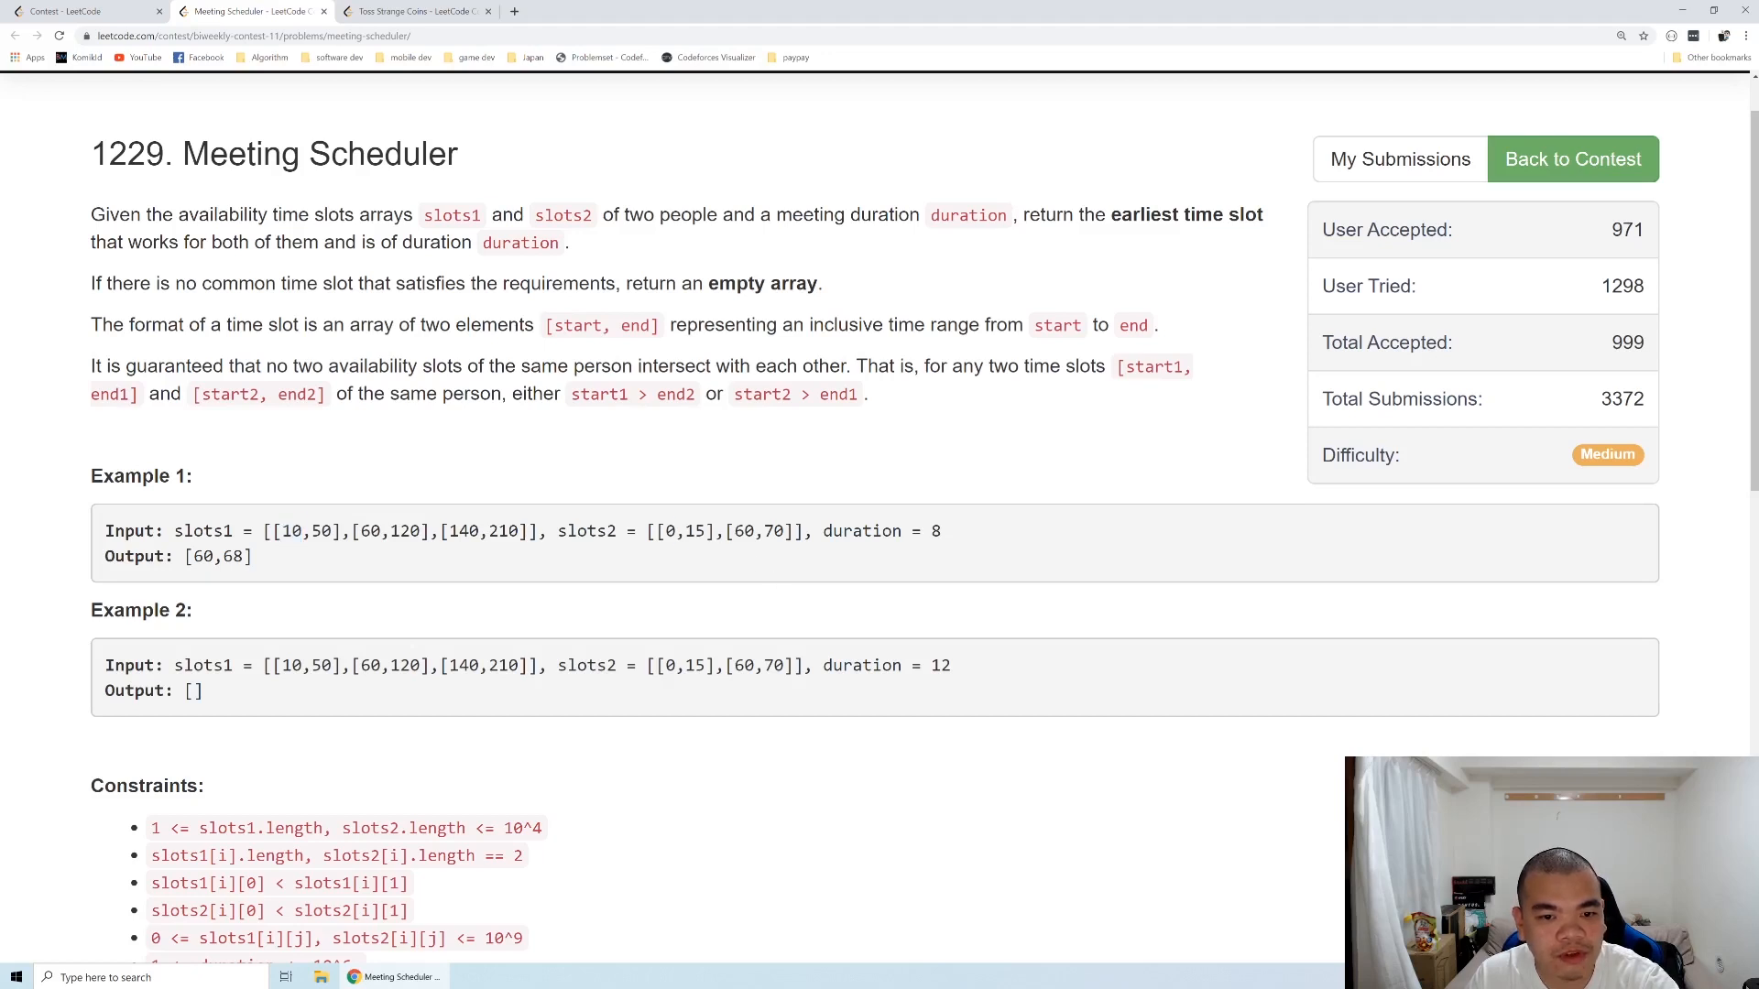
pyautogui.doubleClick(691, 531)
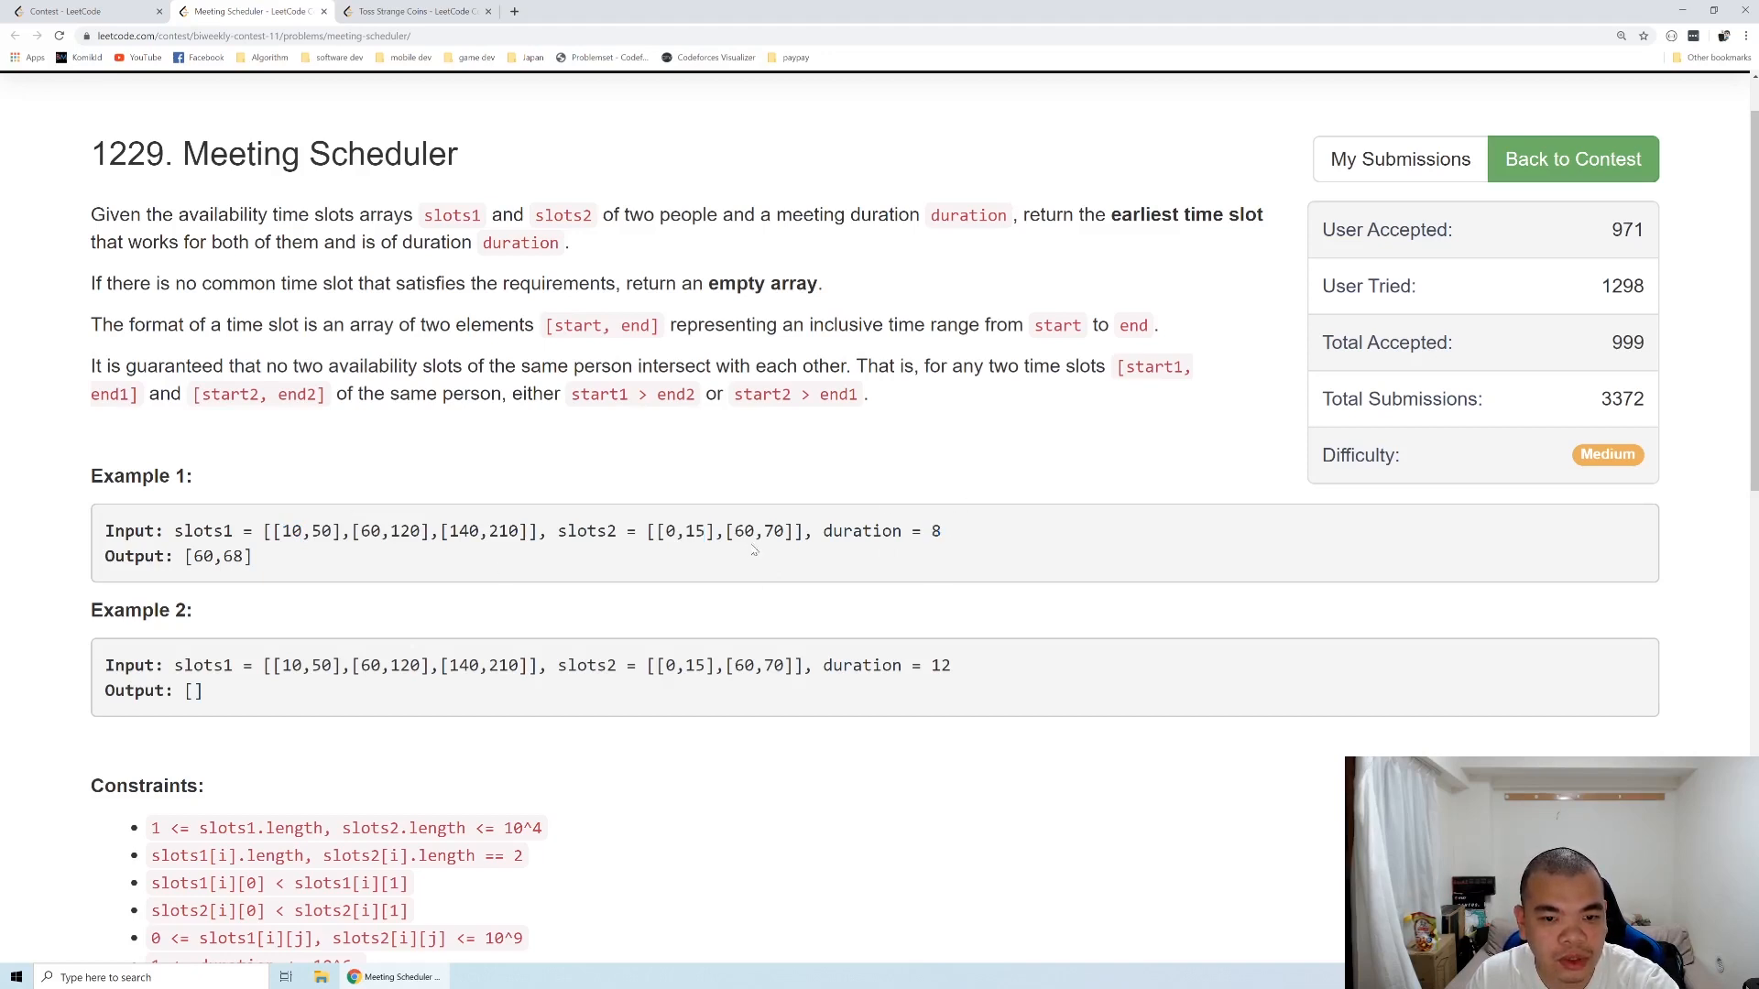
pyautogui.moveTo(753, 550)
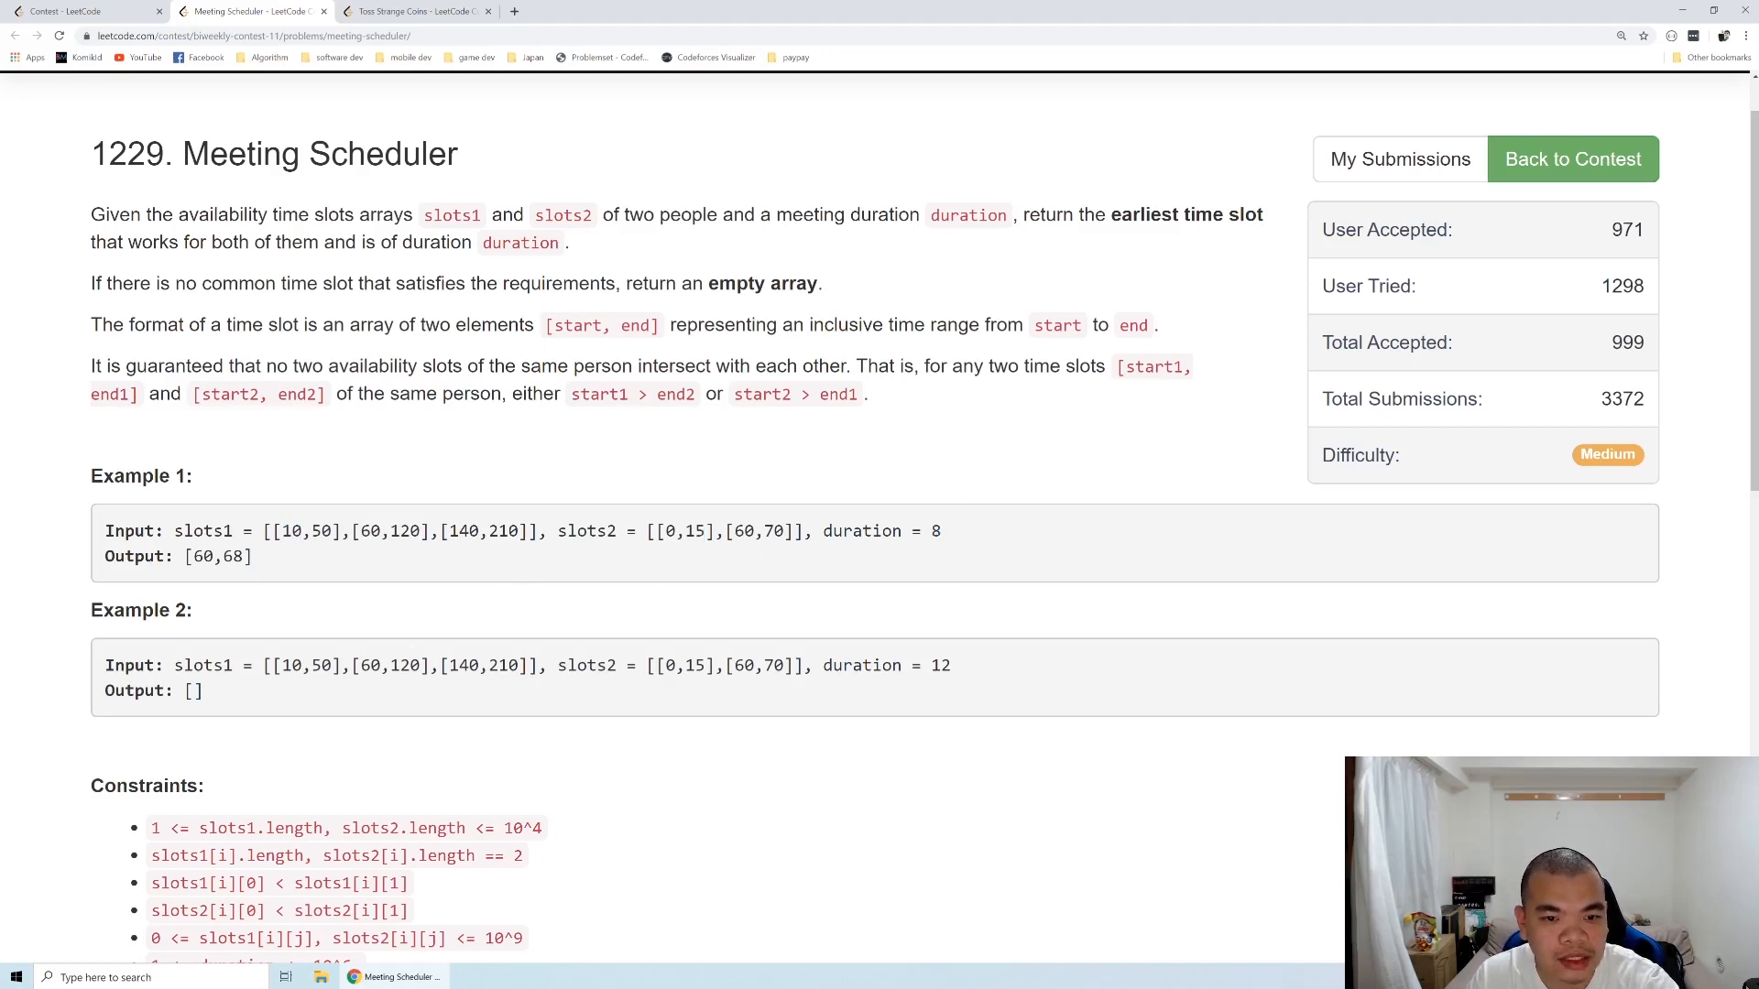
pyautogui.doubleClick(697, 532)
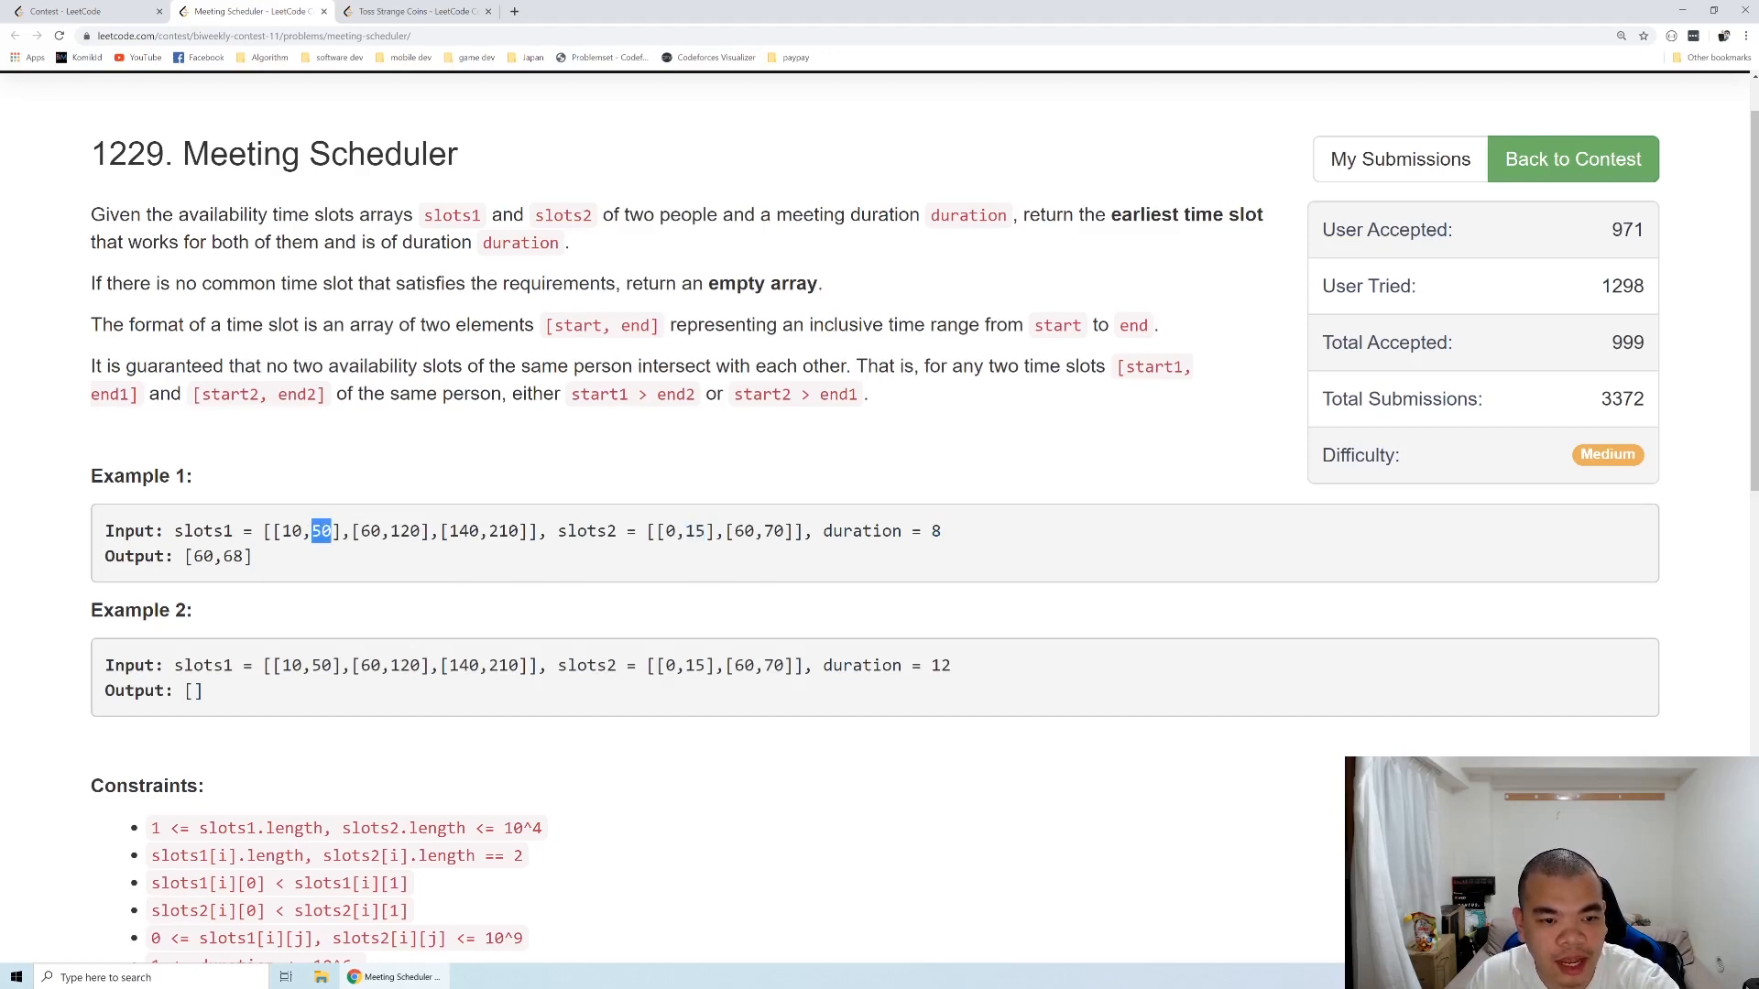
pyautogui.doubleClick(697, 532)
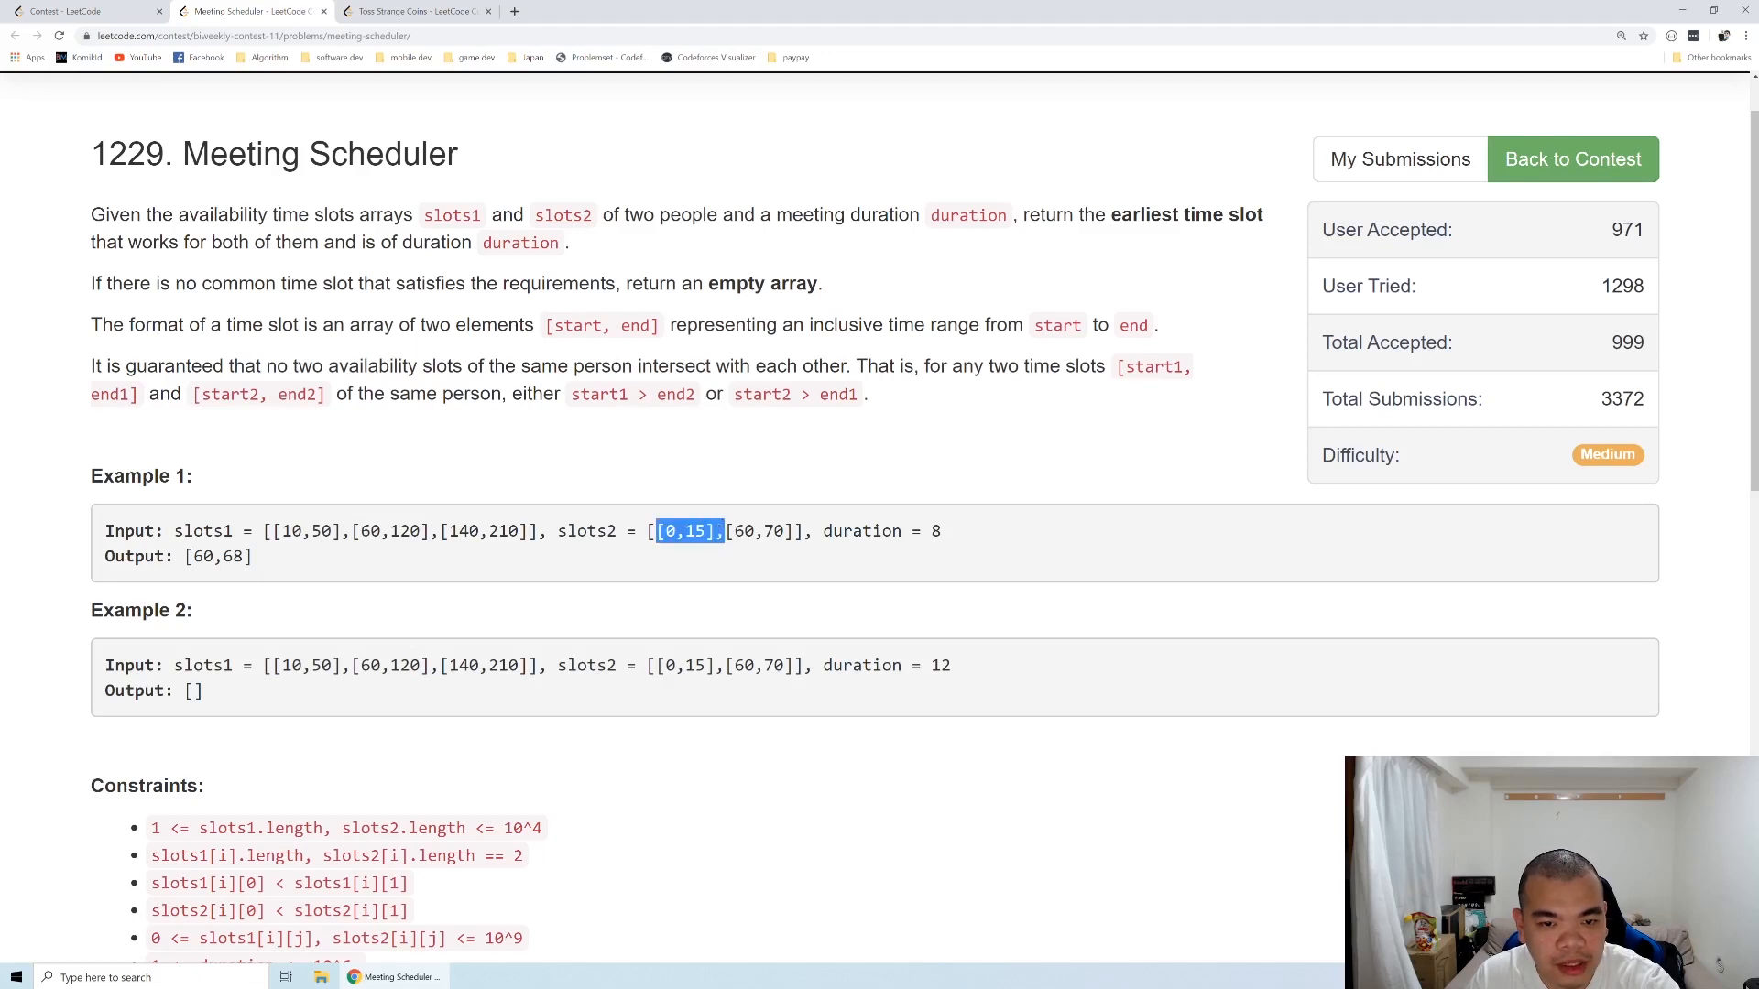
pyautogui.doubleClick(757, 532)
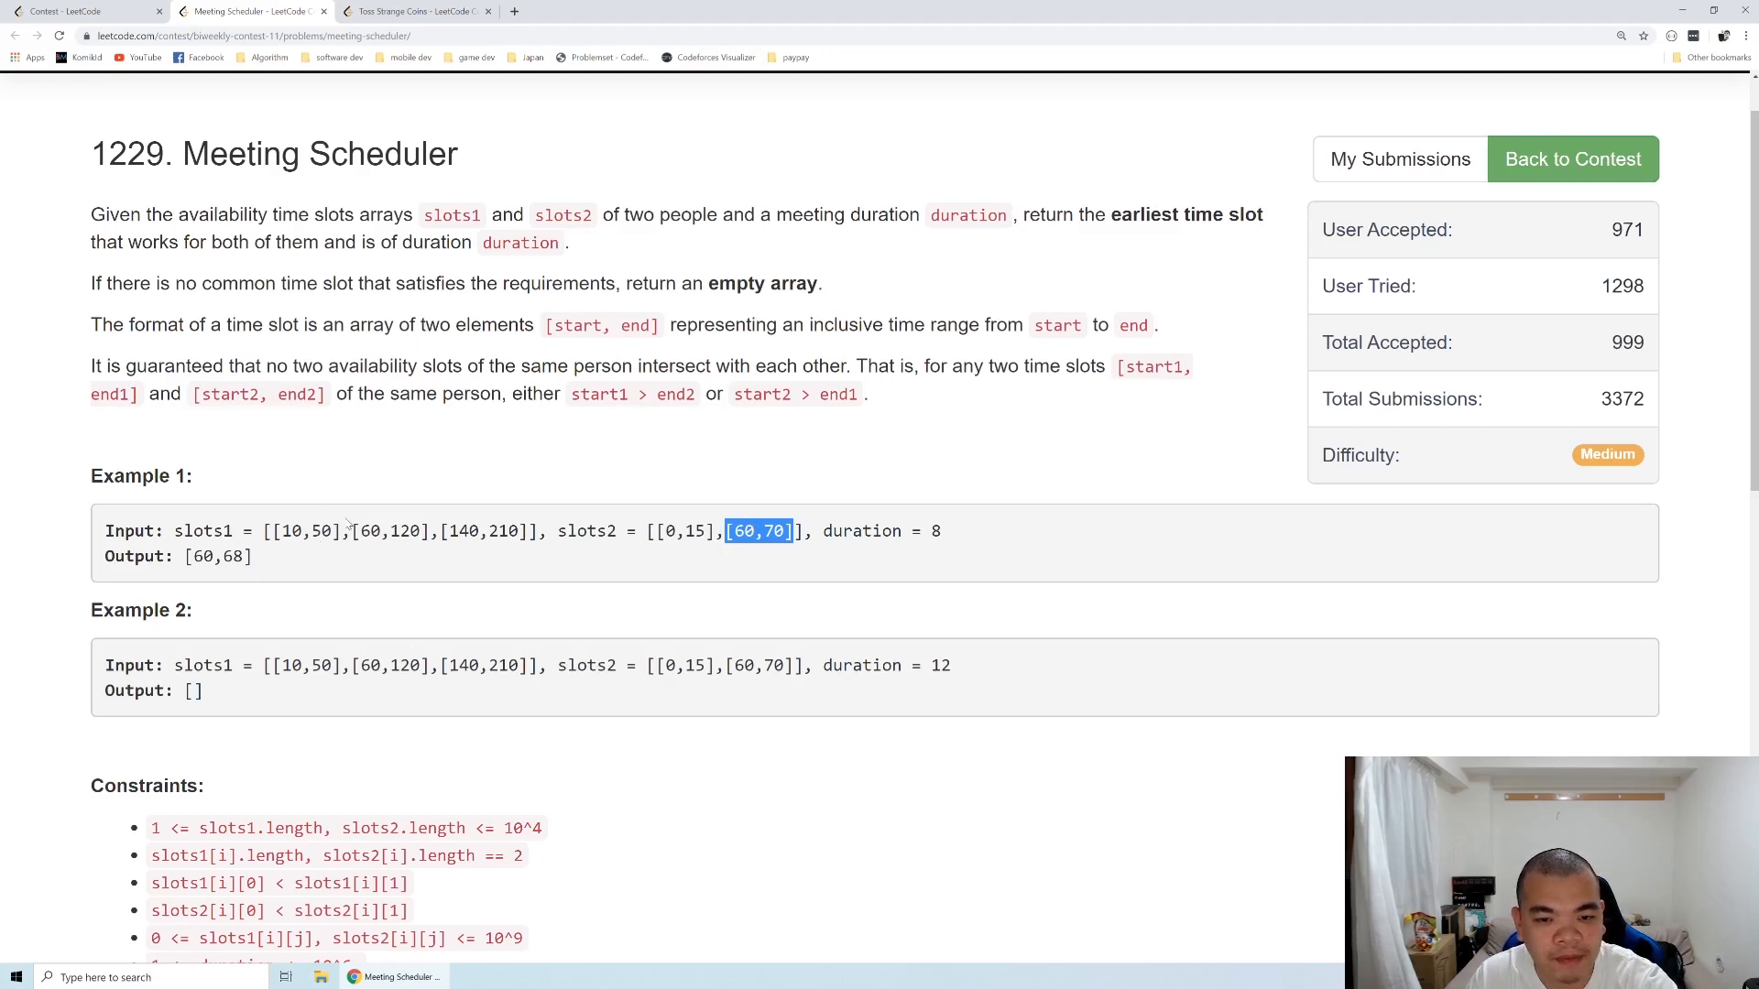
pyautogui.moveTo(441, 450)
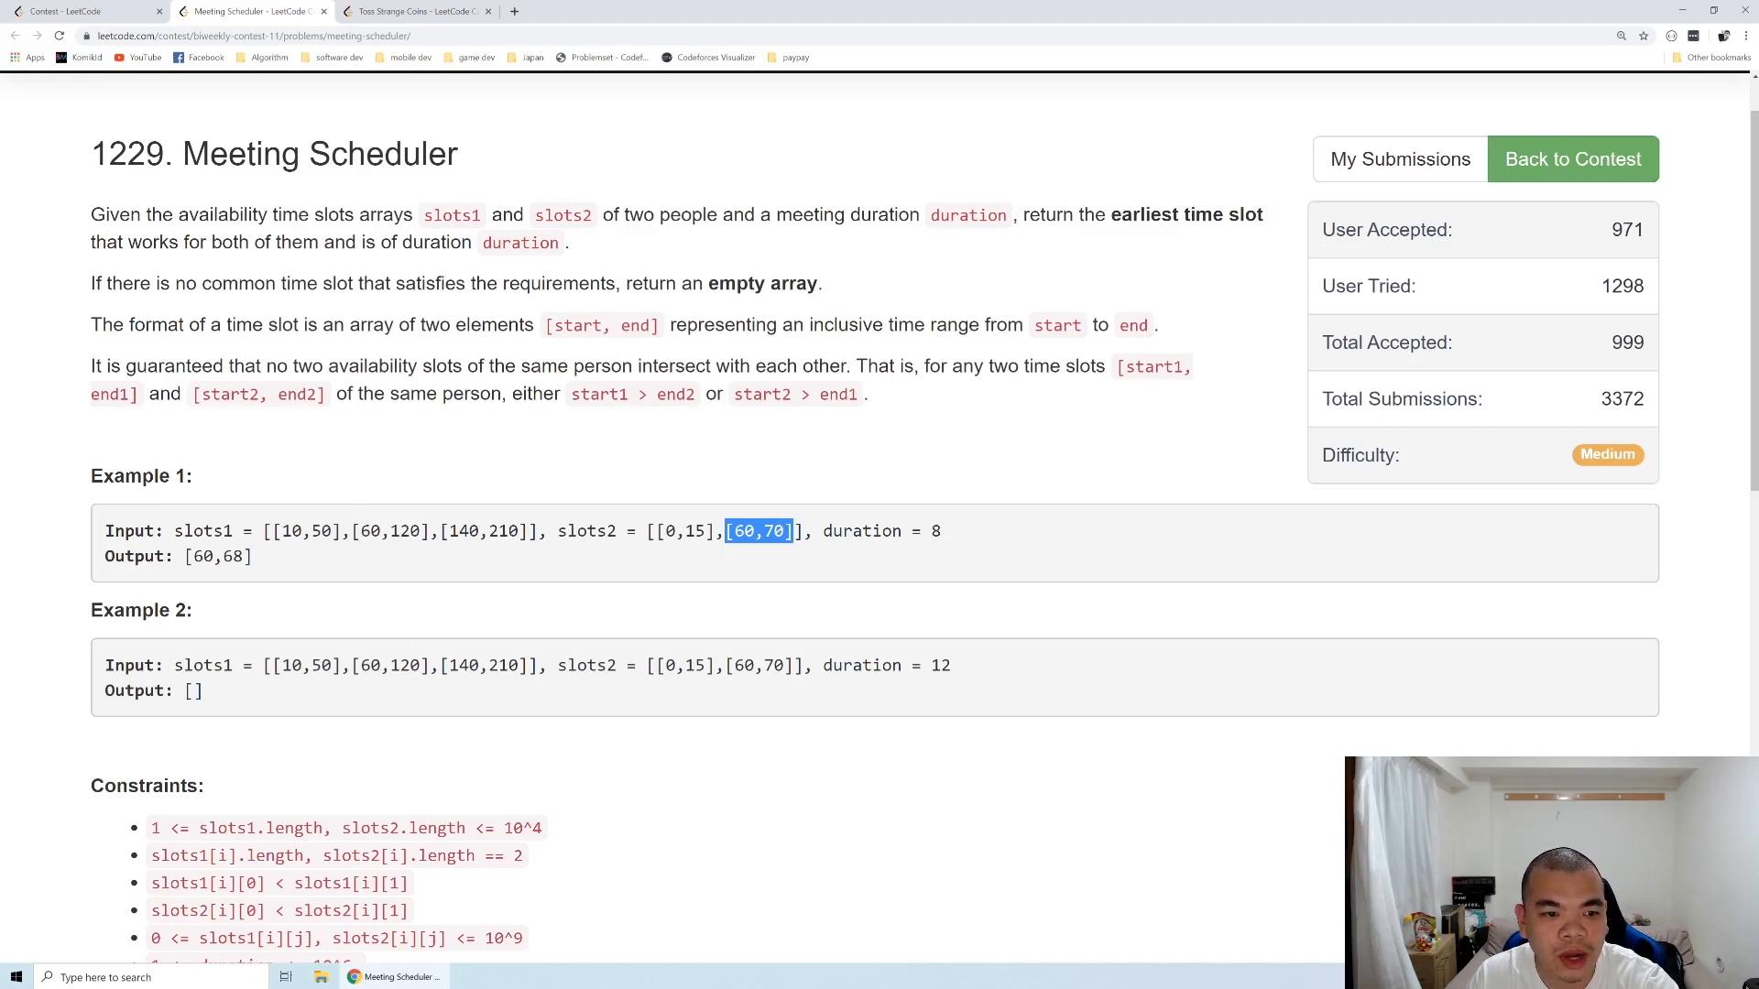
pyautogui.doubleClick(319, 531)
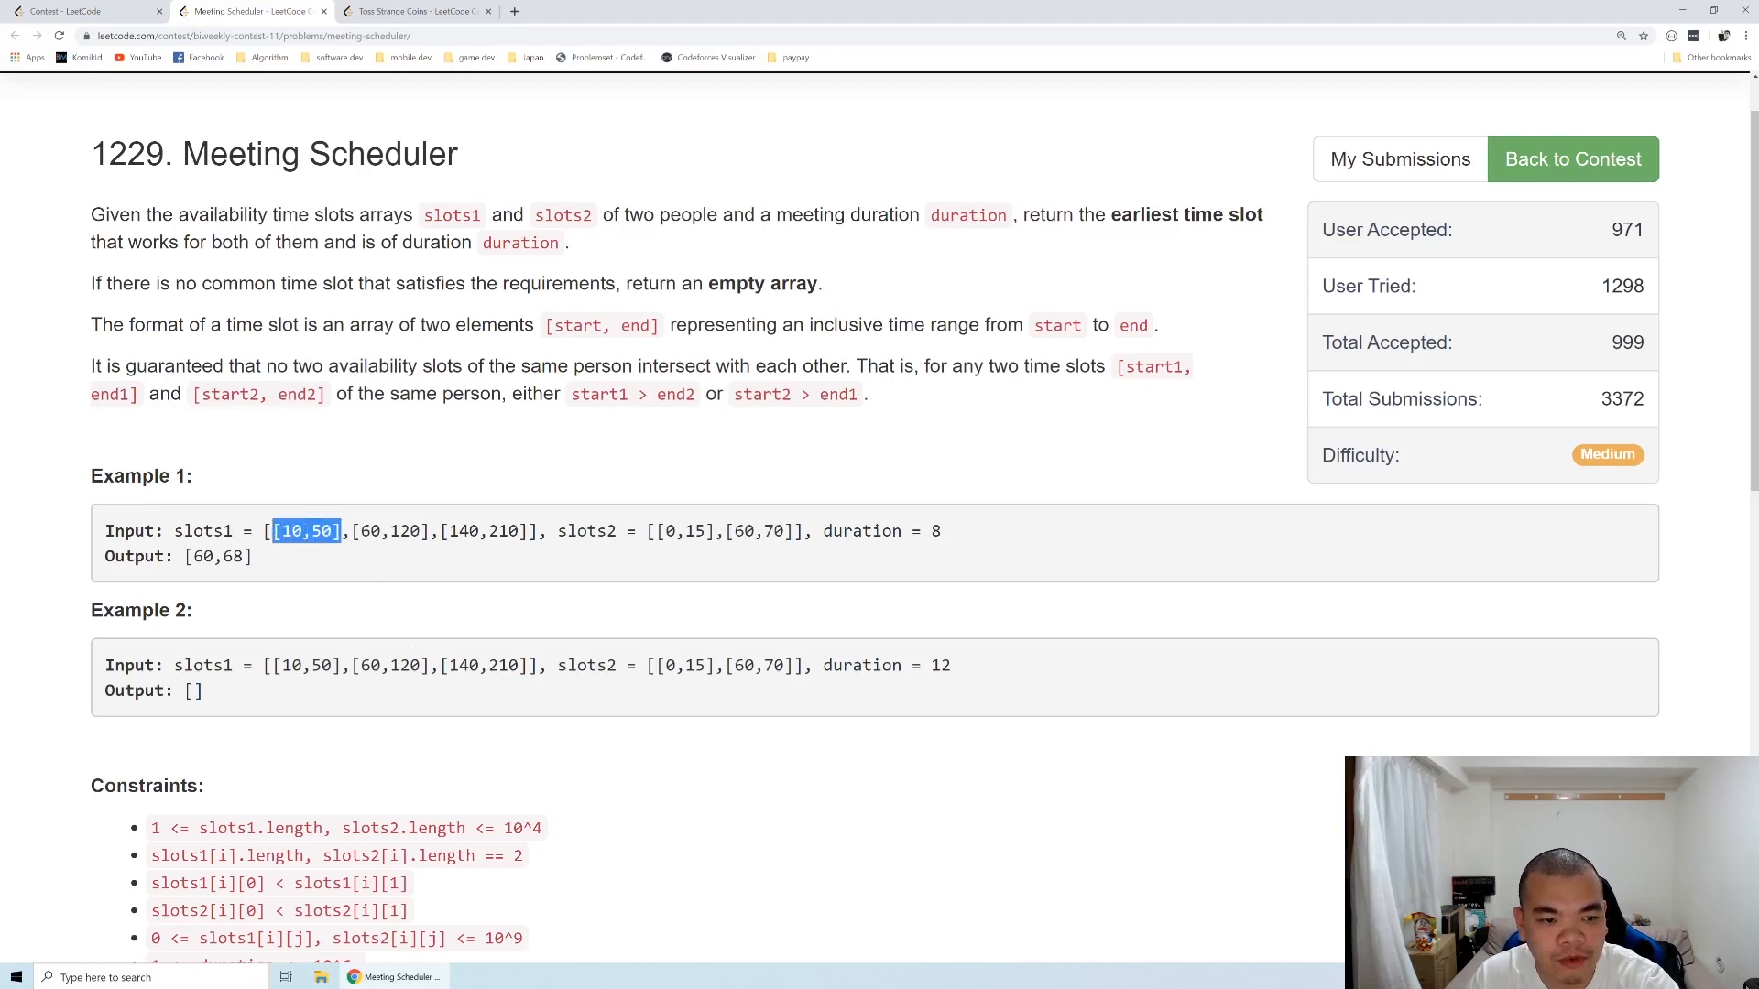
pyautogui.doubleClick(390, 531)
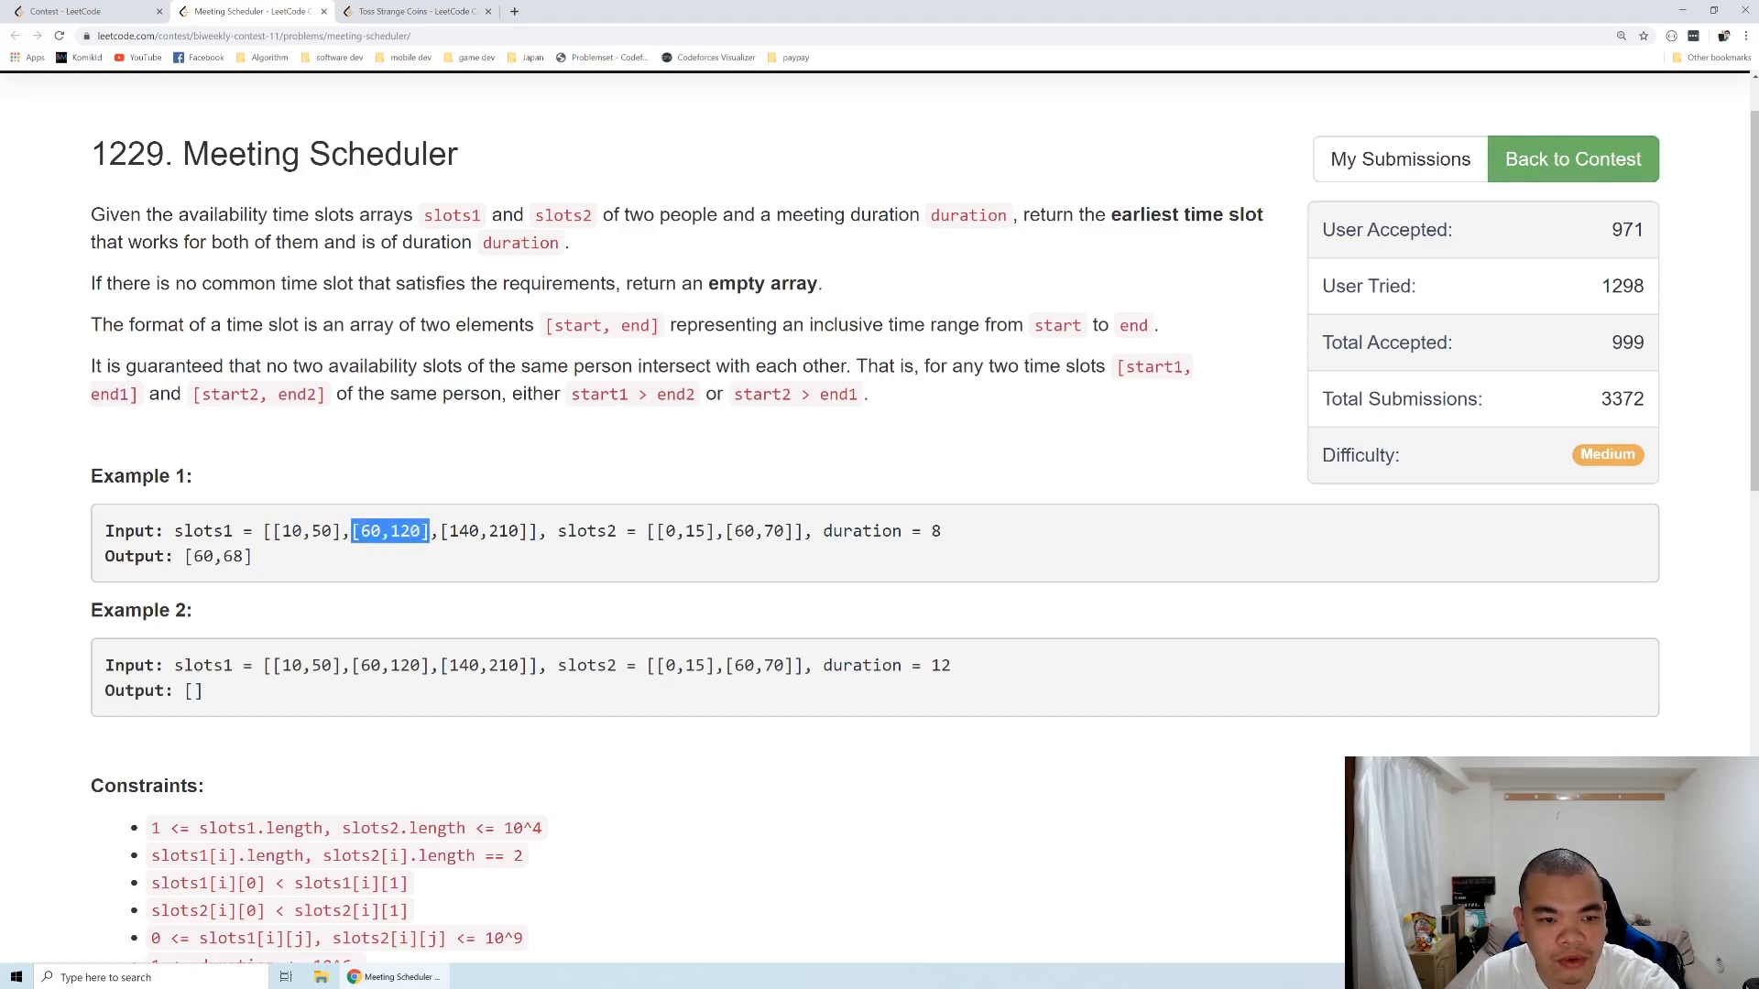
pyautogui.moveTo(538, 553)
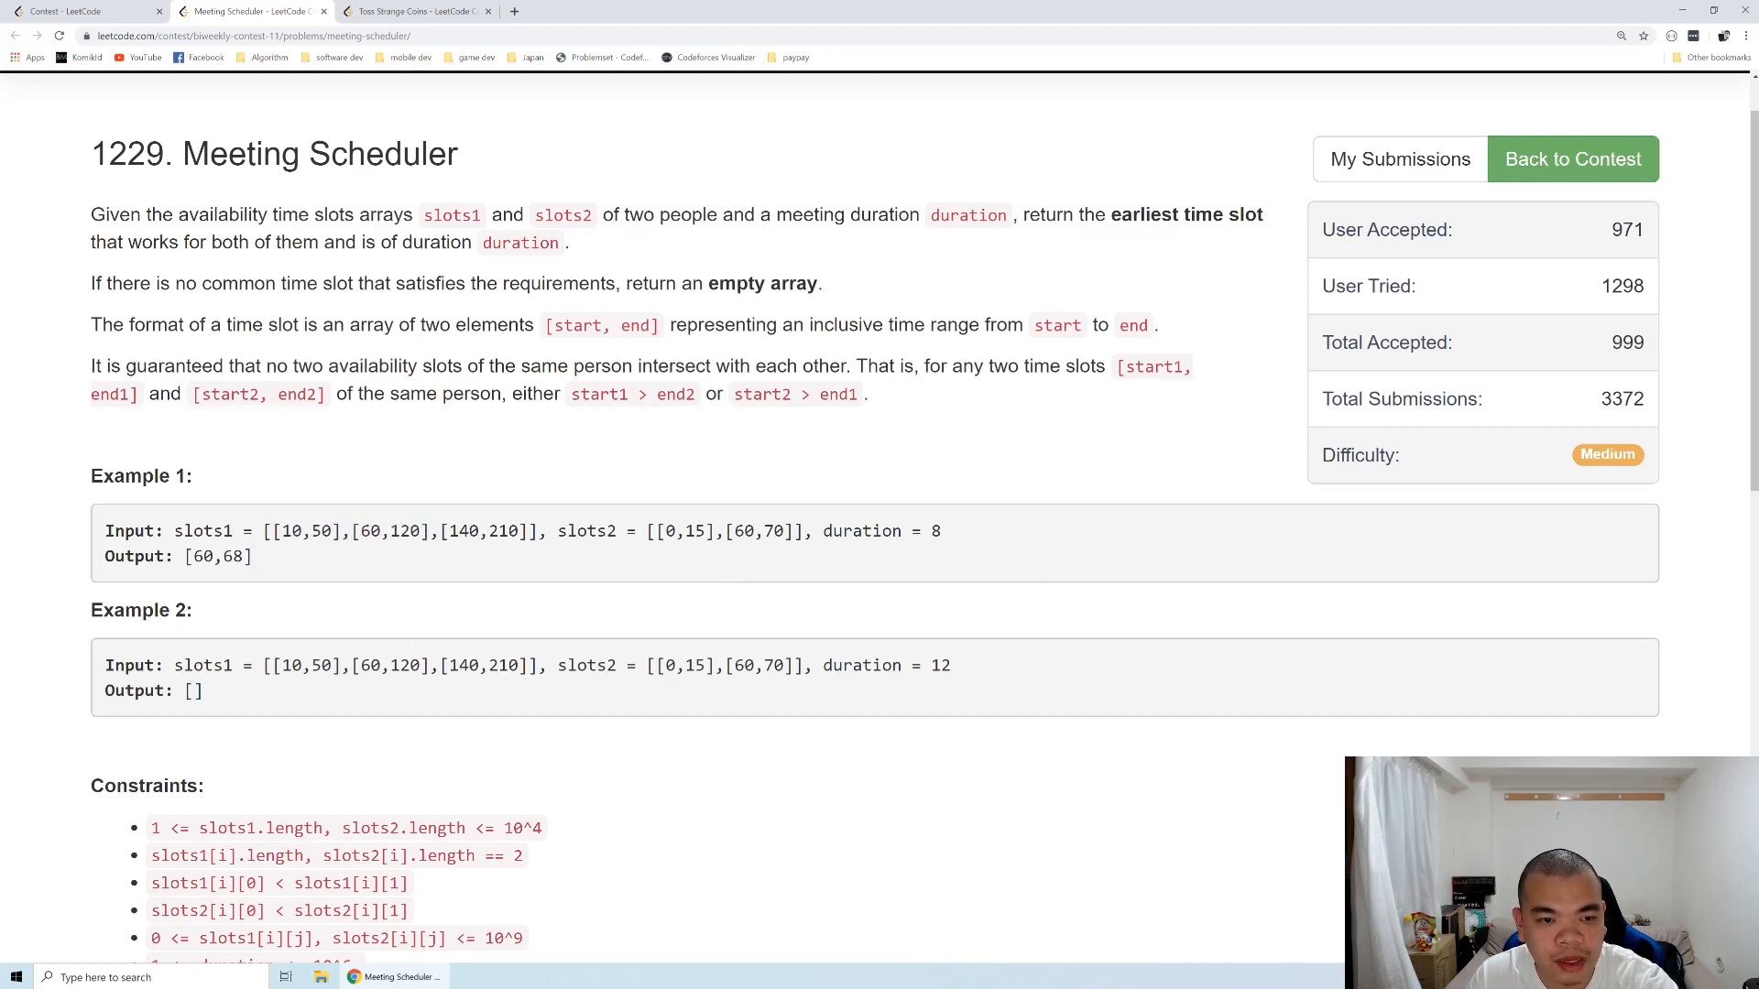
pyautogui.doubleClick(401, 531)
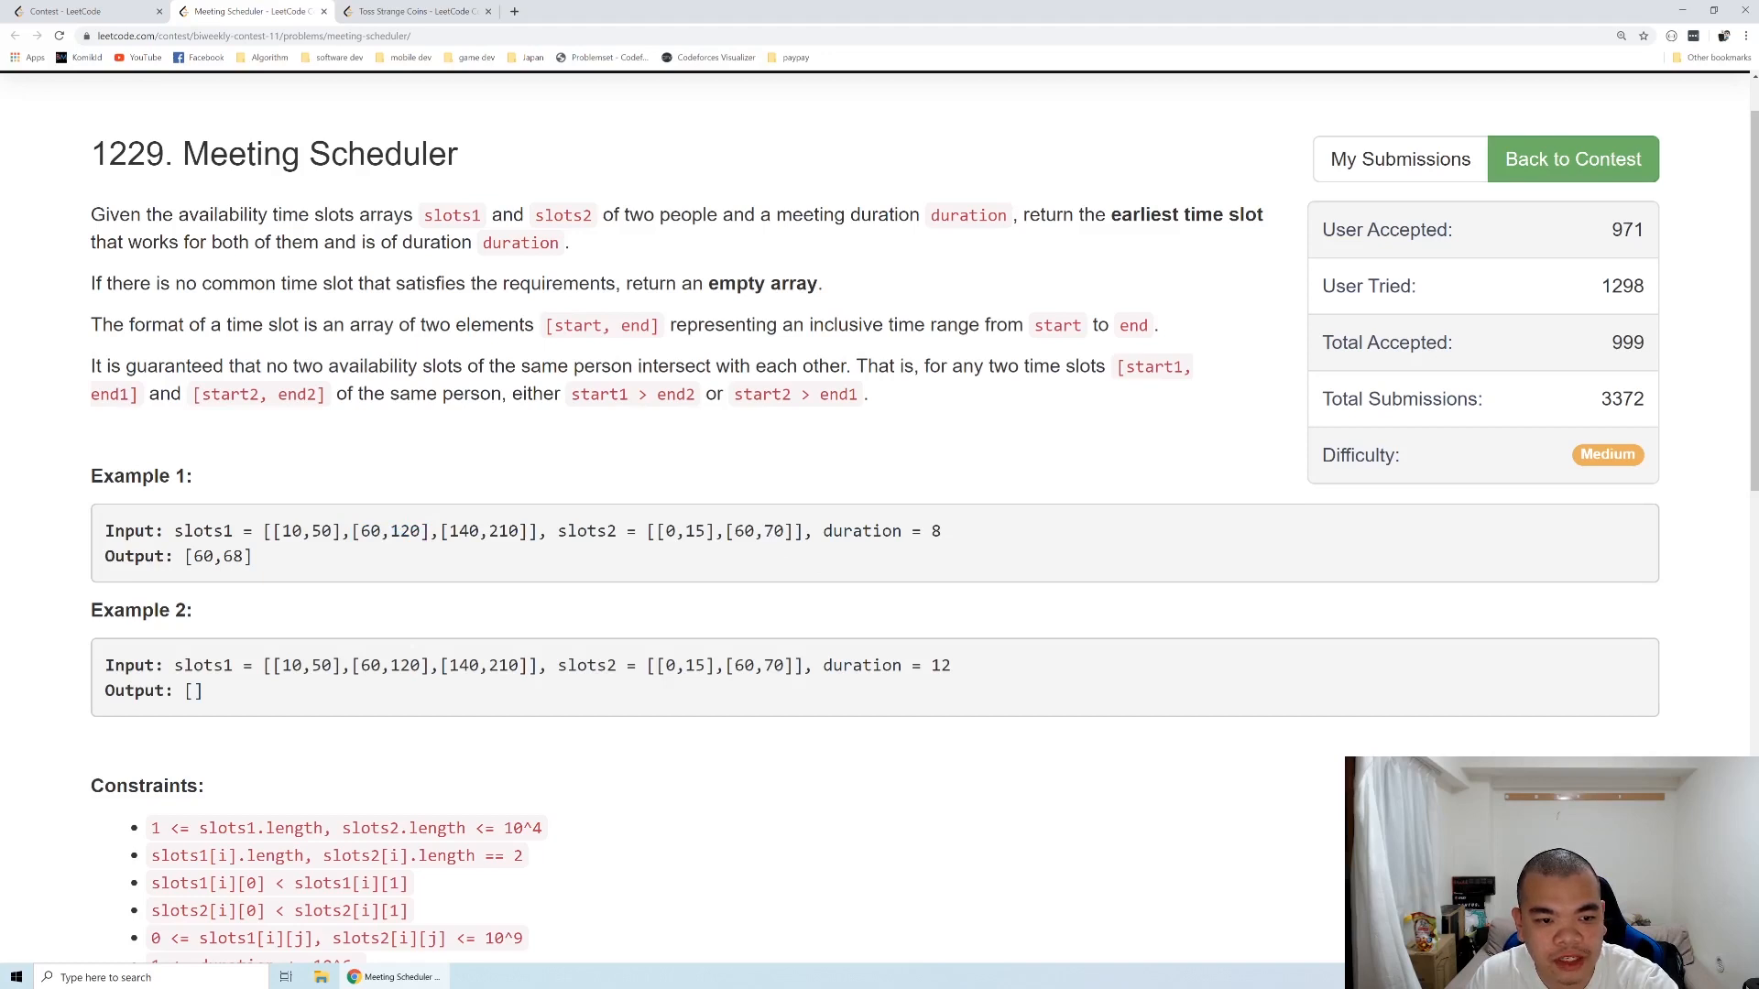
pyautogui.doubleClick(371, 531)
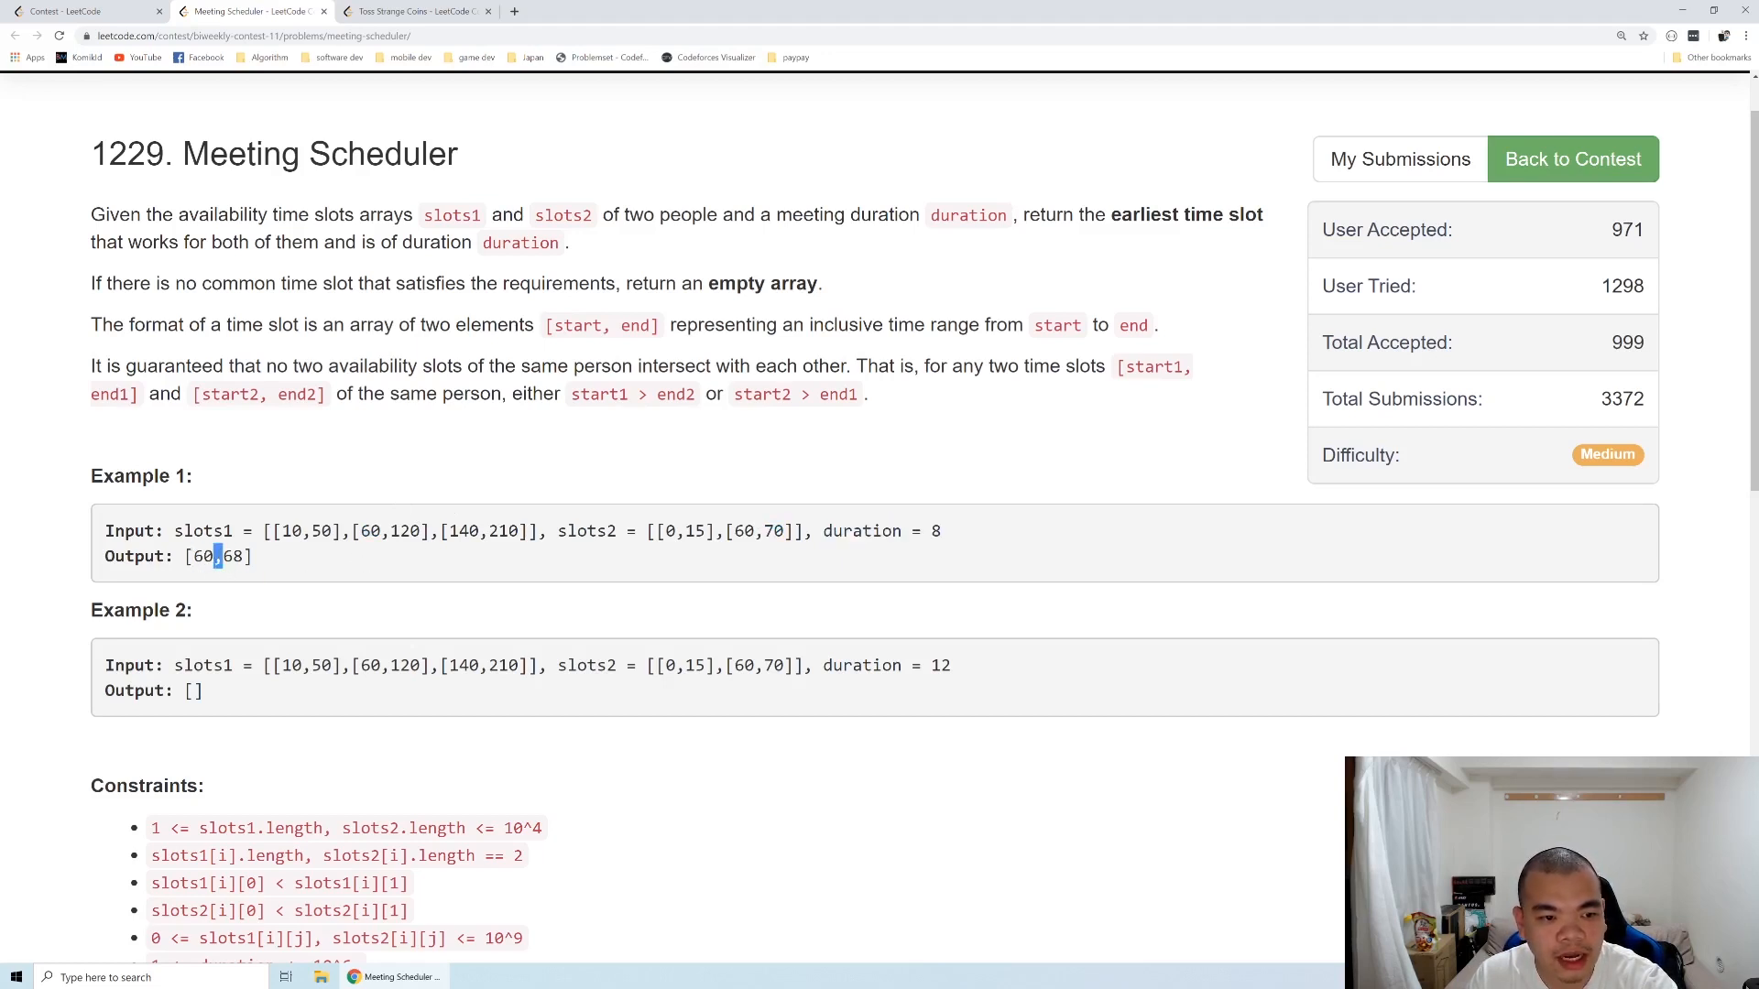
# Scroll to the Java solution and highlight its final empty-list return after the duration check
pyautogui.scroll(-3)
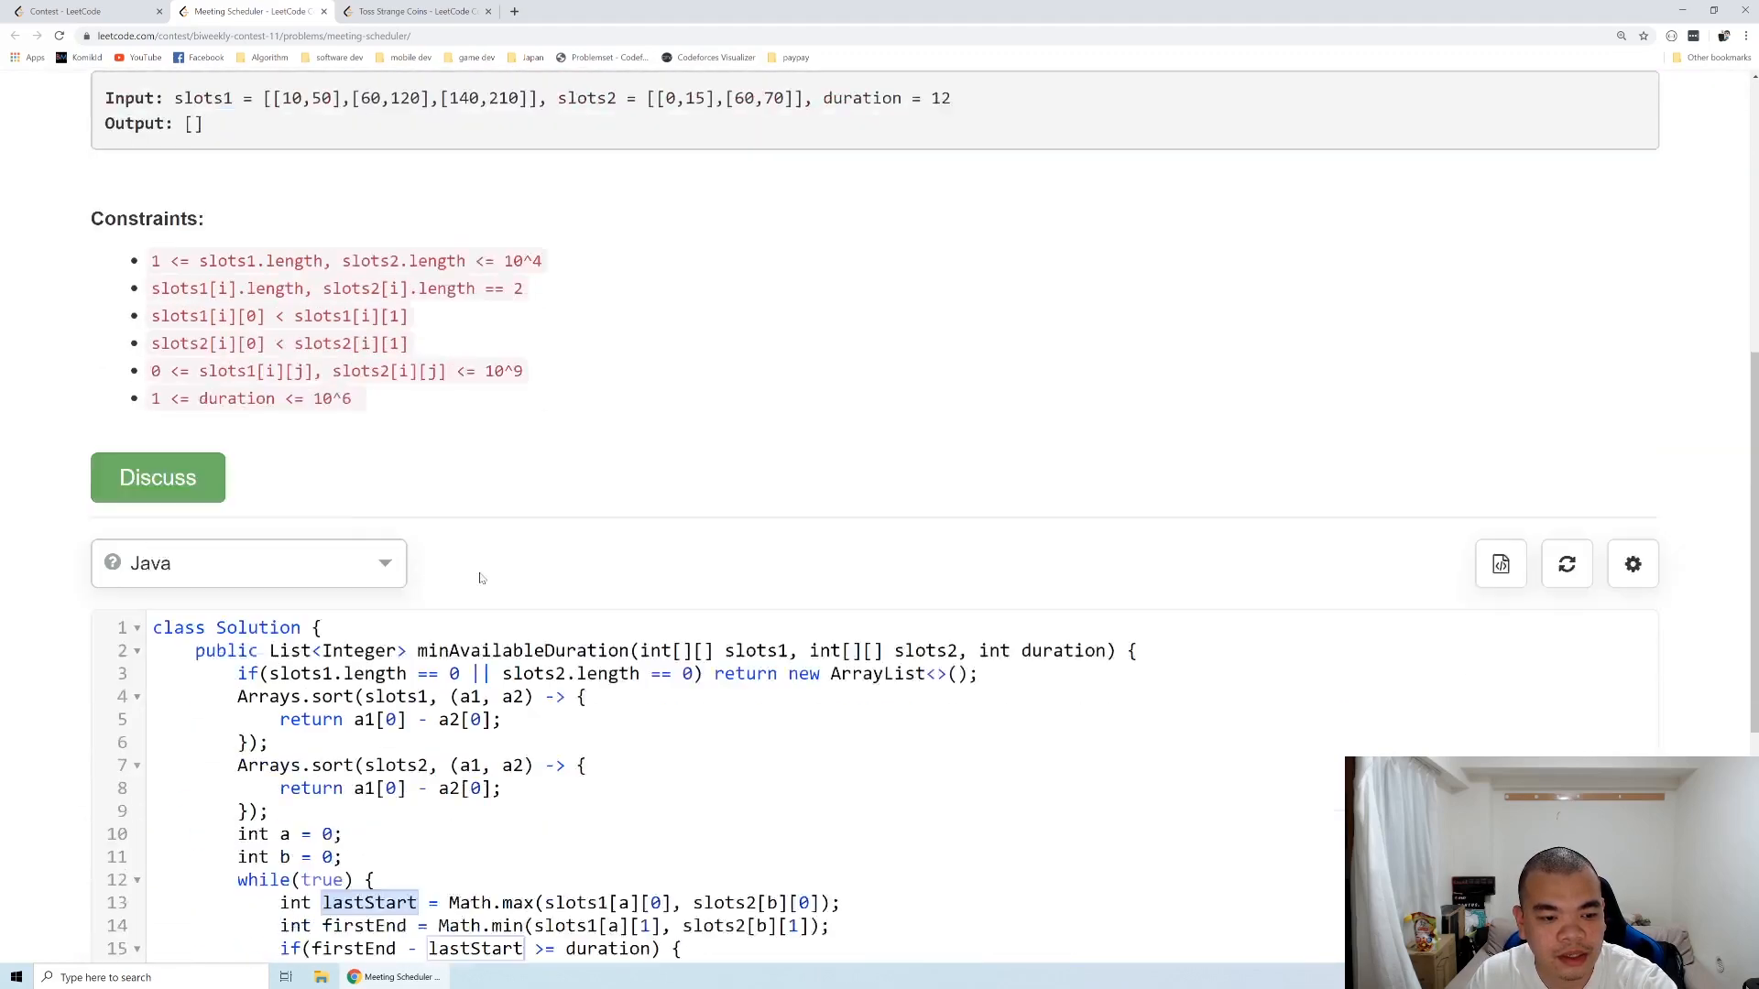
pyautogui.scroll(-3)
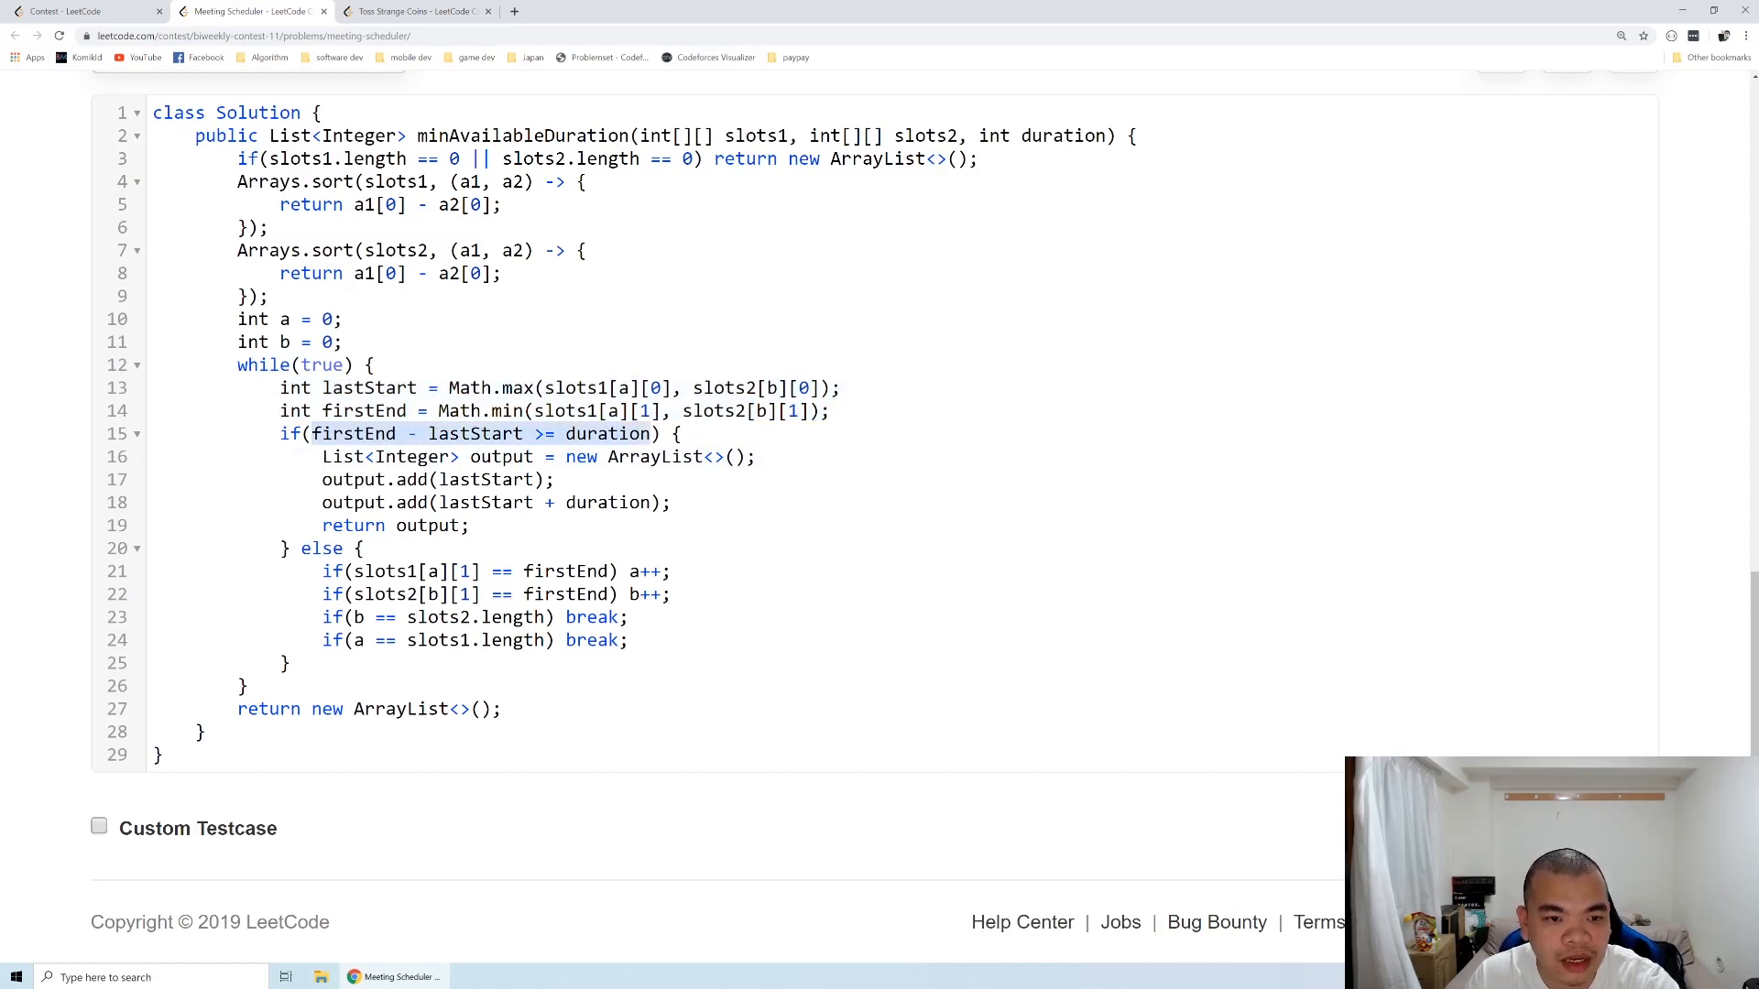
pyautogui.click(477, 478)
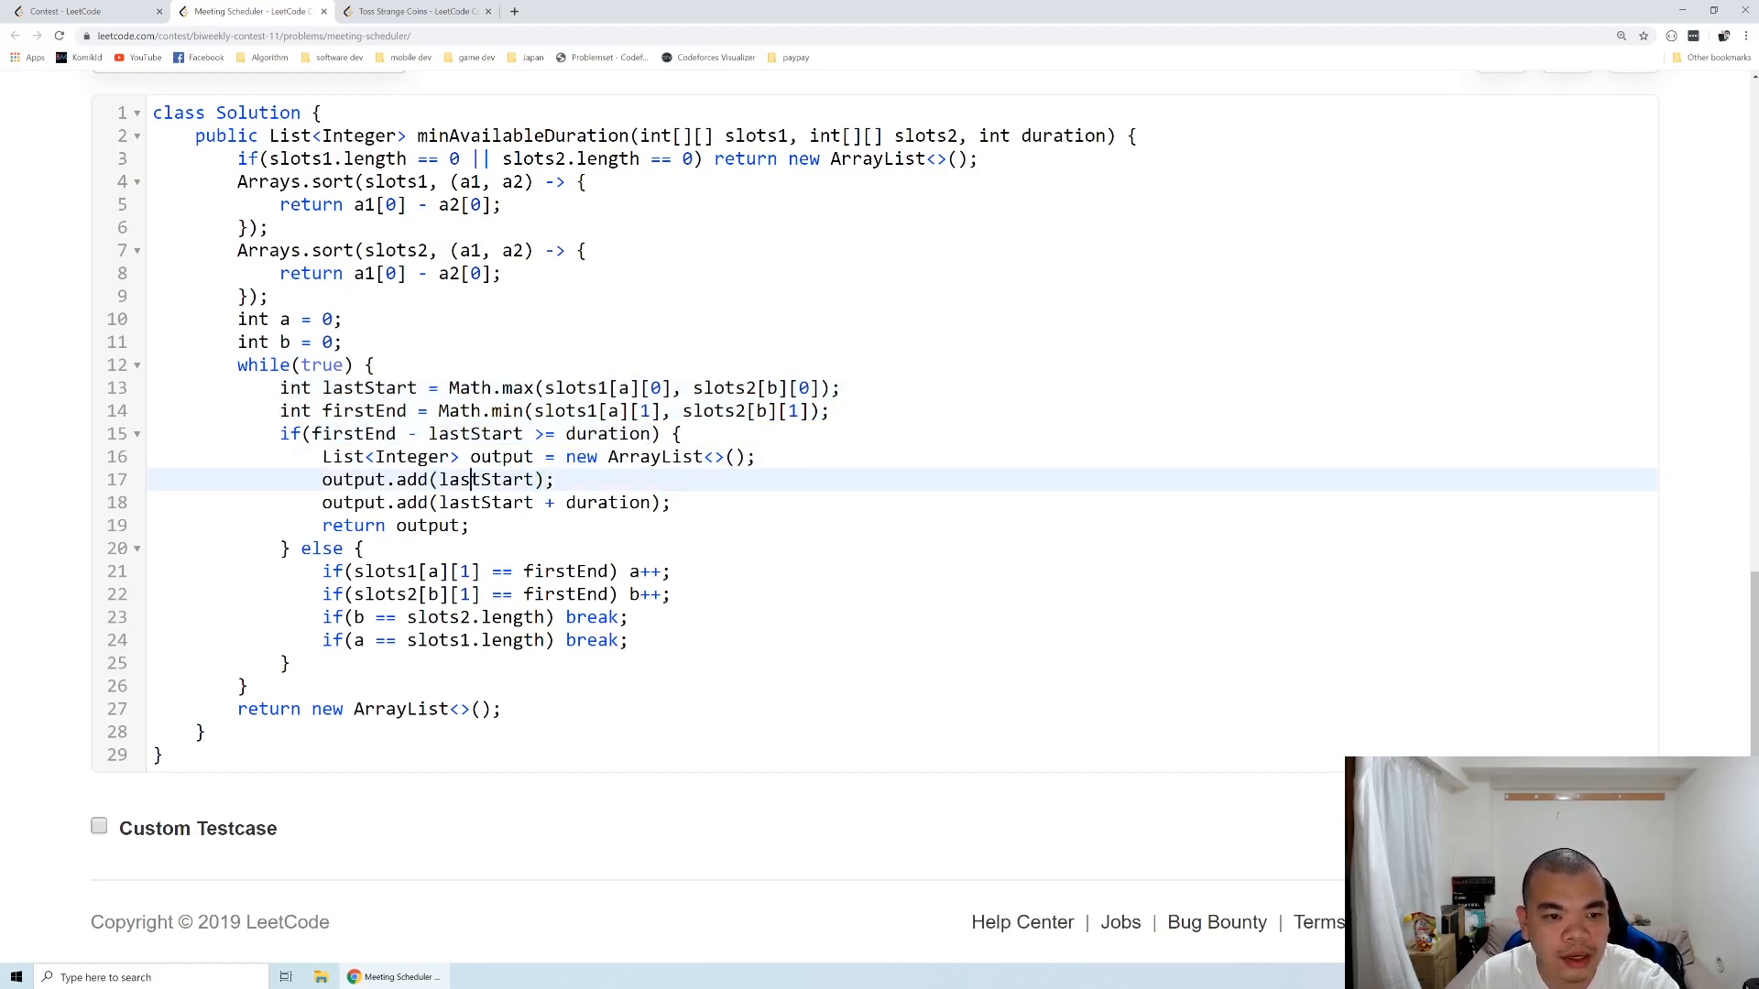
pyautogui.doubleClick(608, 502)
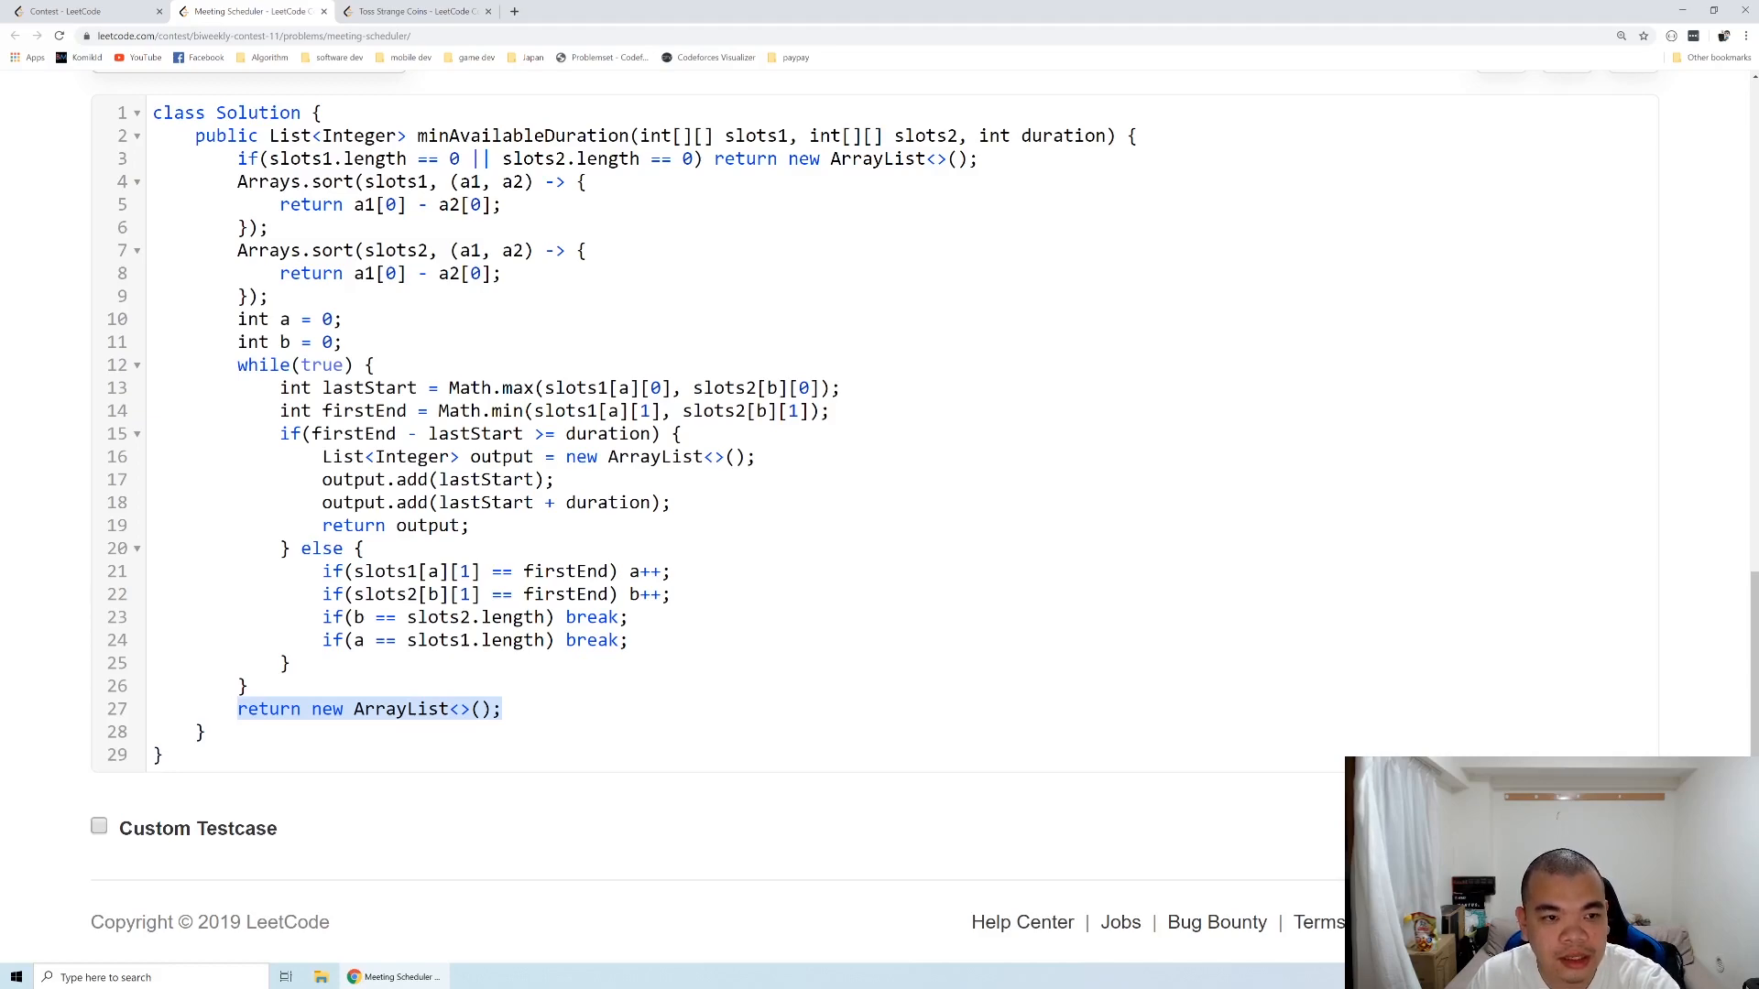
pyautogui.scroll(3)
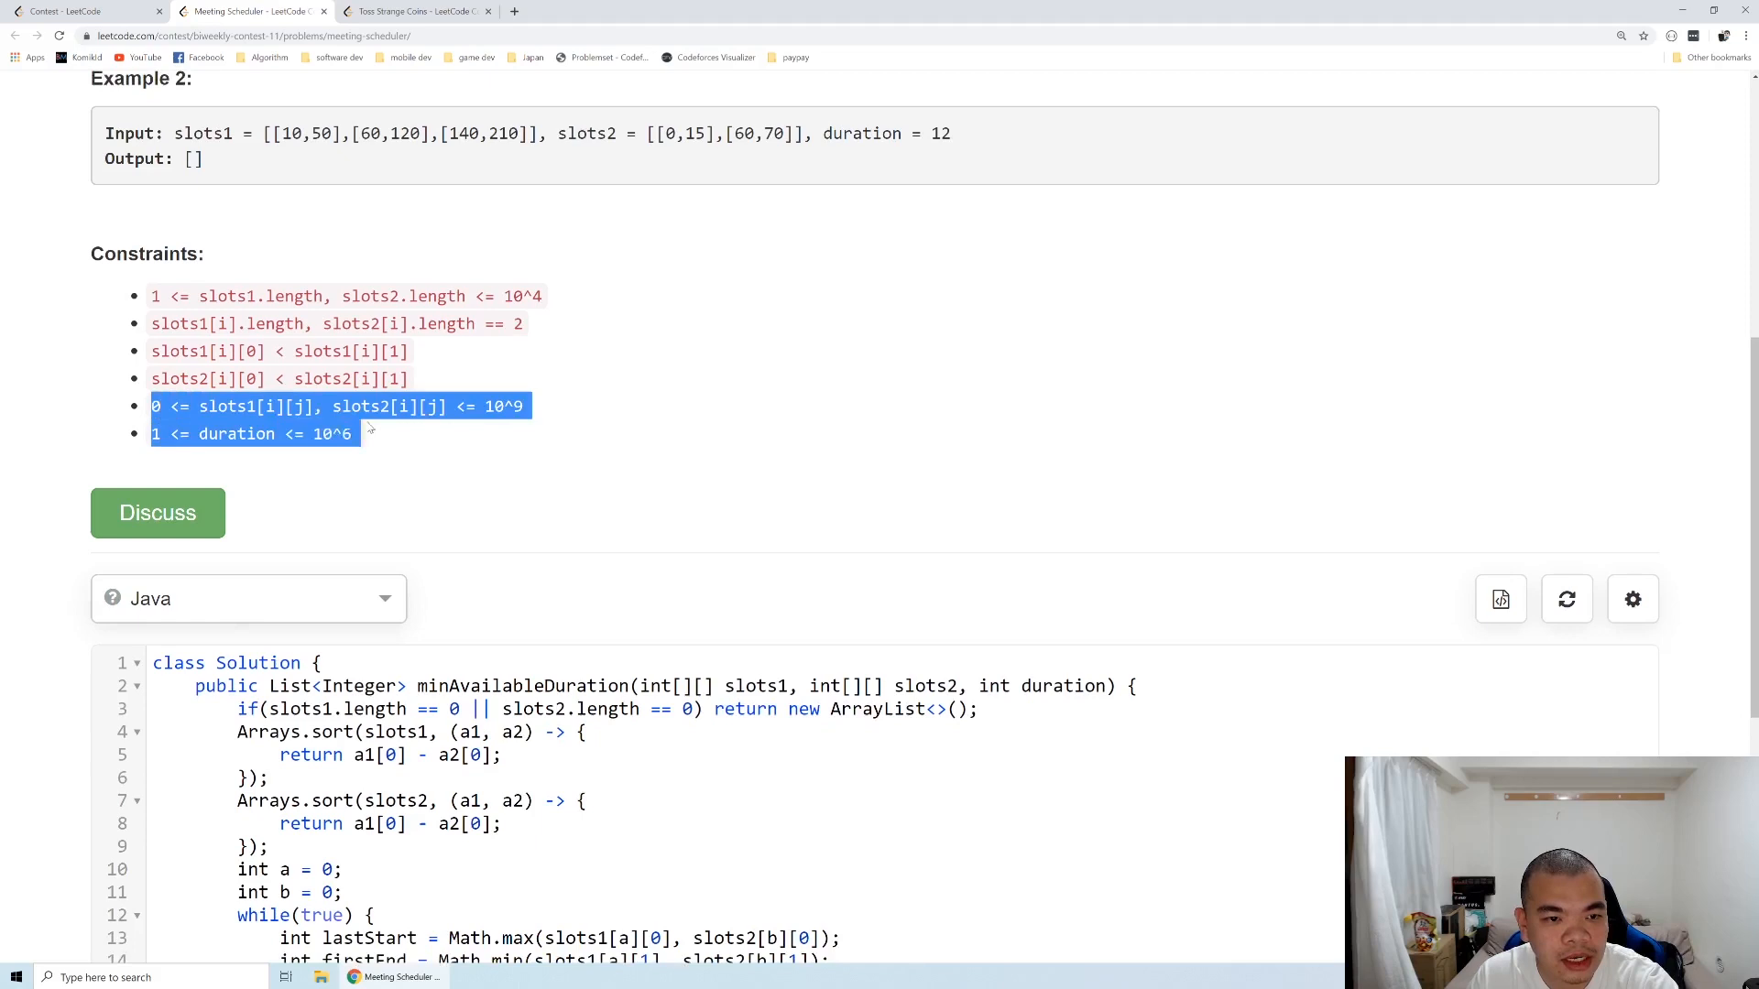
pyautogui.click(165, 407)
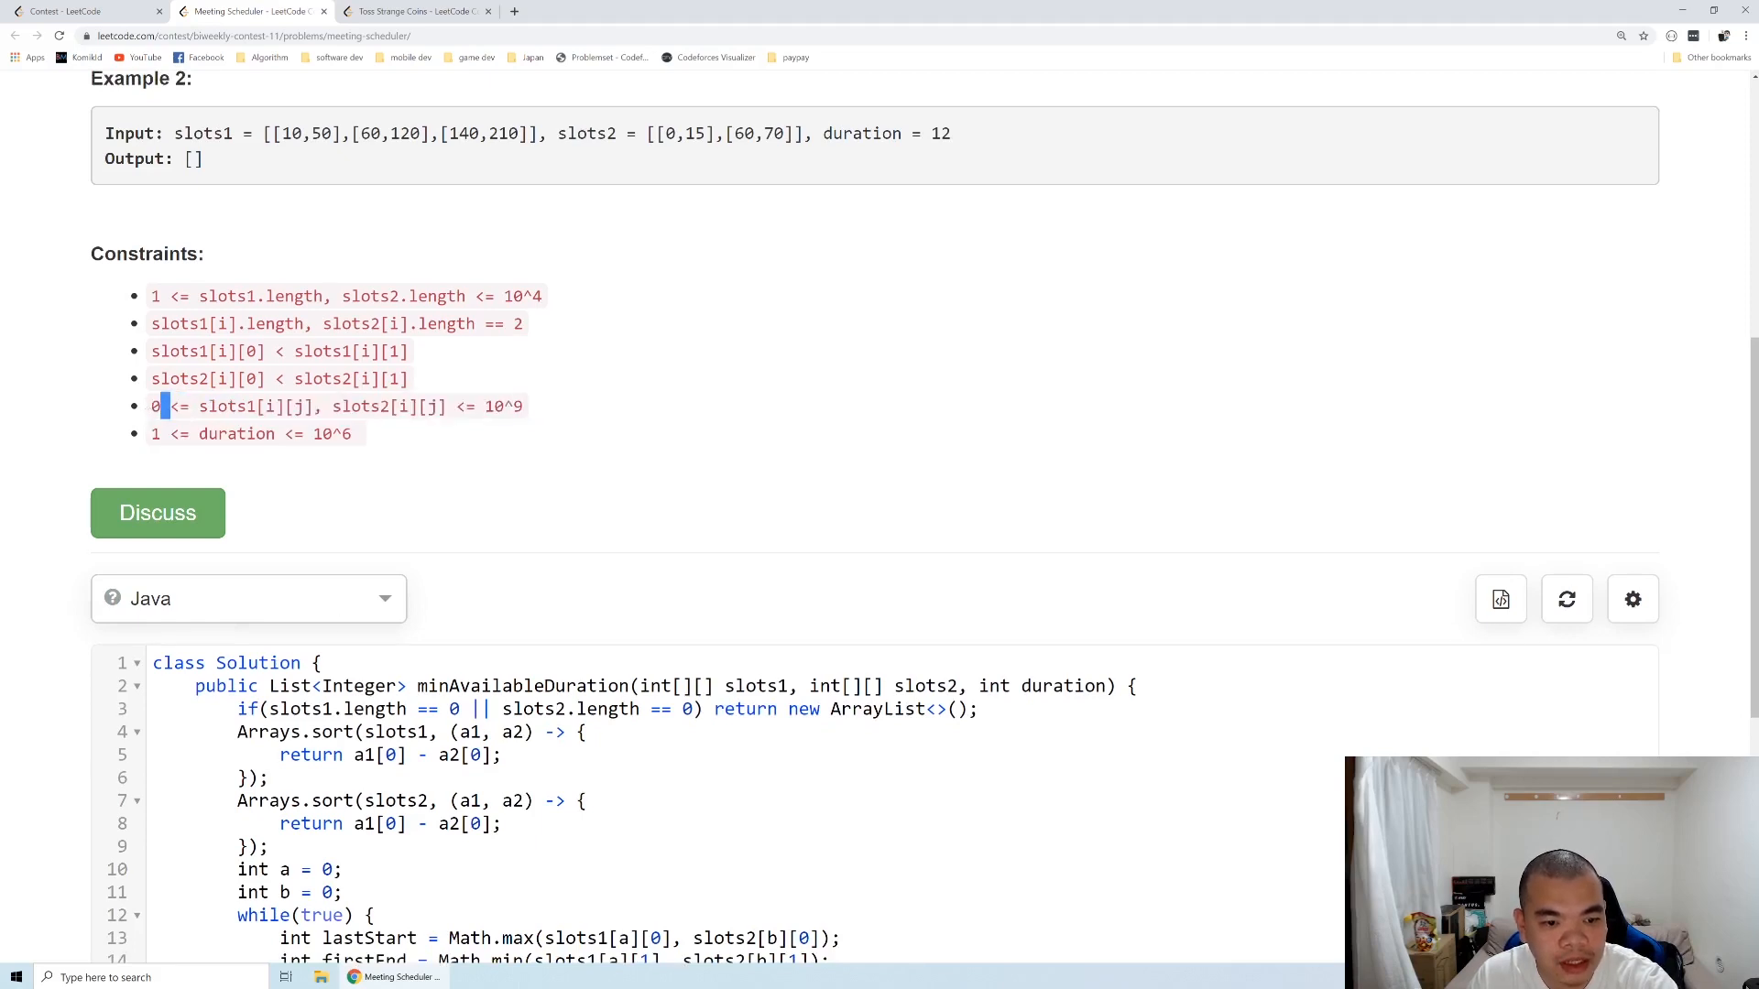
pyautogui.scroll(-3)
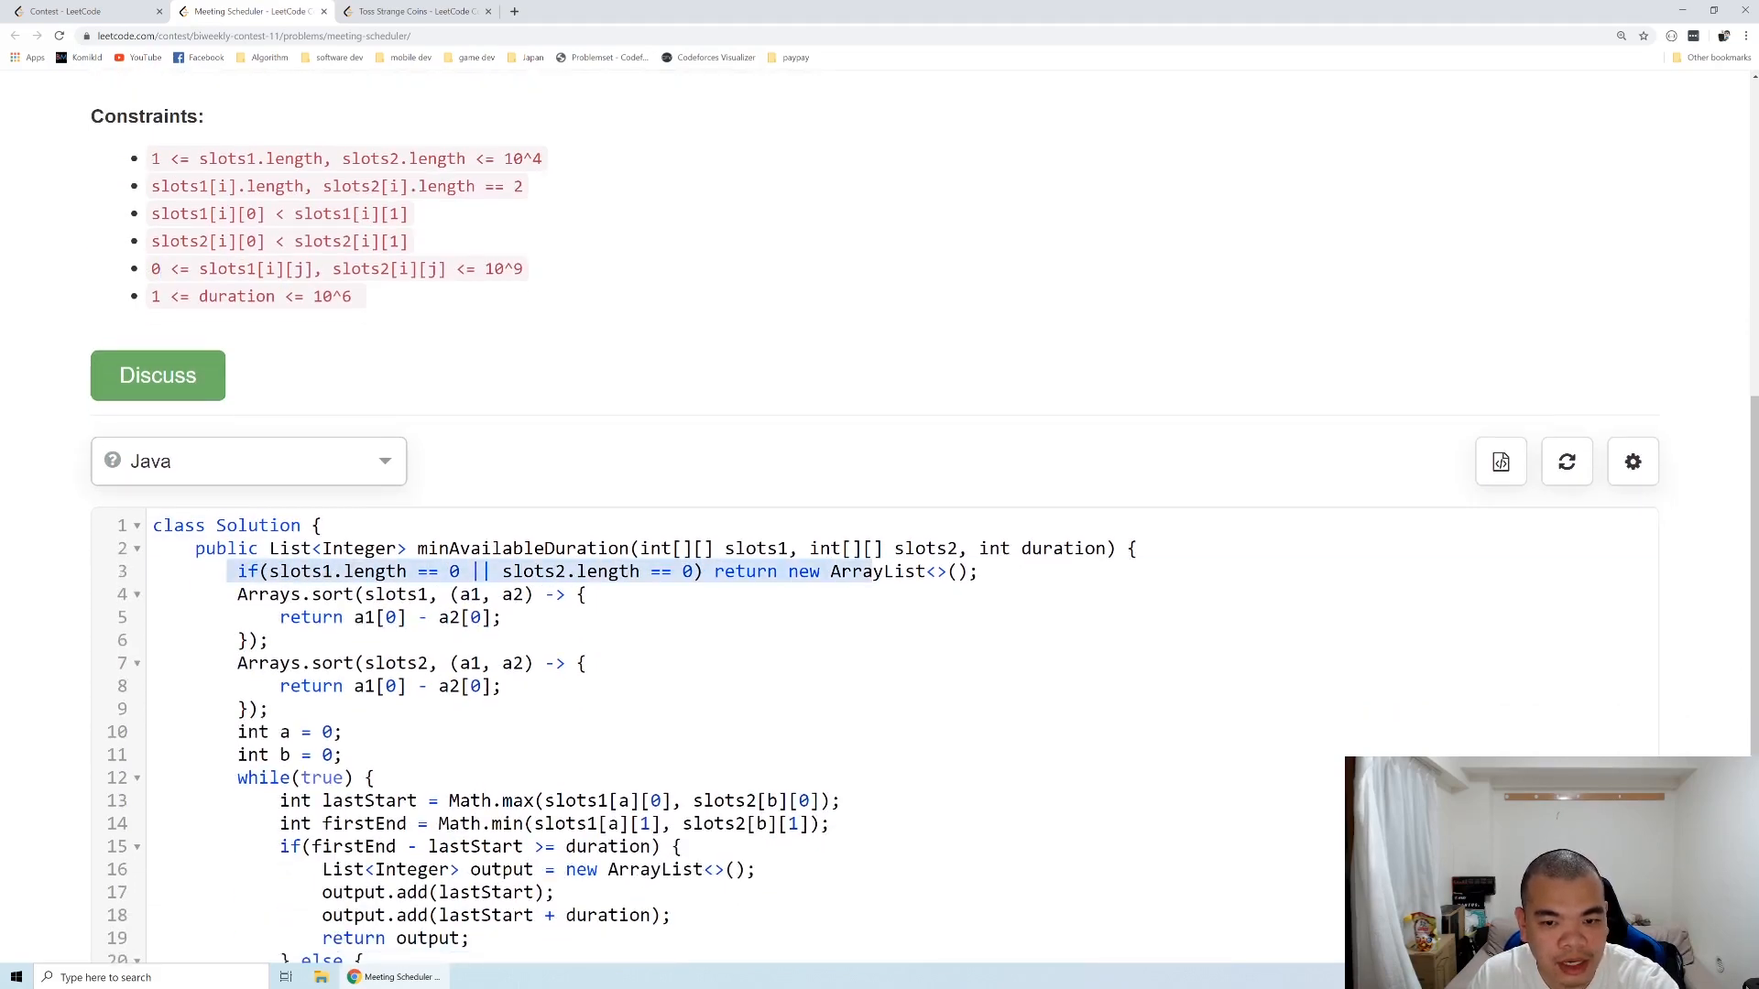